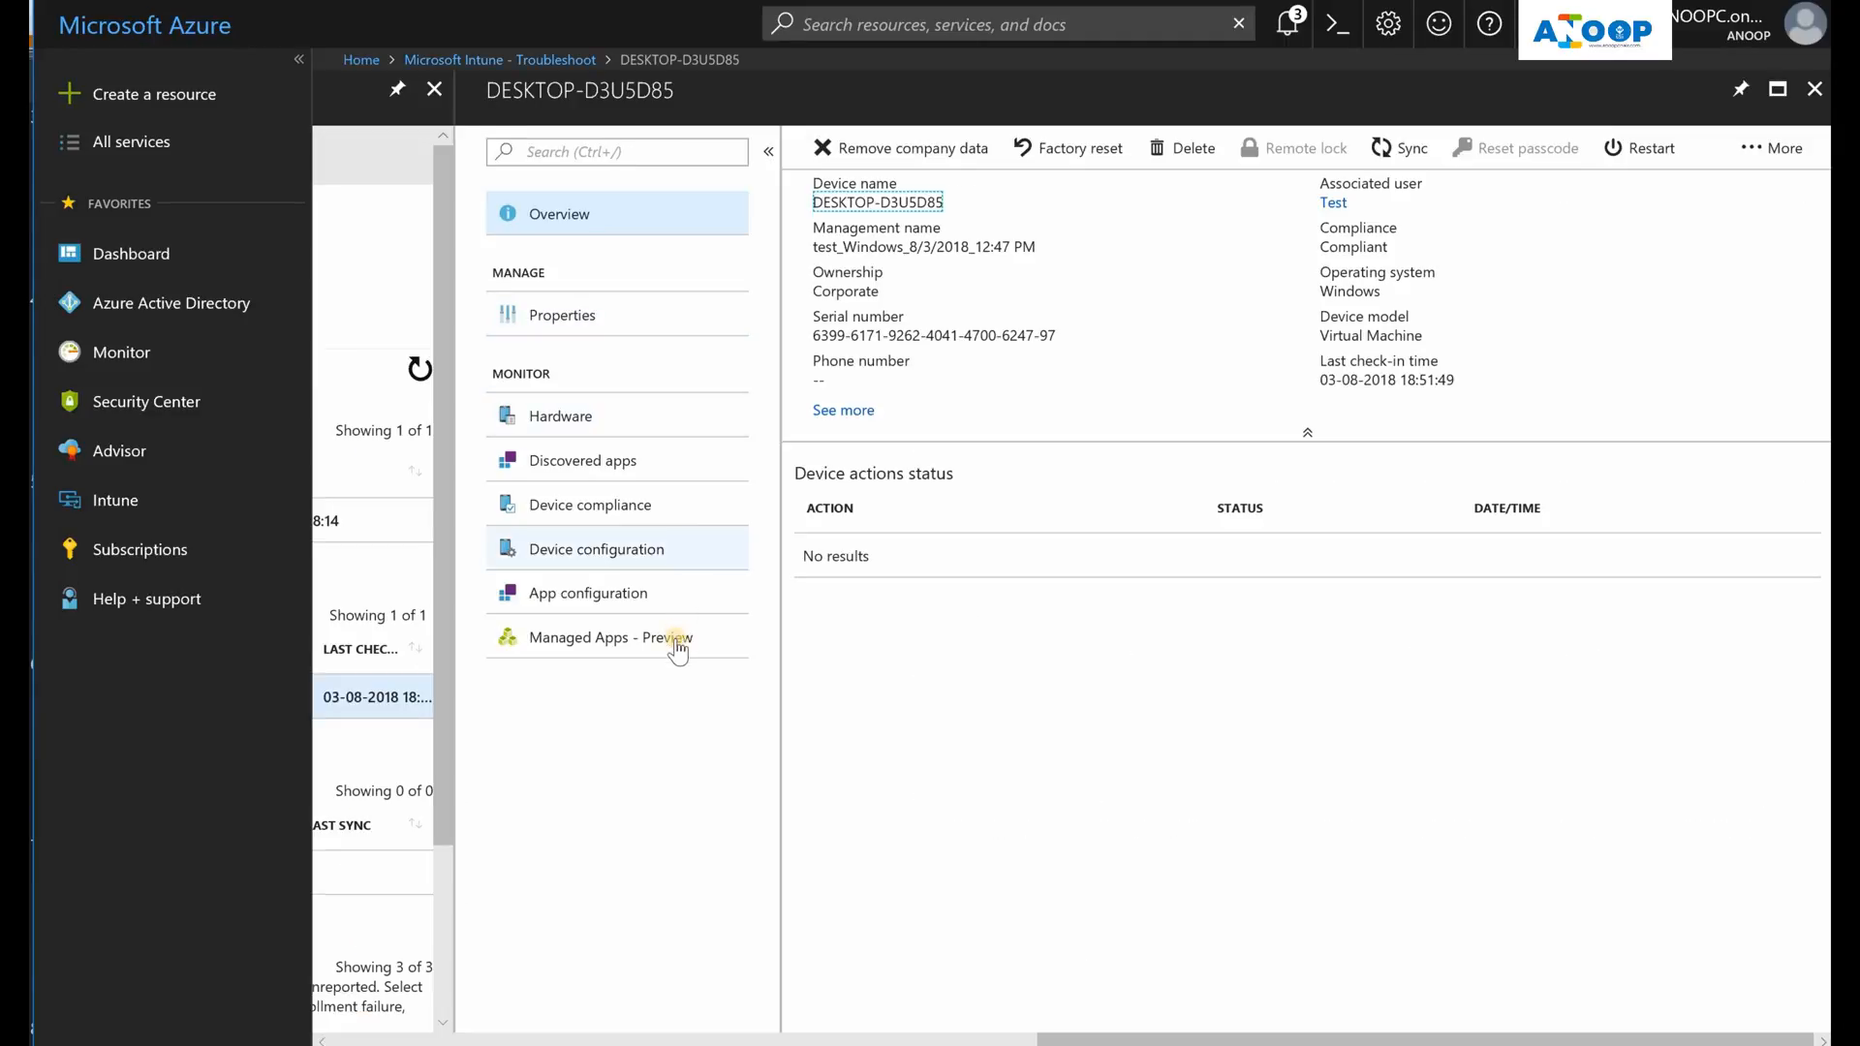
View the test device's configuration policy states, then return to the Intune overview dashboard
click(596, 548)
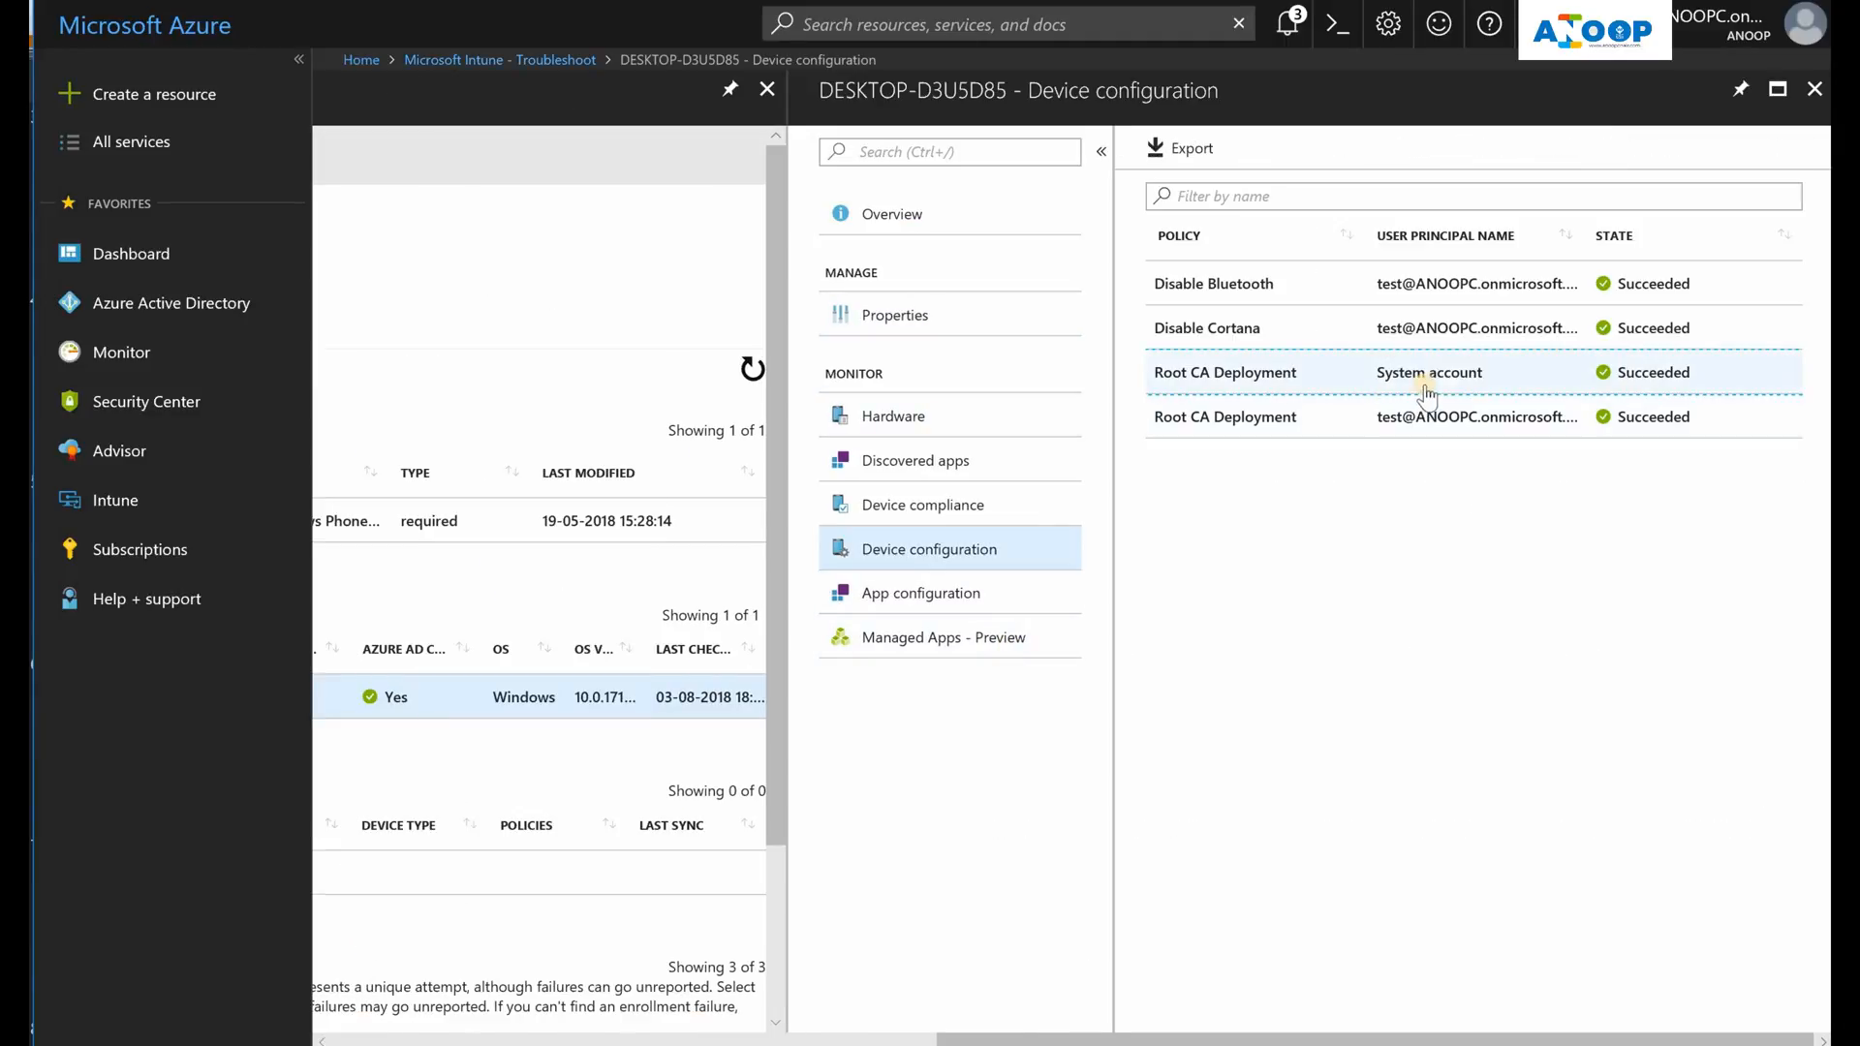
click(453, 60)
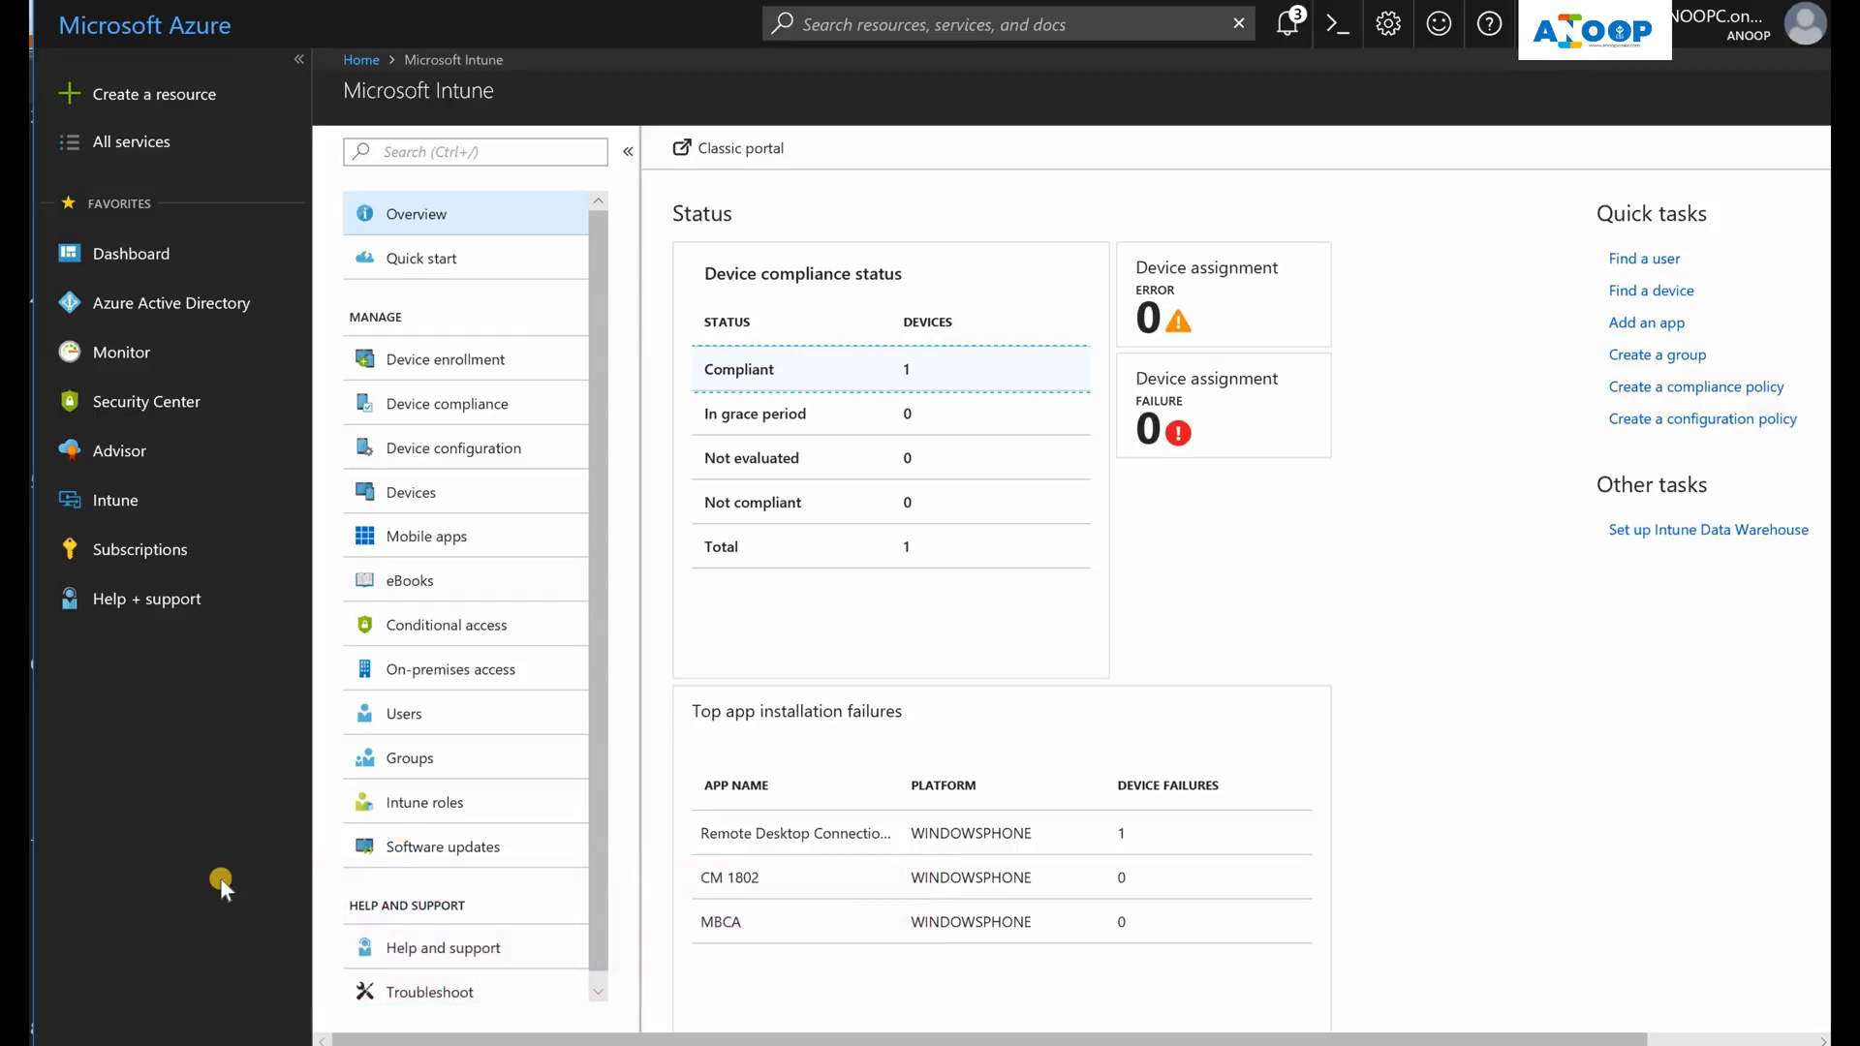
mouse_move(601, 936)
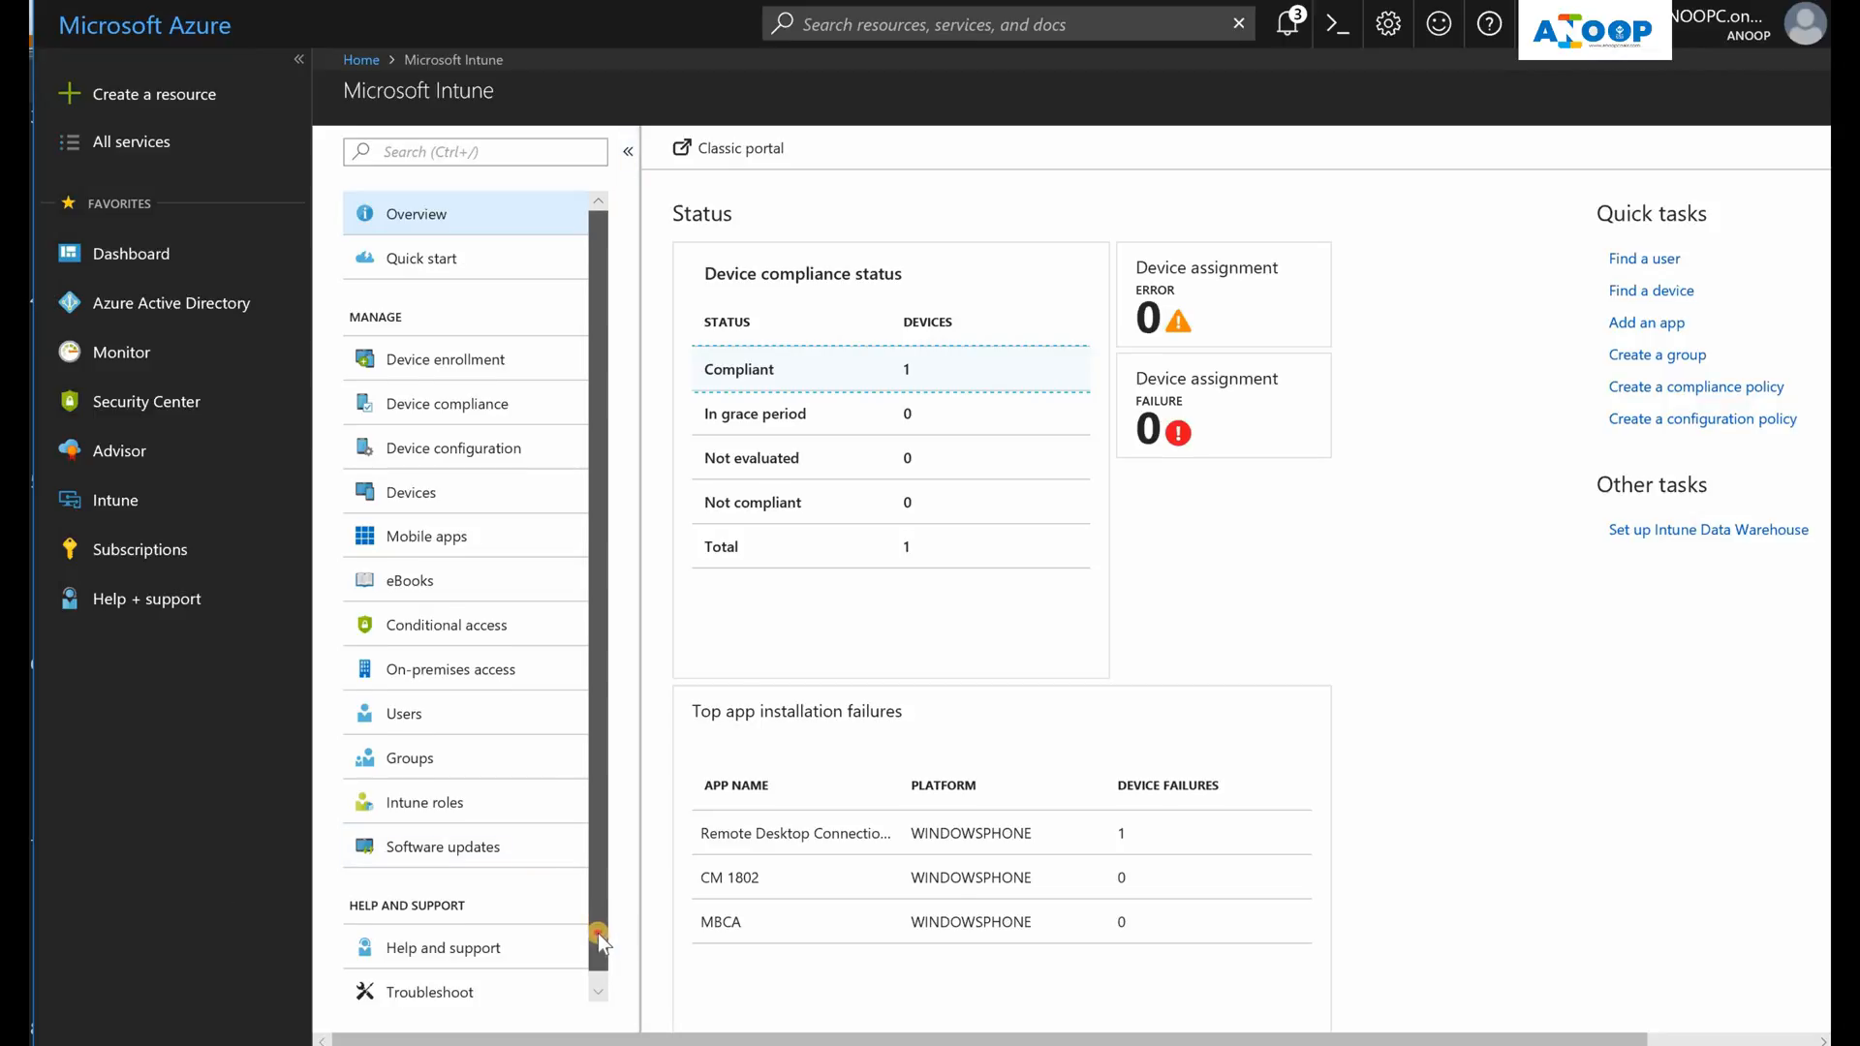
Start Intune Troubleshoot and select the 'test' user to load their license, apps and devices
click(432, 991)
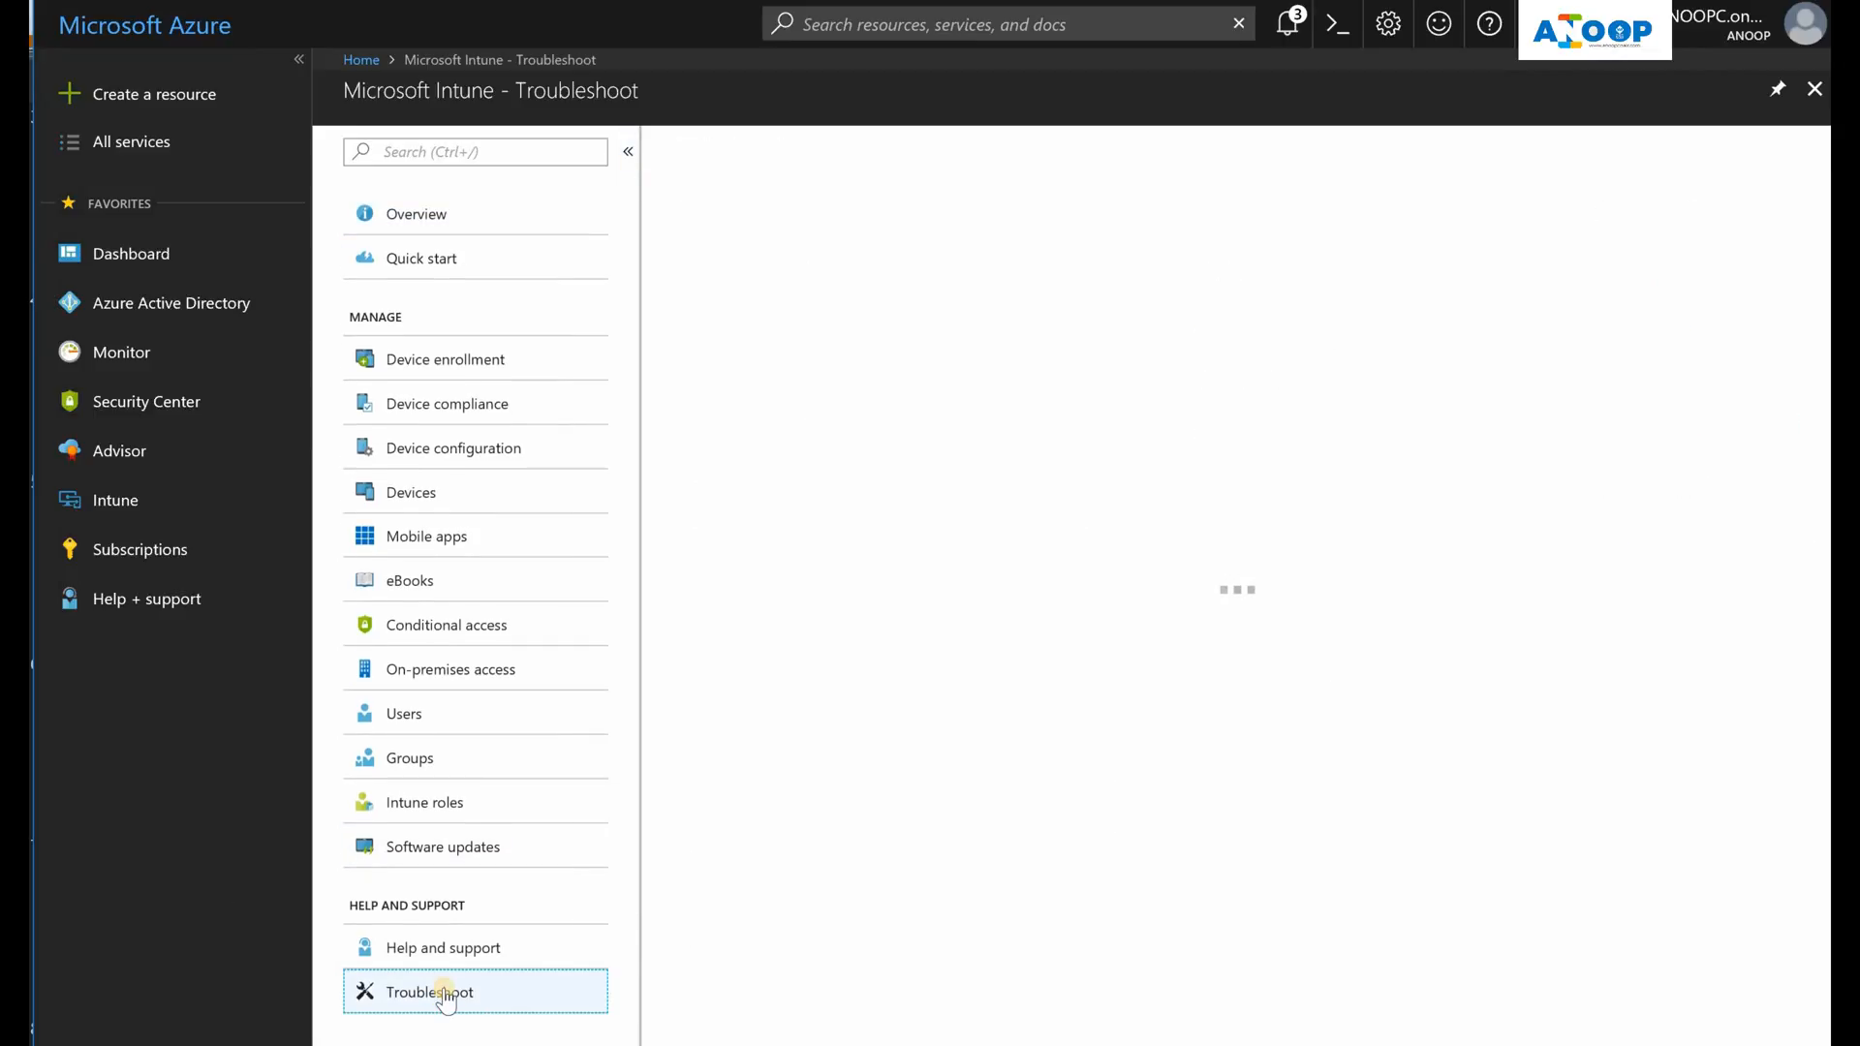
click(430, 991)
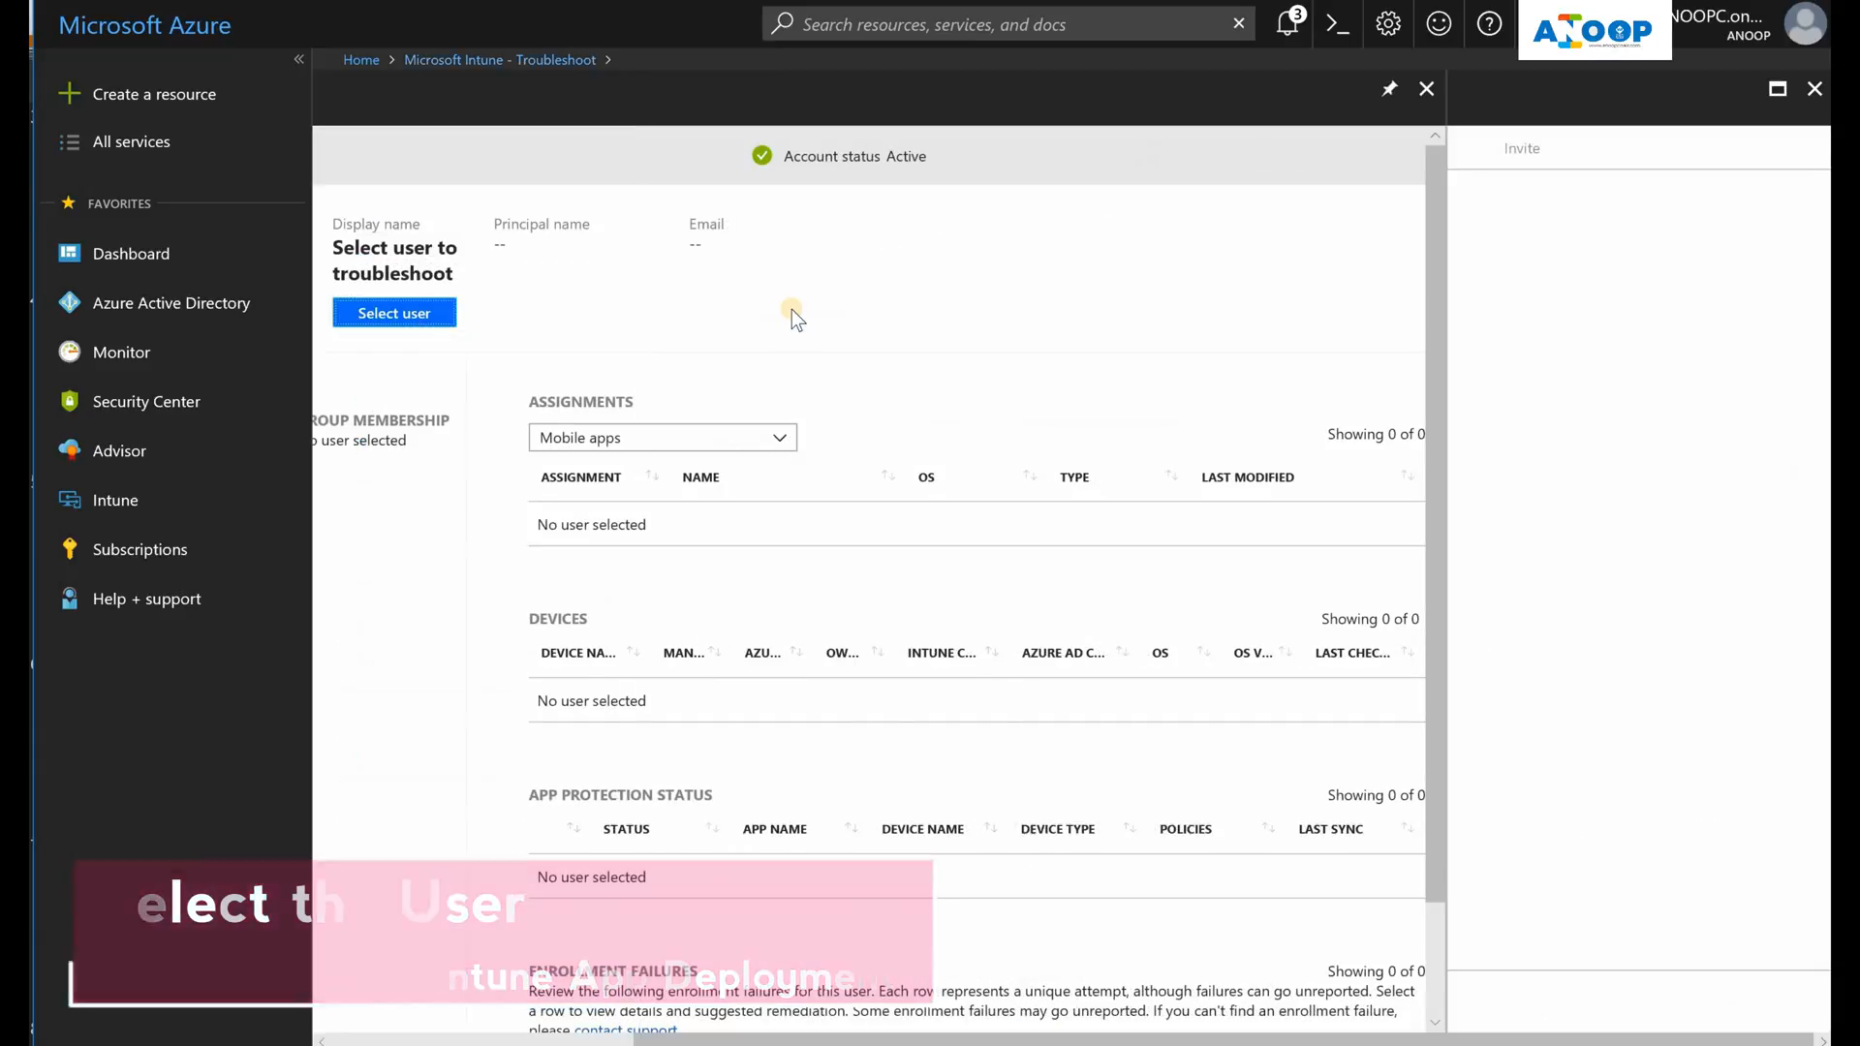
click(393, 312)
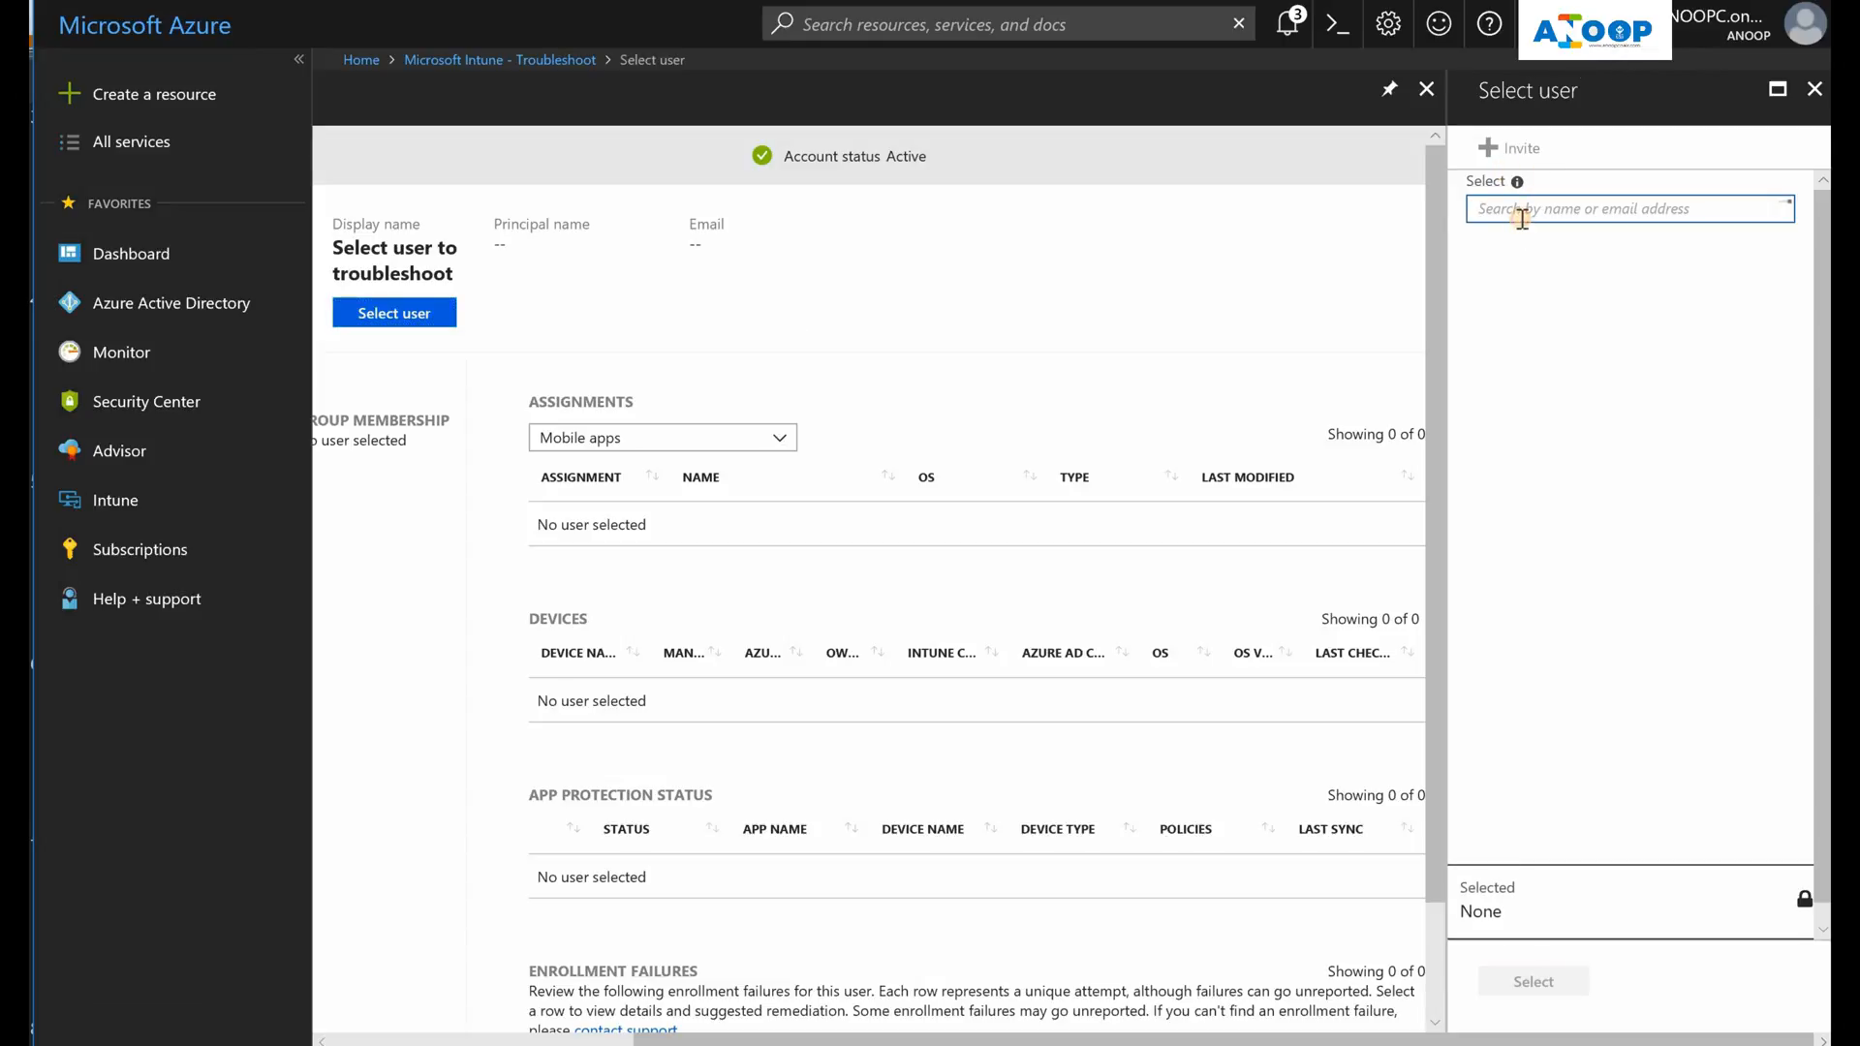
text(test)
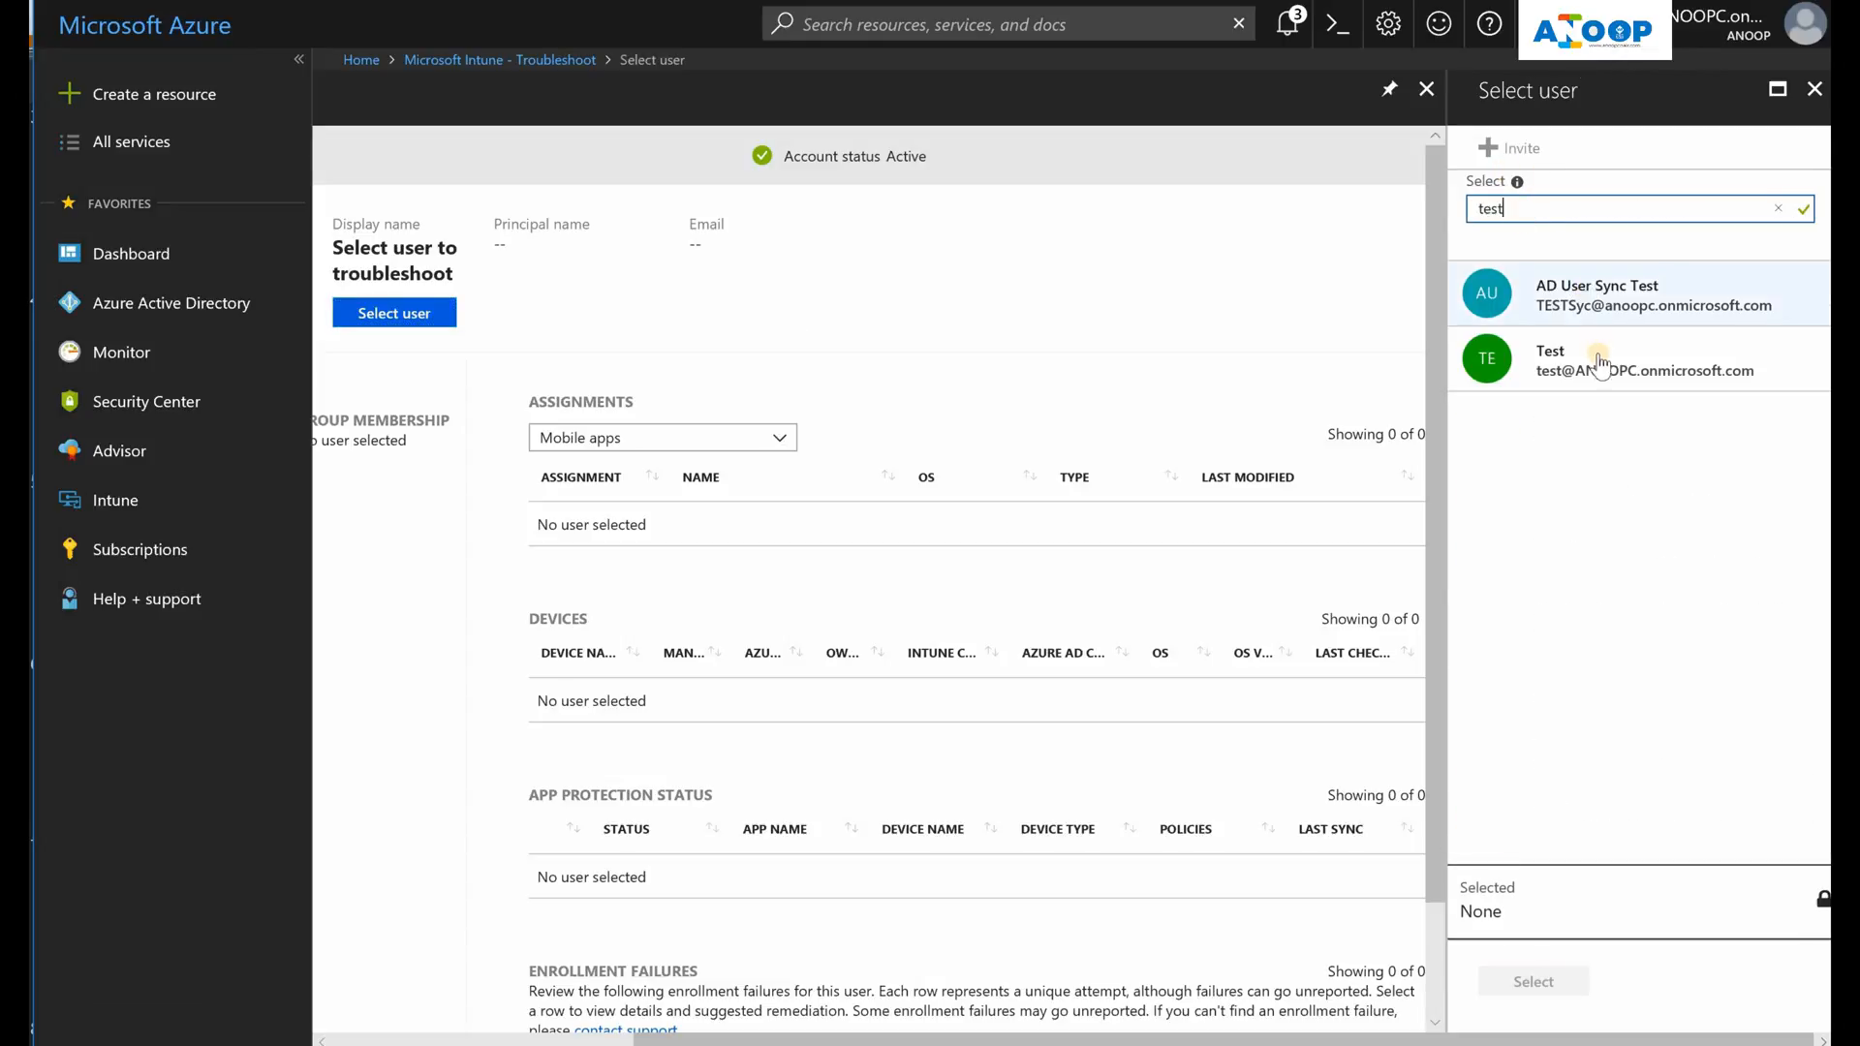
click(1637, 359)
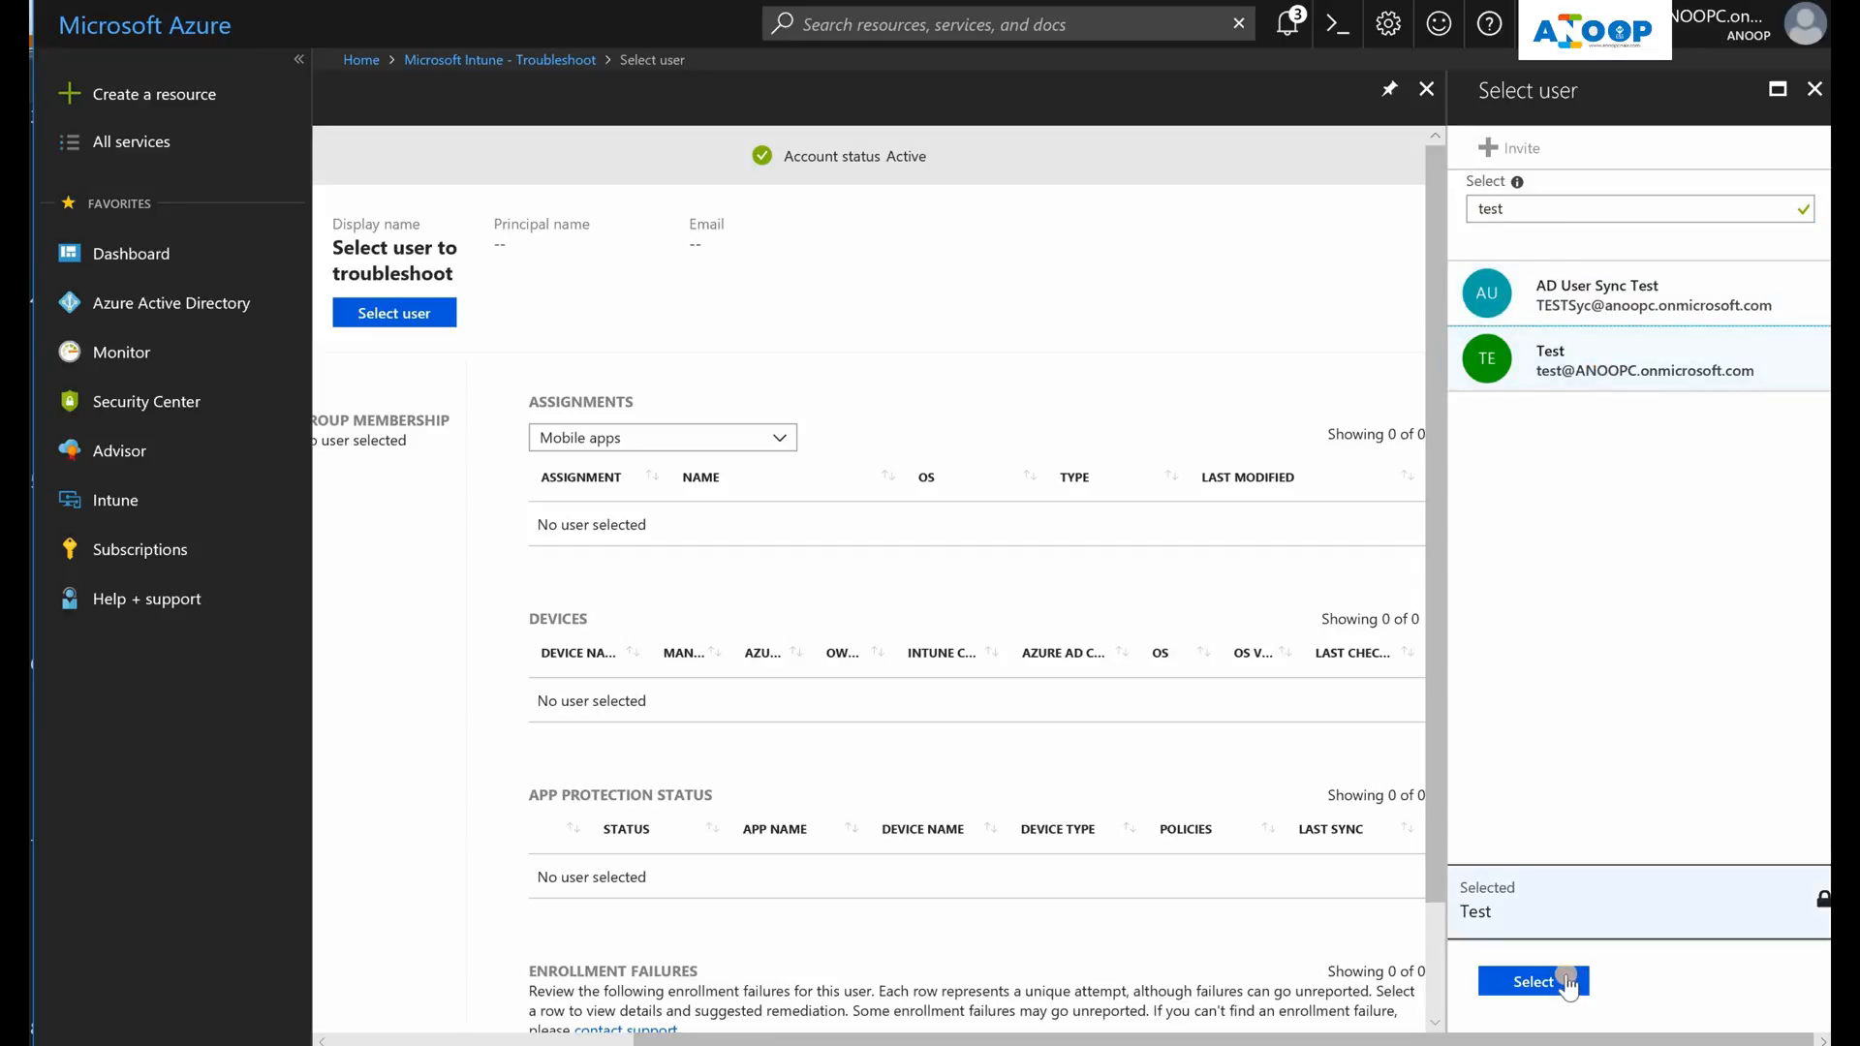
click(1530, 980)
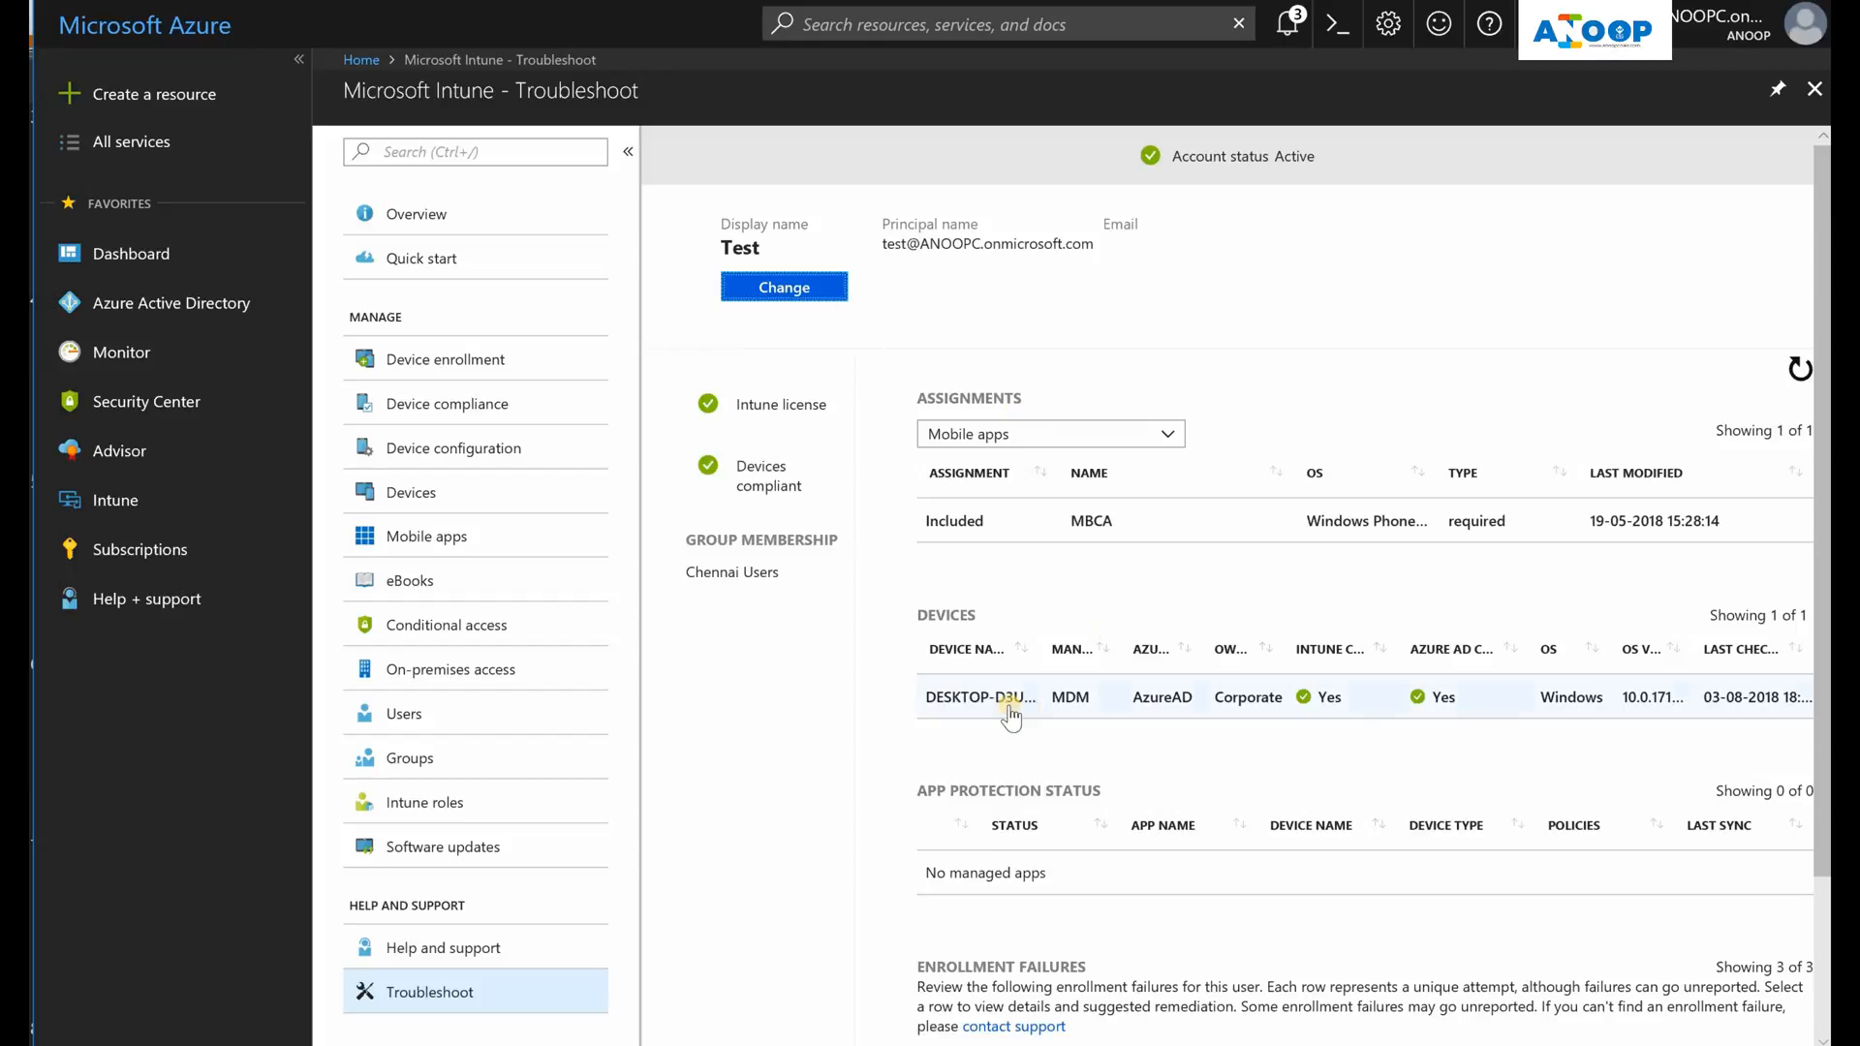
mouse_move(1007, 695)
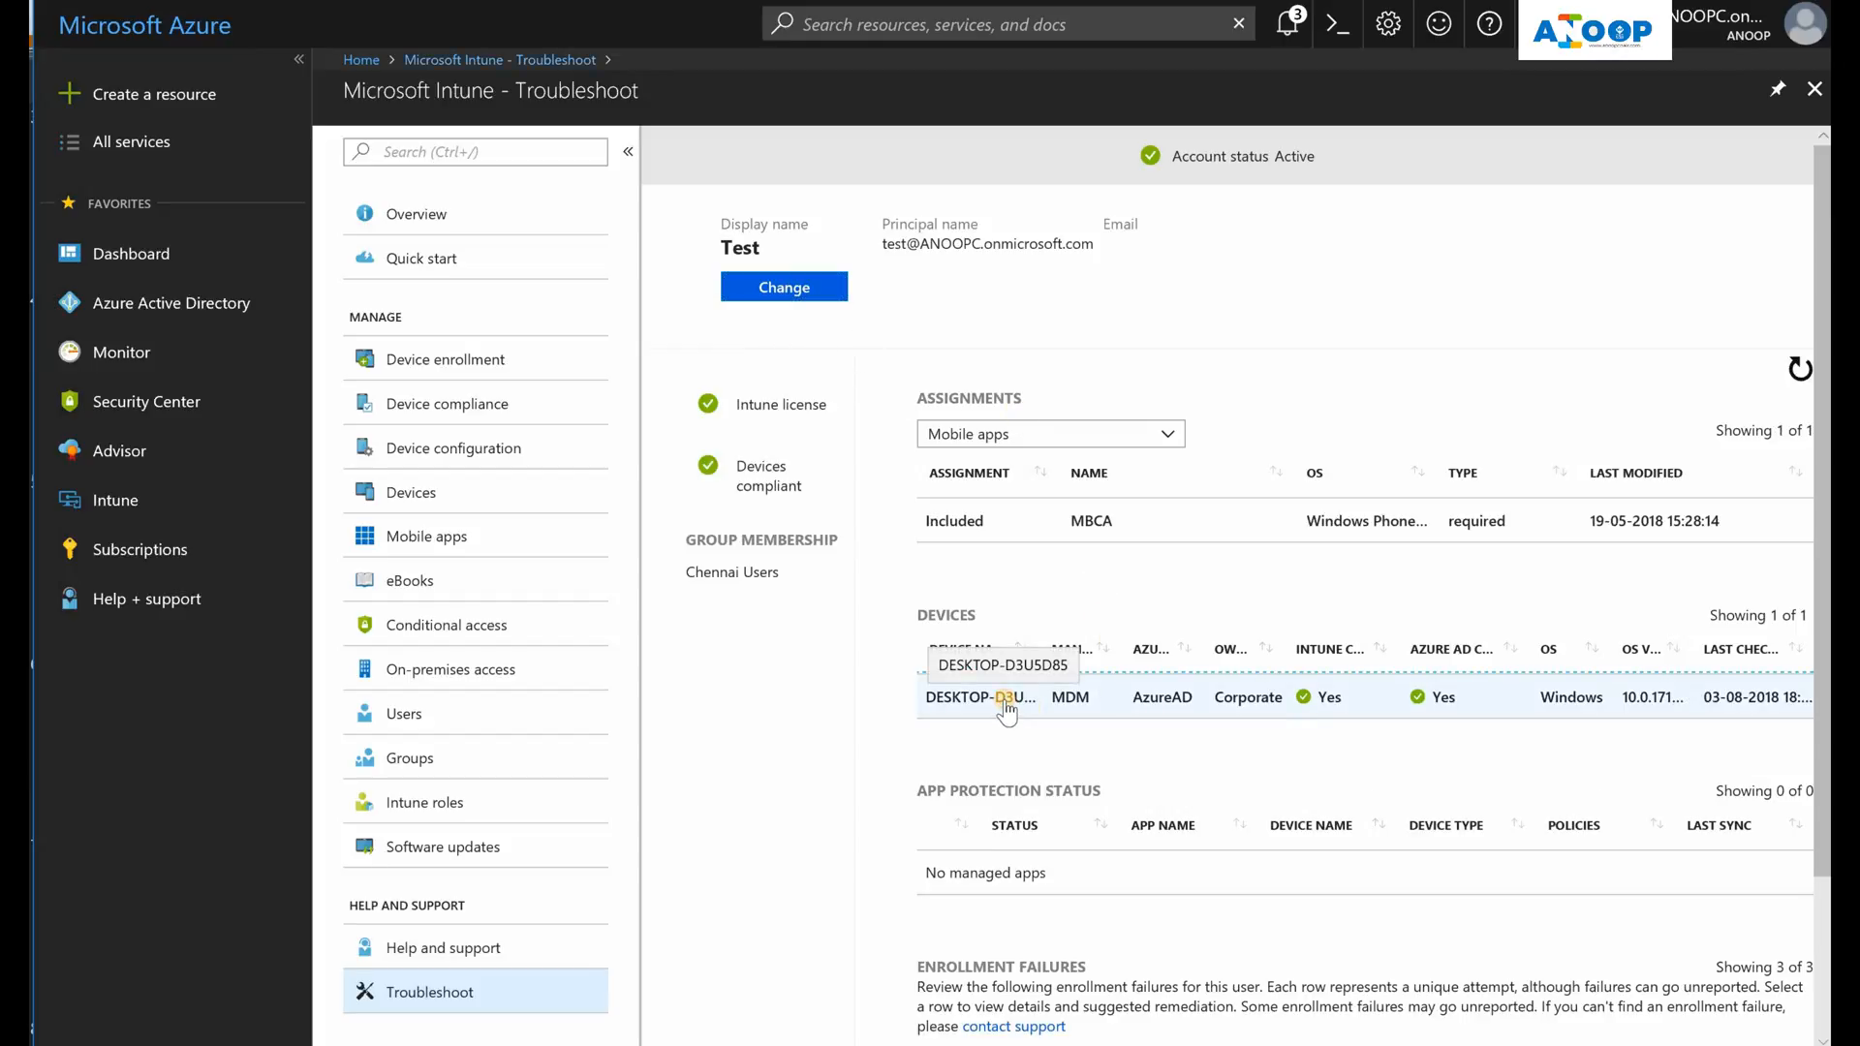
Show device DESKTOP-D3U5D85's managed apps list with MBCA, Remote Desktop Connection and iSpring statuses
click(979, 696)
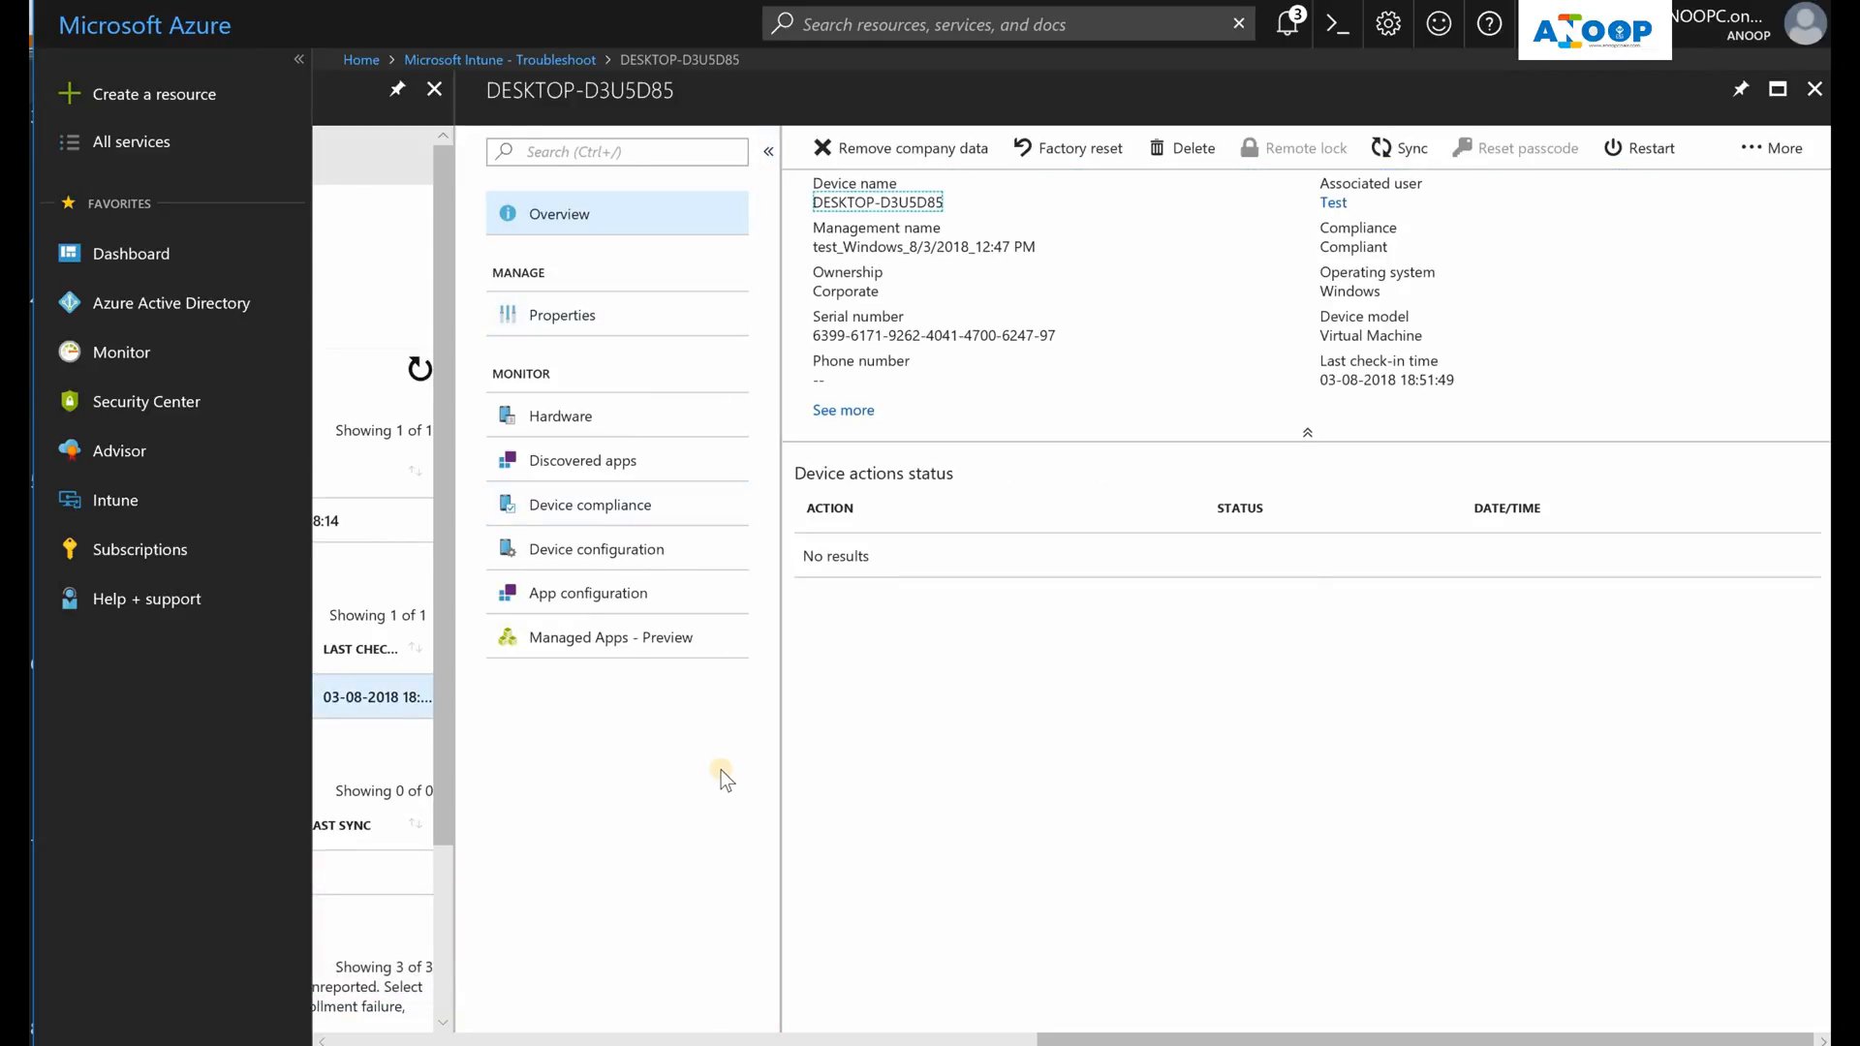
mouse_move(670, 659)
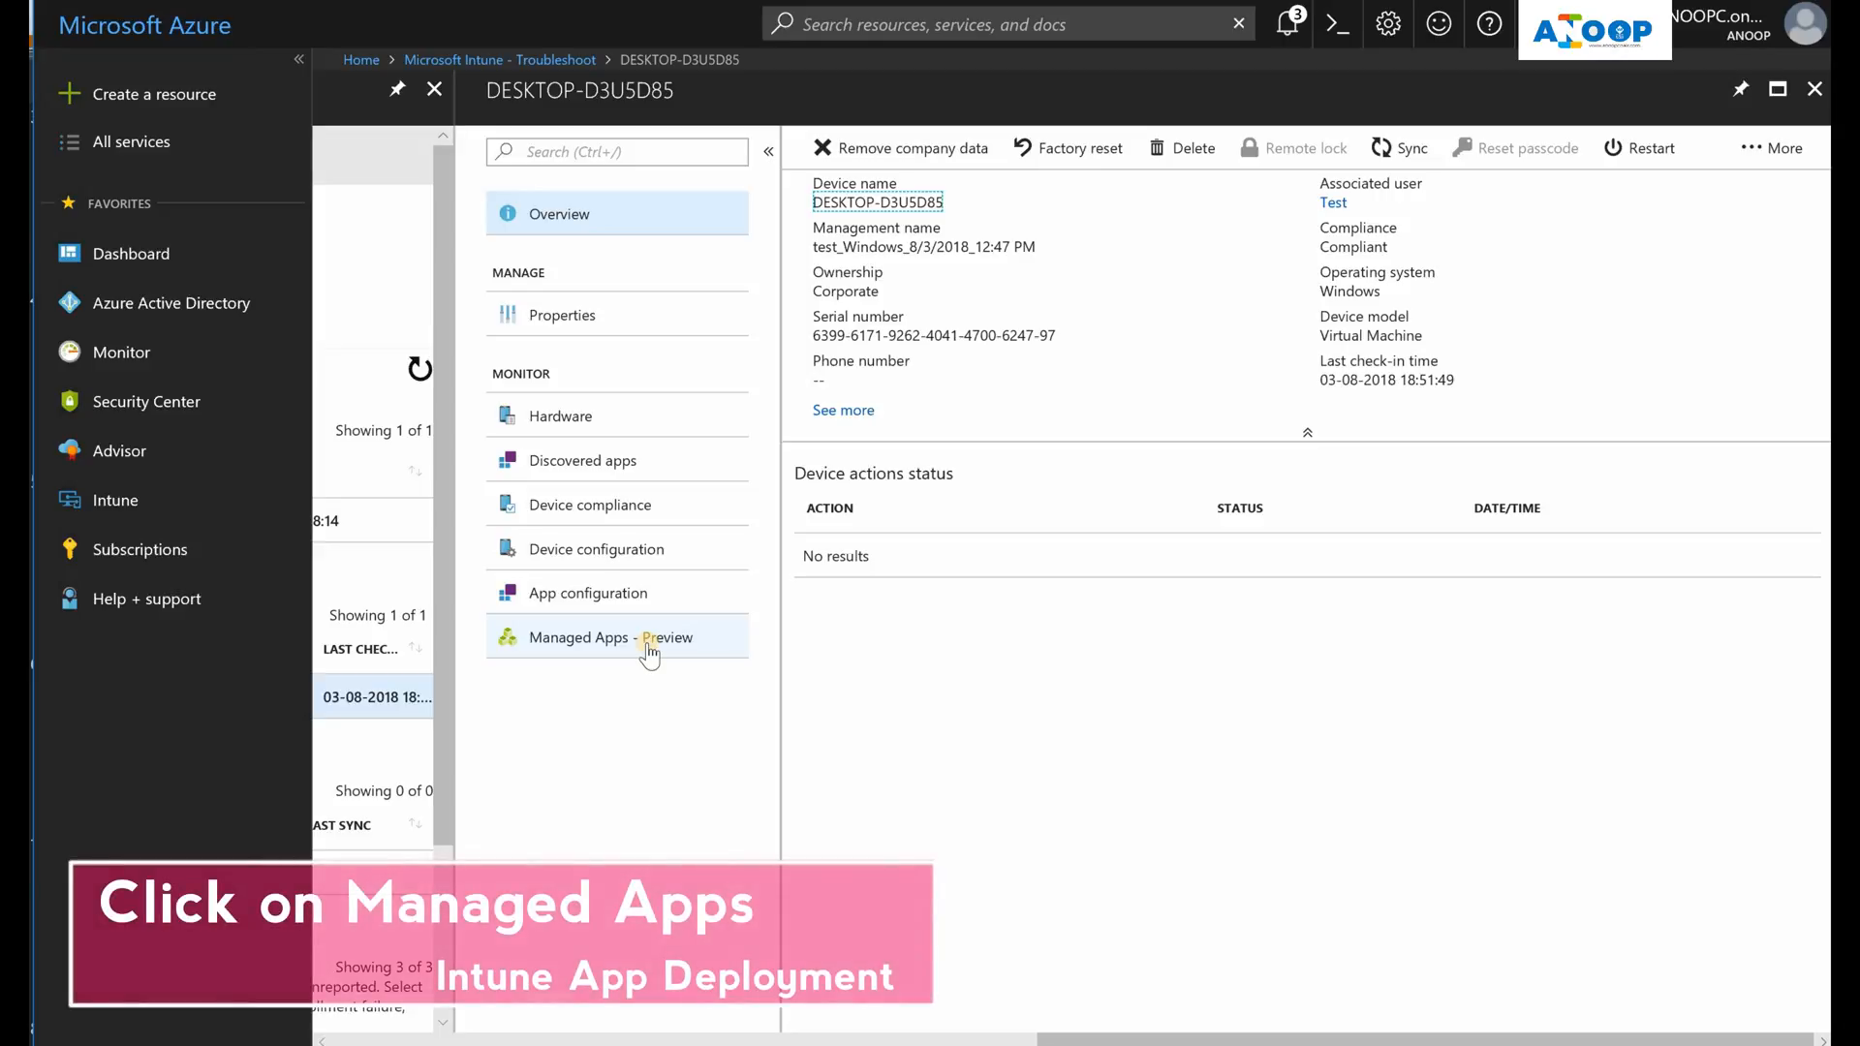
click(614, 638)
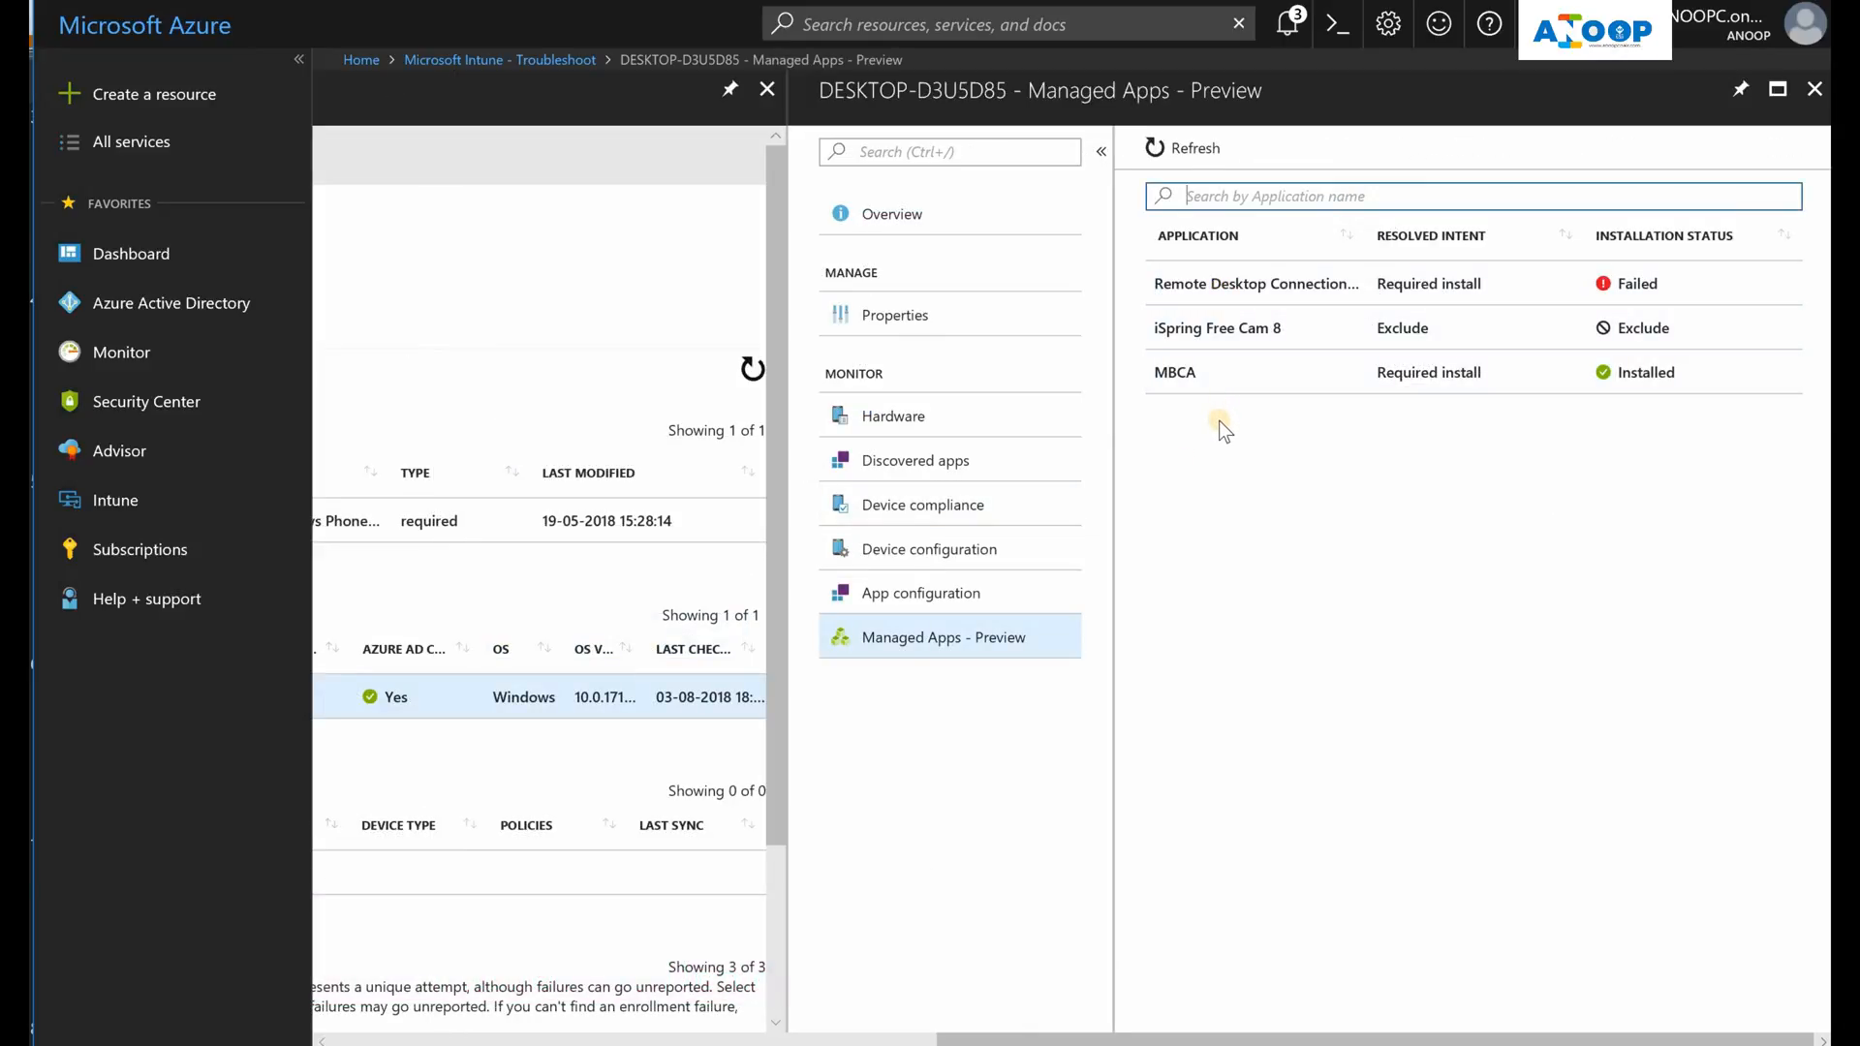
mouse_move(1246, 368)
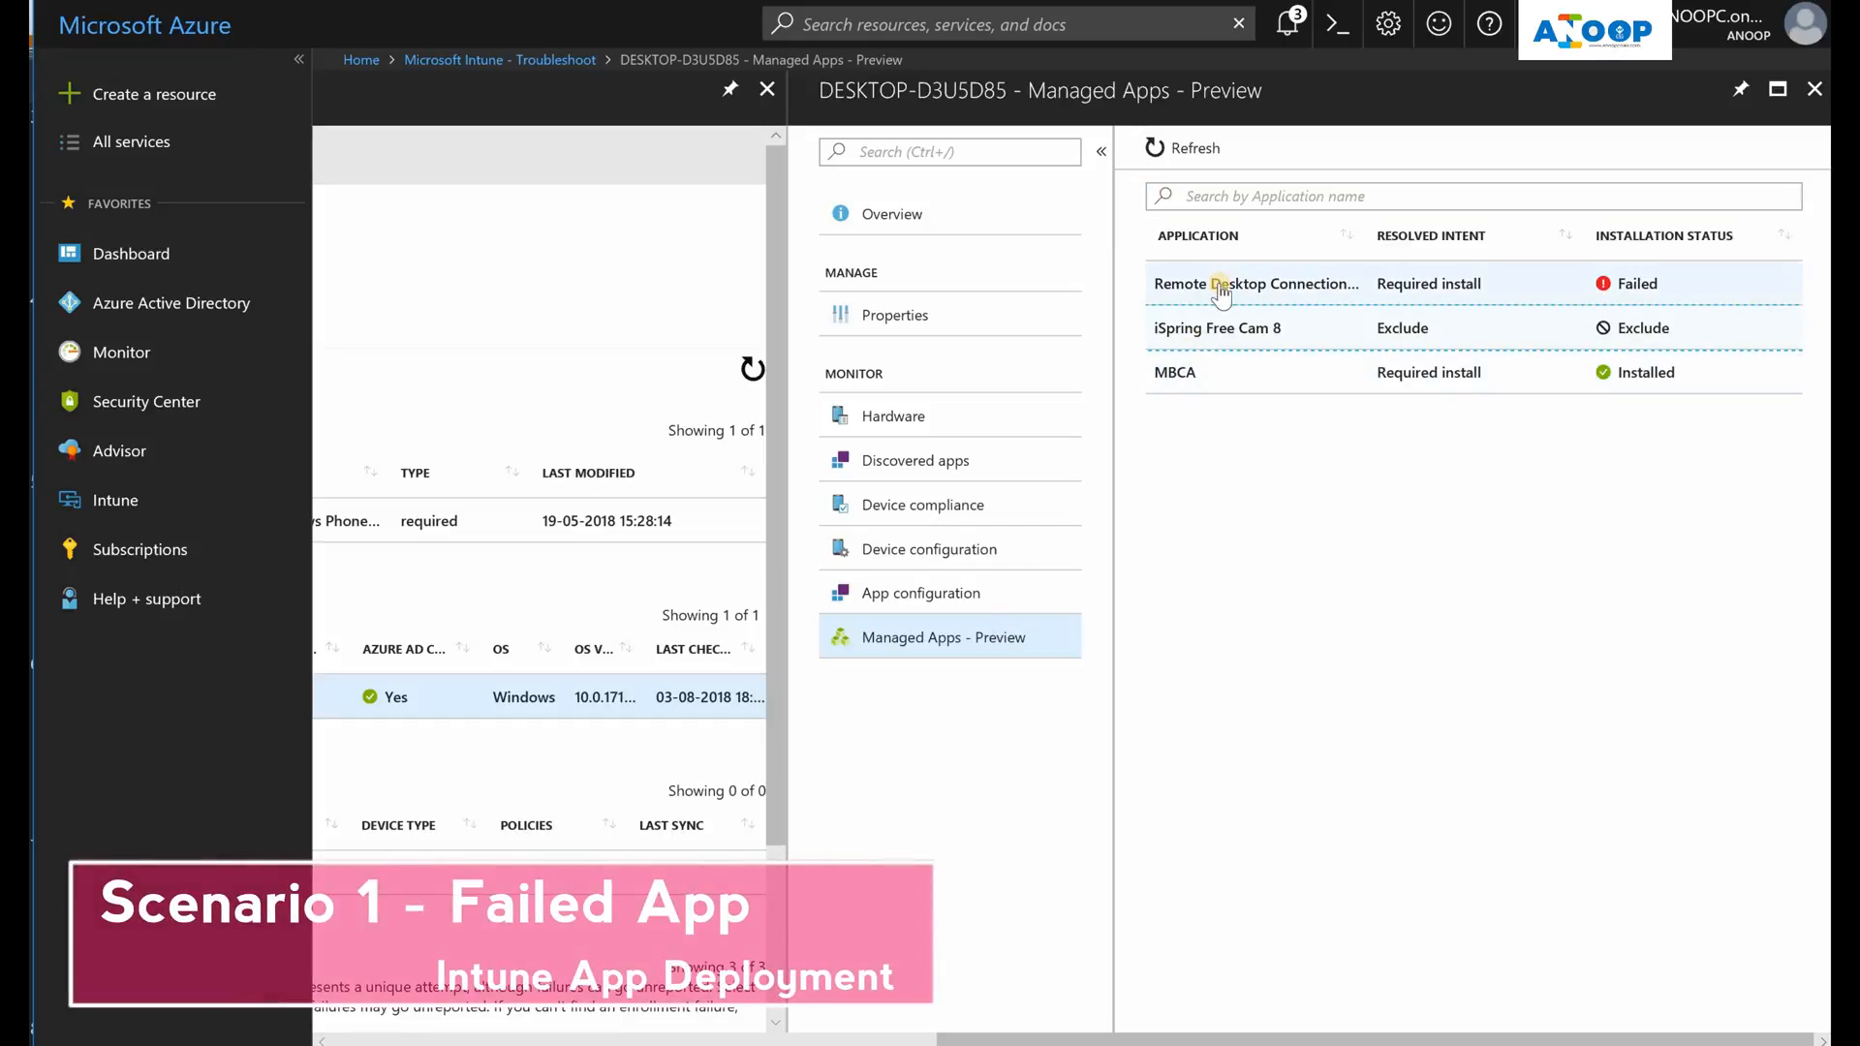
Expand Remote Desktop Connection Manager's installation details revealing the failure with error 0x80070643
click(1255, 283)
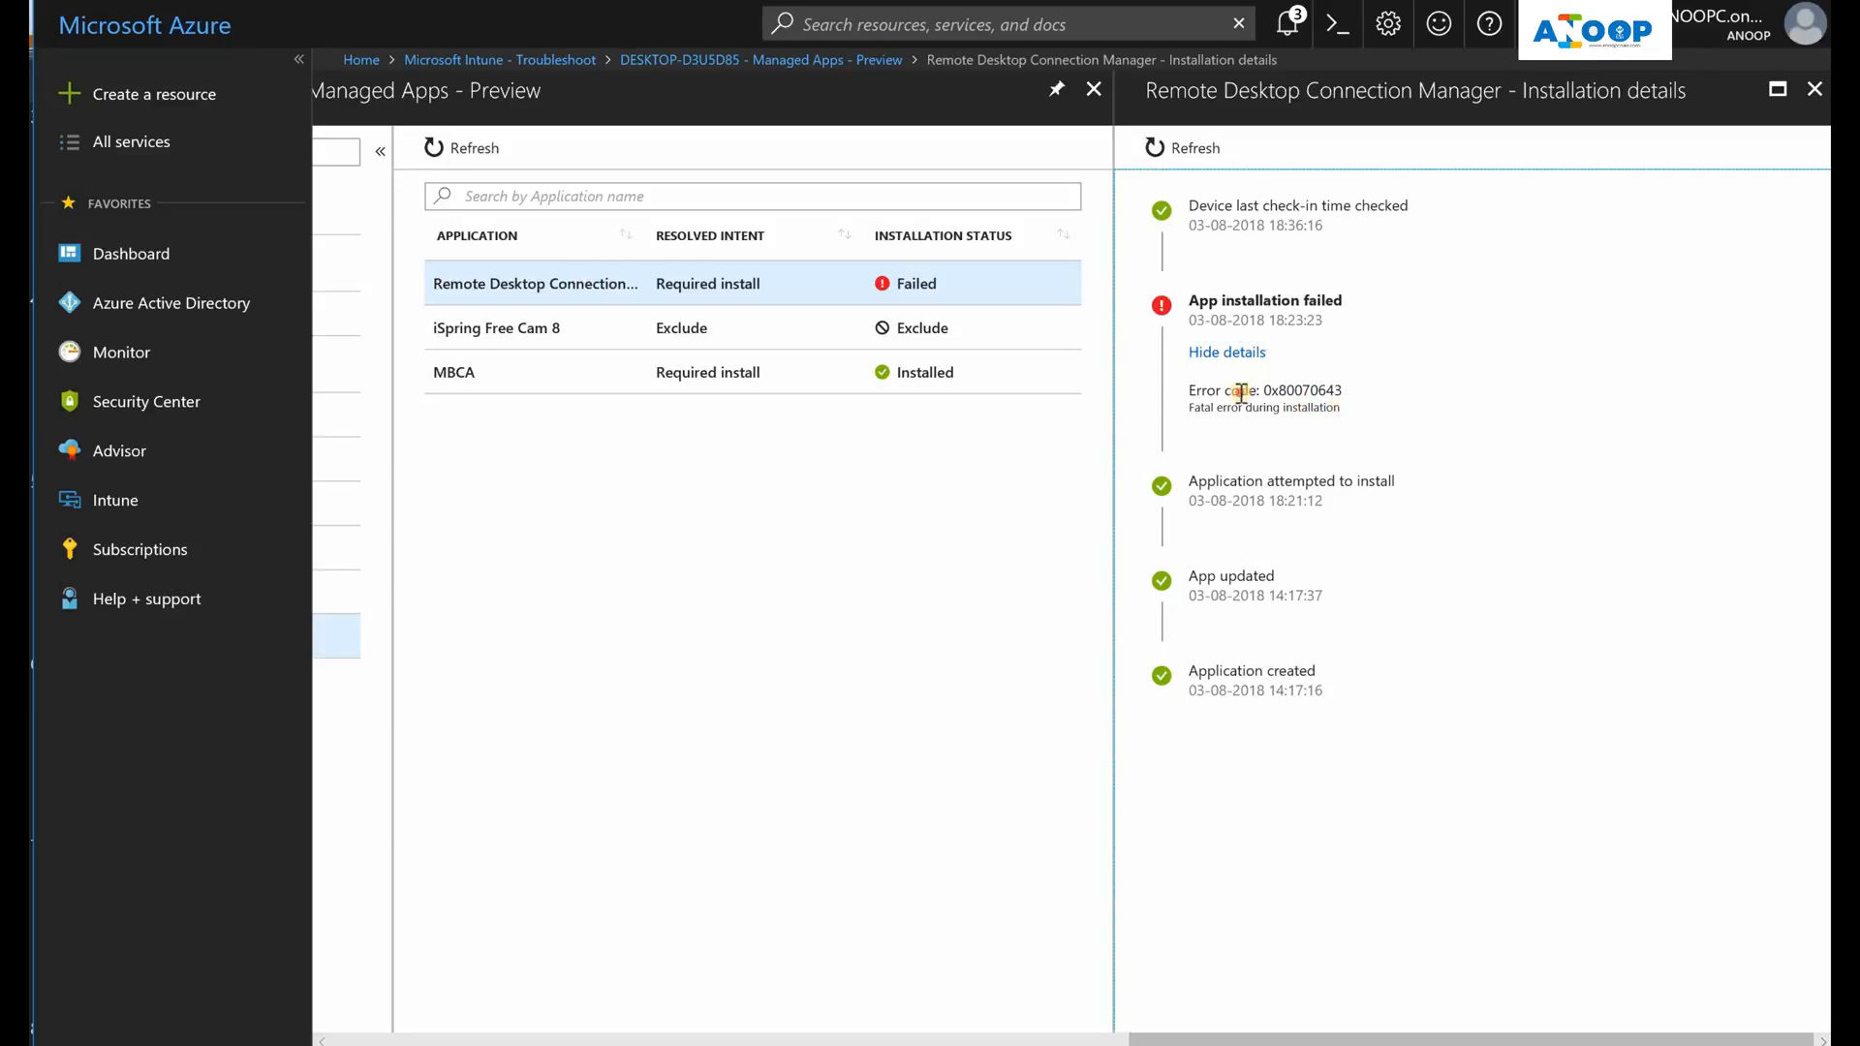
mouse_move(1265, 490)
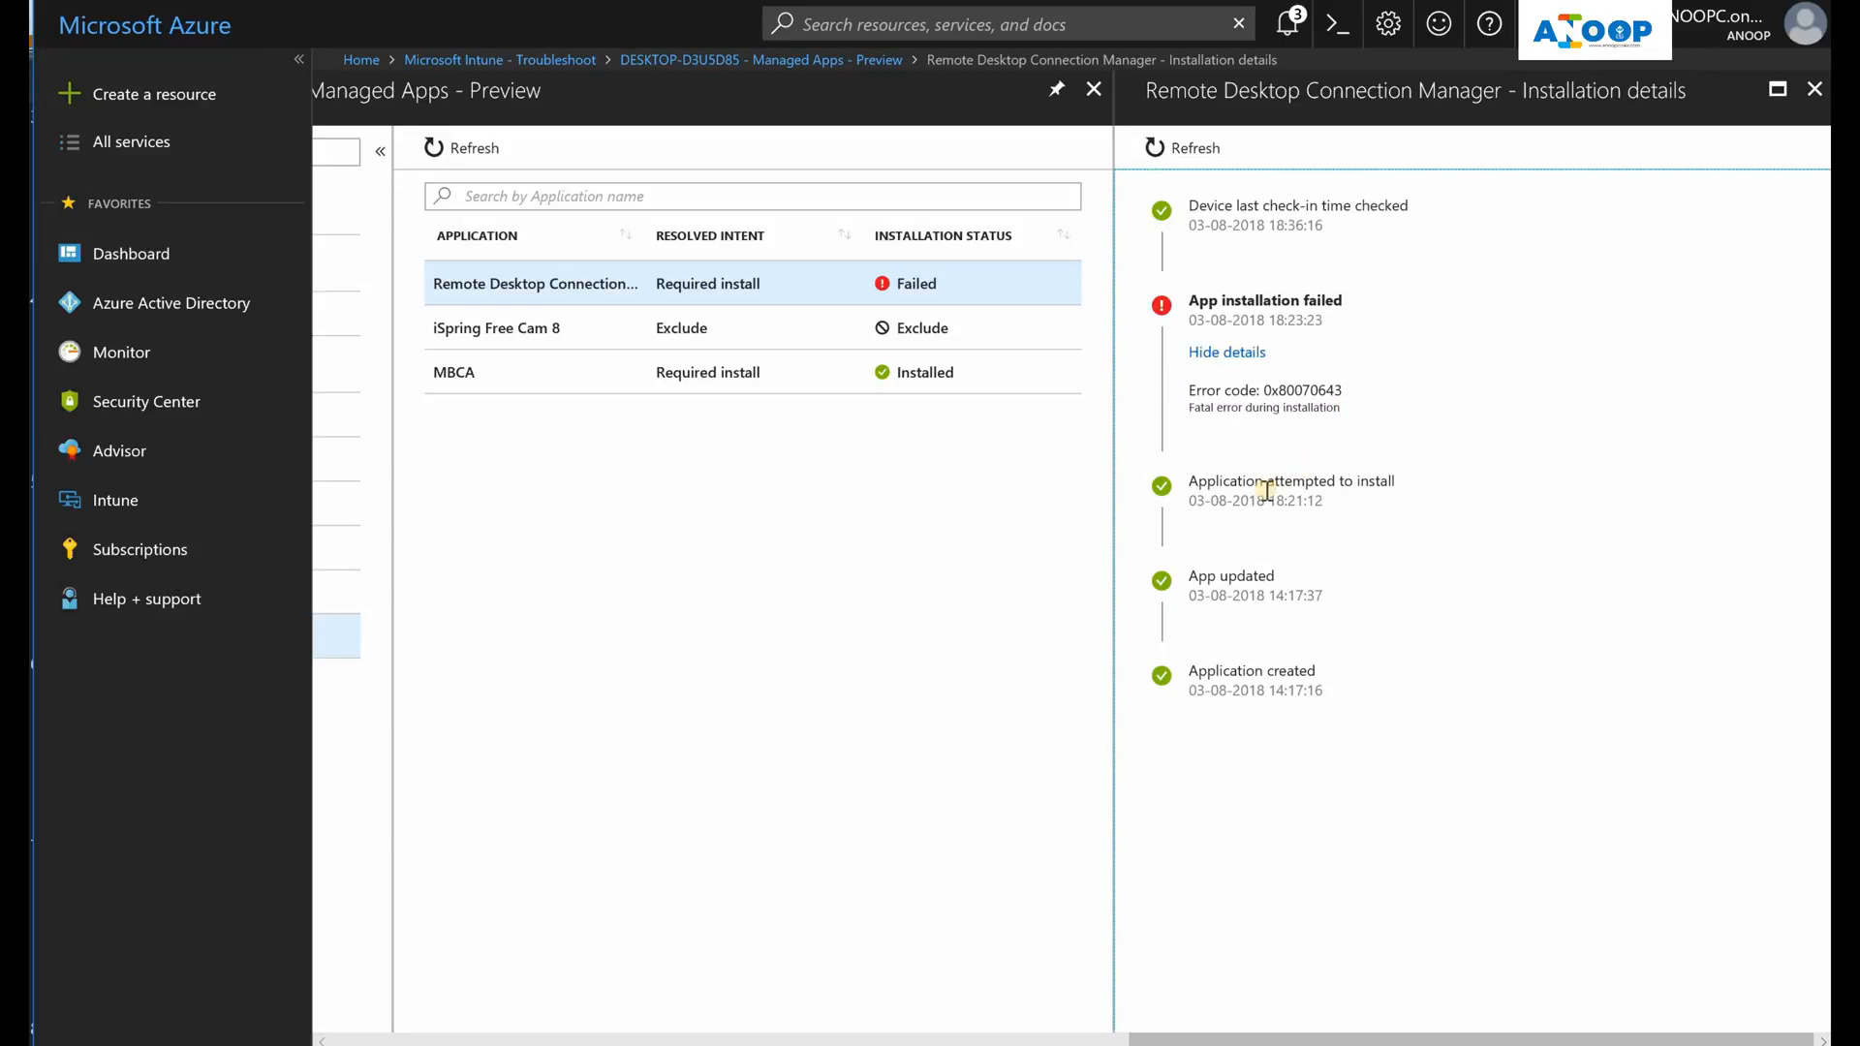
mouse_move(1203, 525)
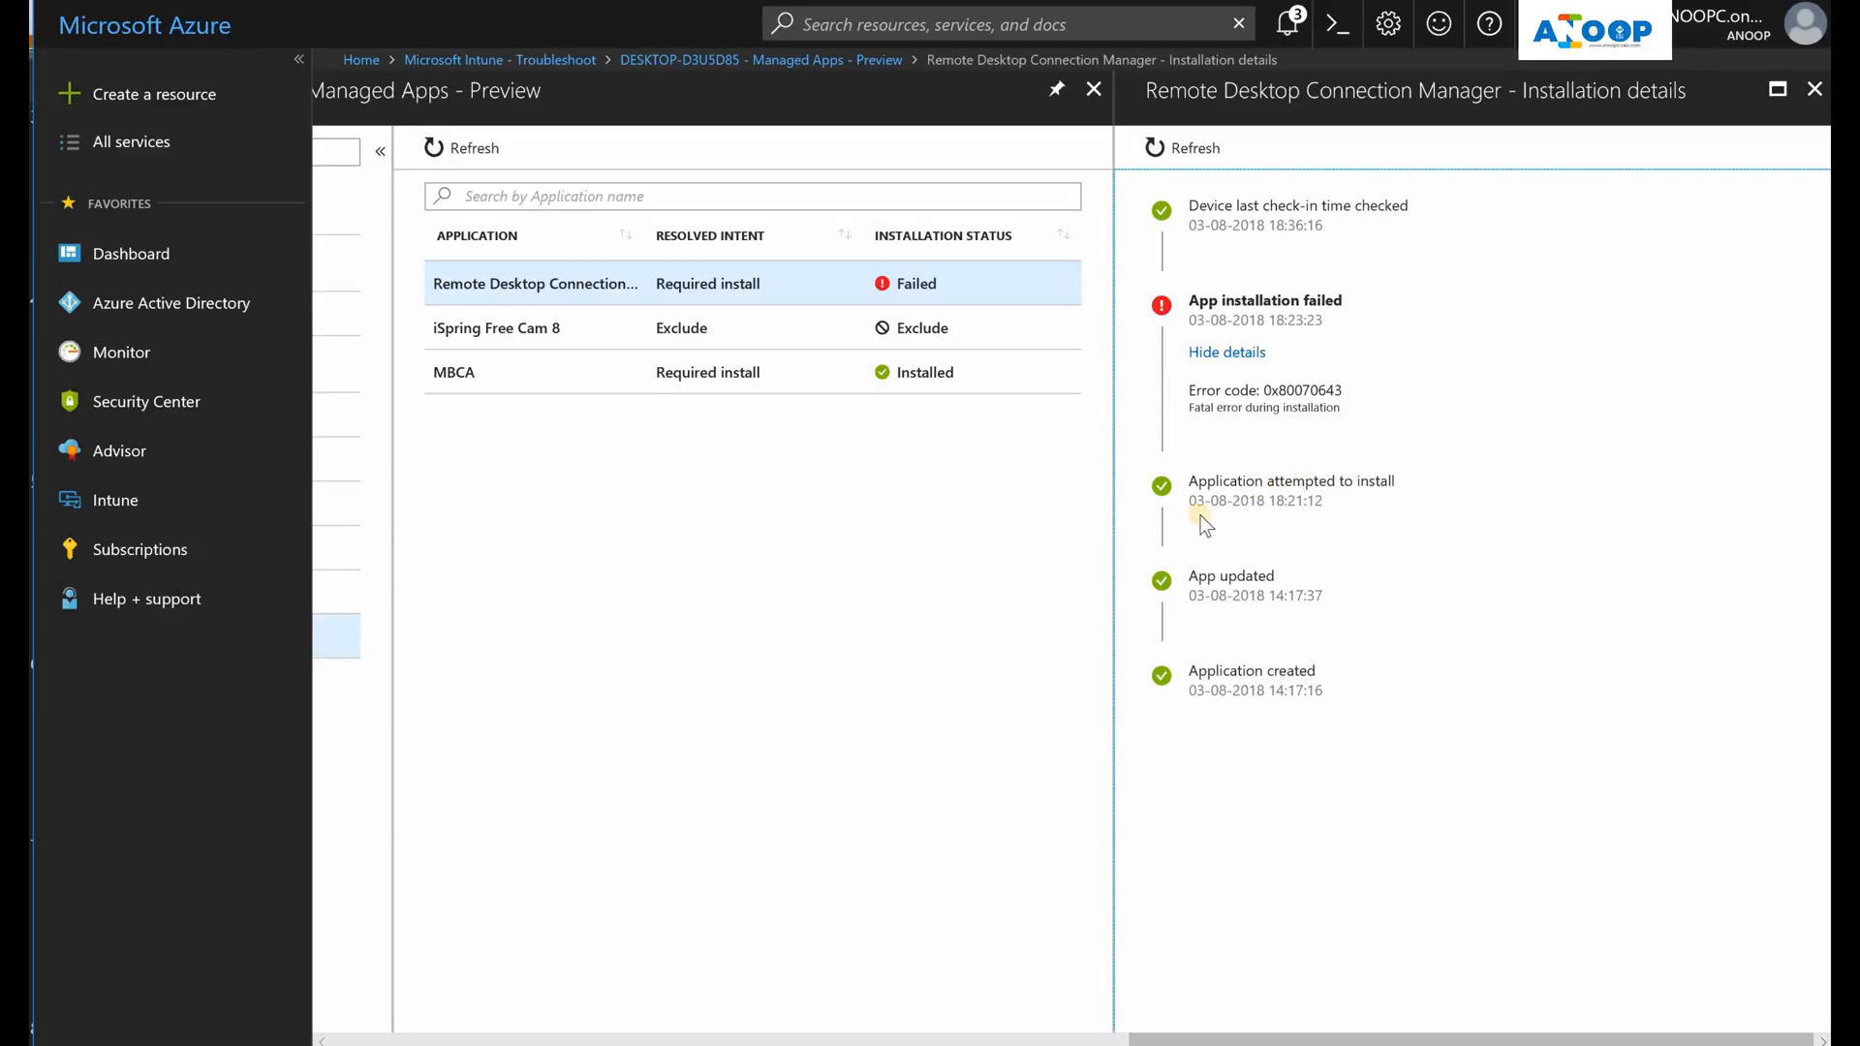
mouse_move(1340, 515)
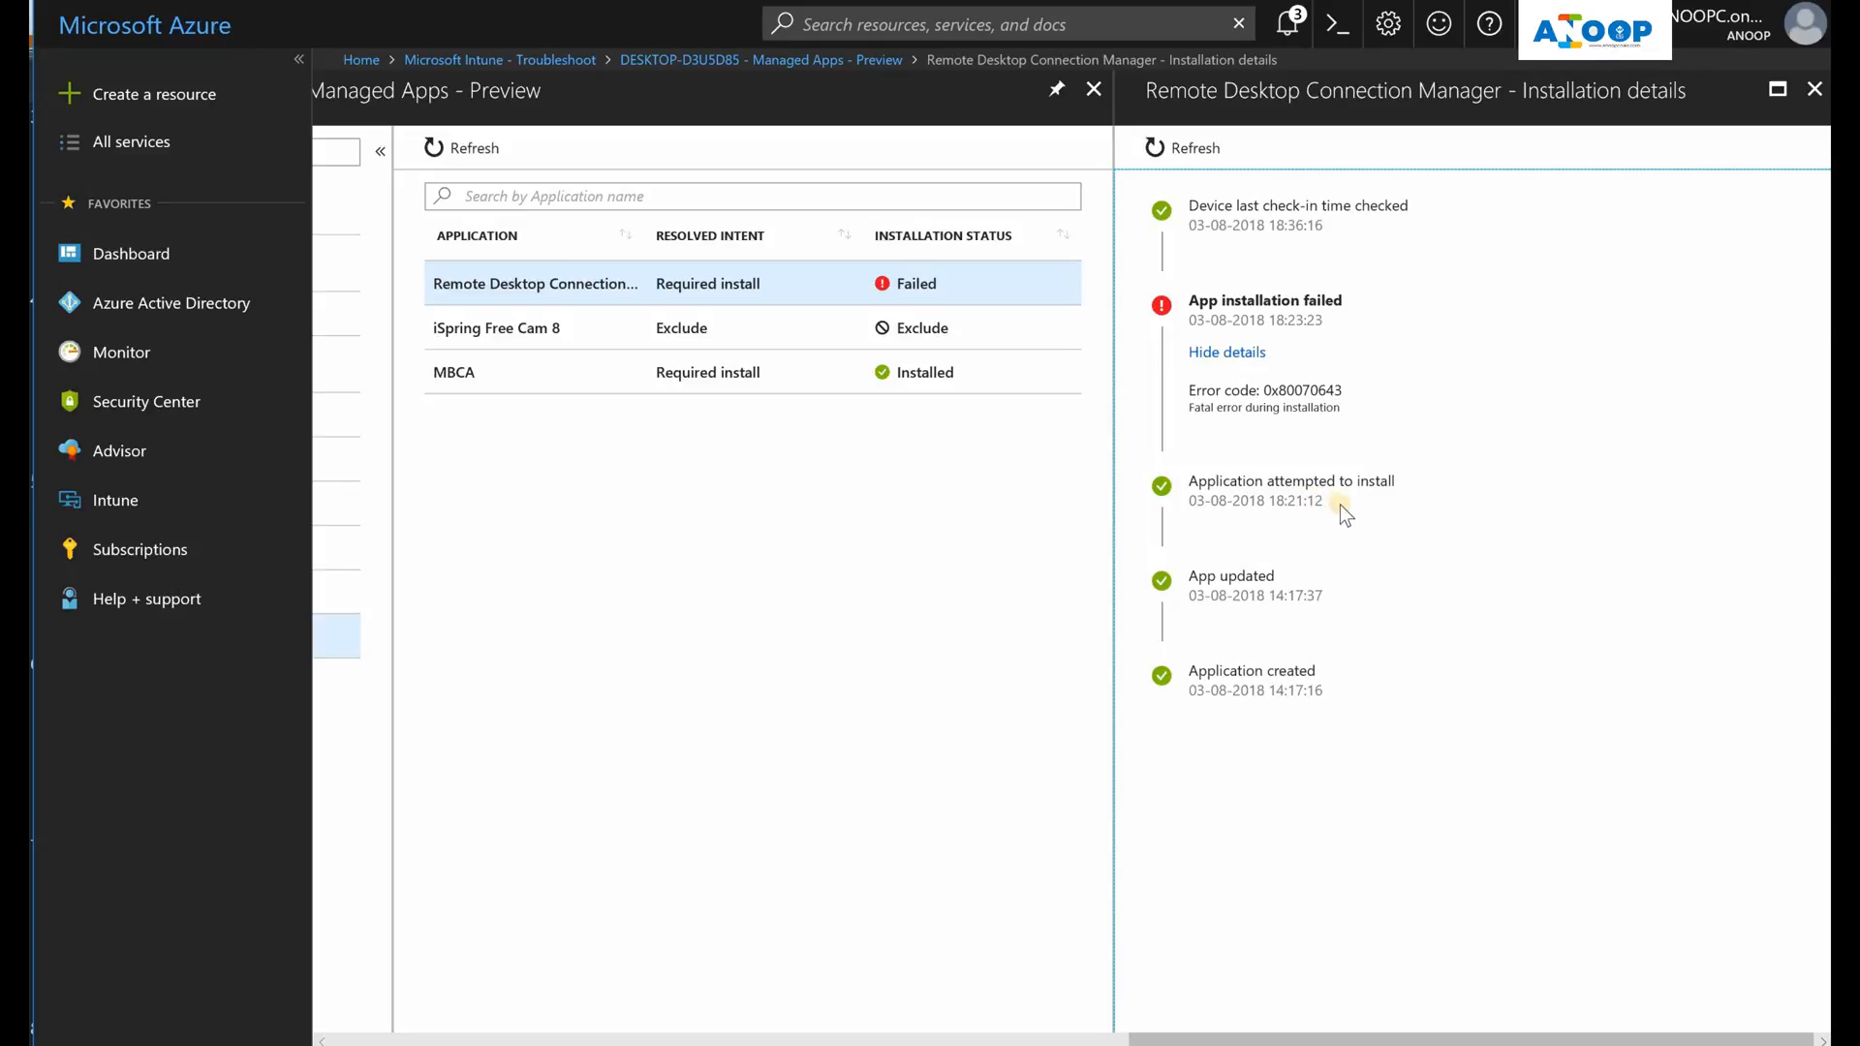
double_click(1290, 500)
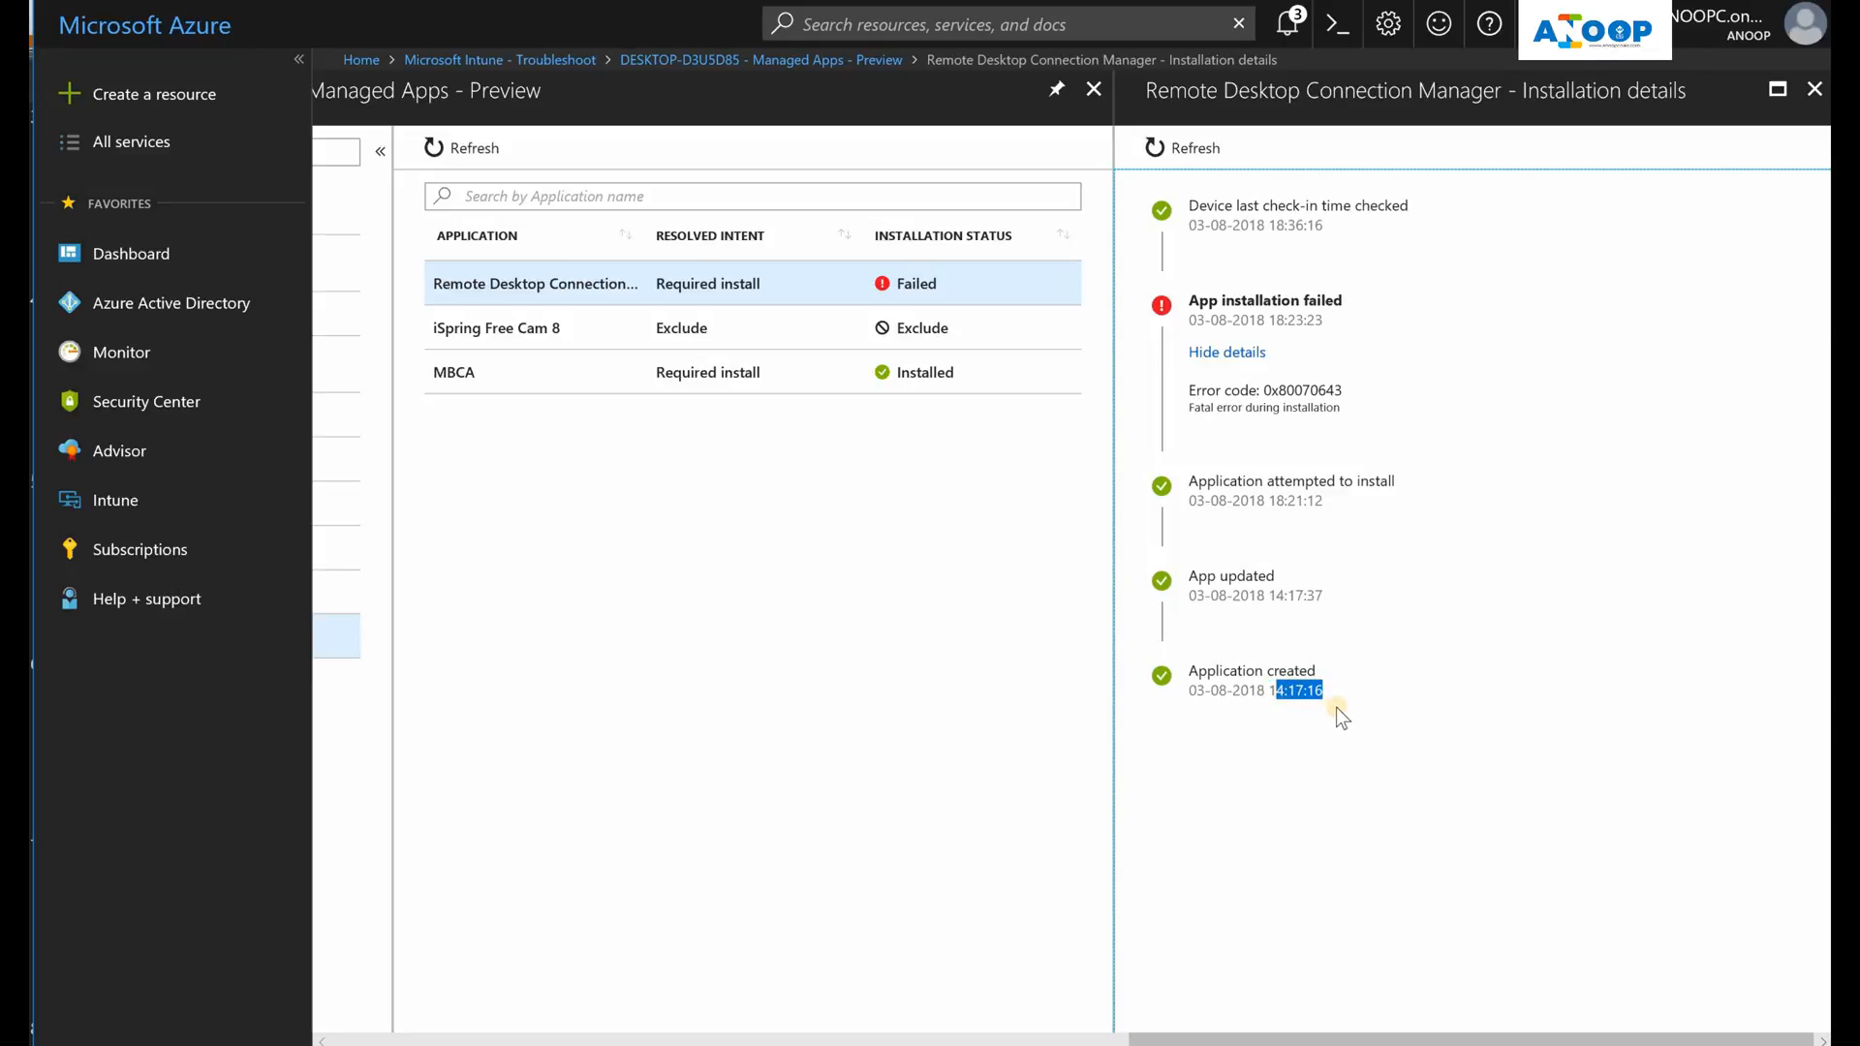
mouse_move(1355, 537)
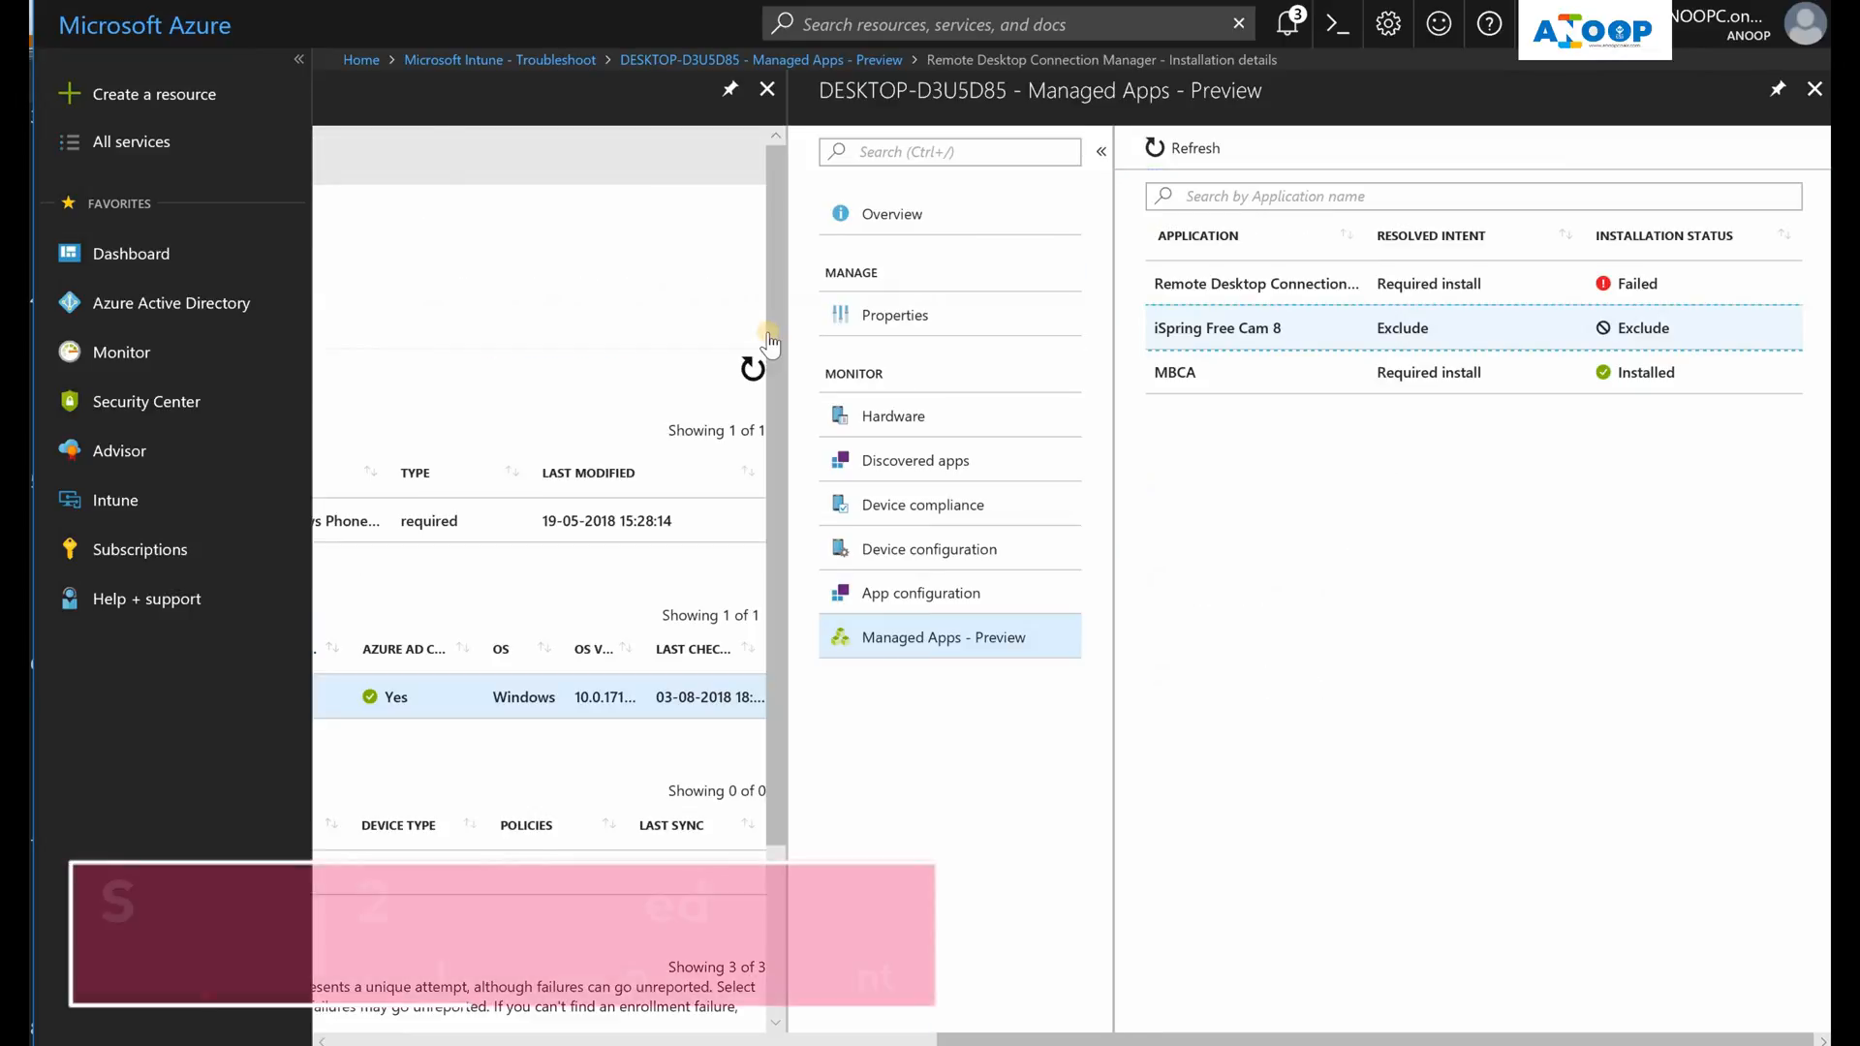
Show iSpring Free Cam 8's installation details with its Chennai Users group assignment
click(1216, 328)
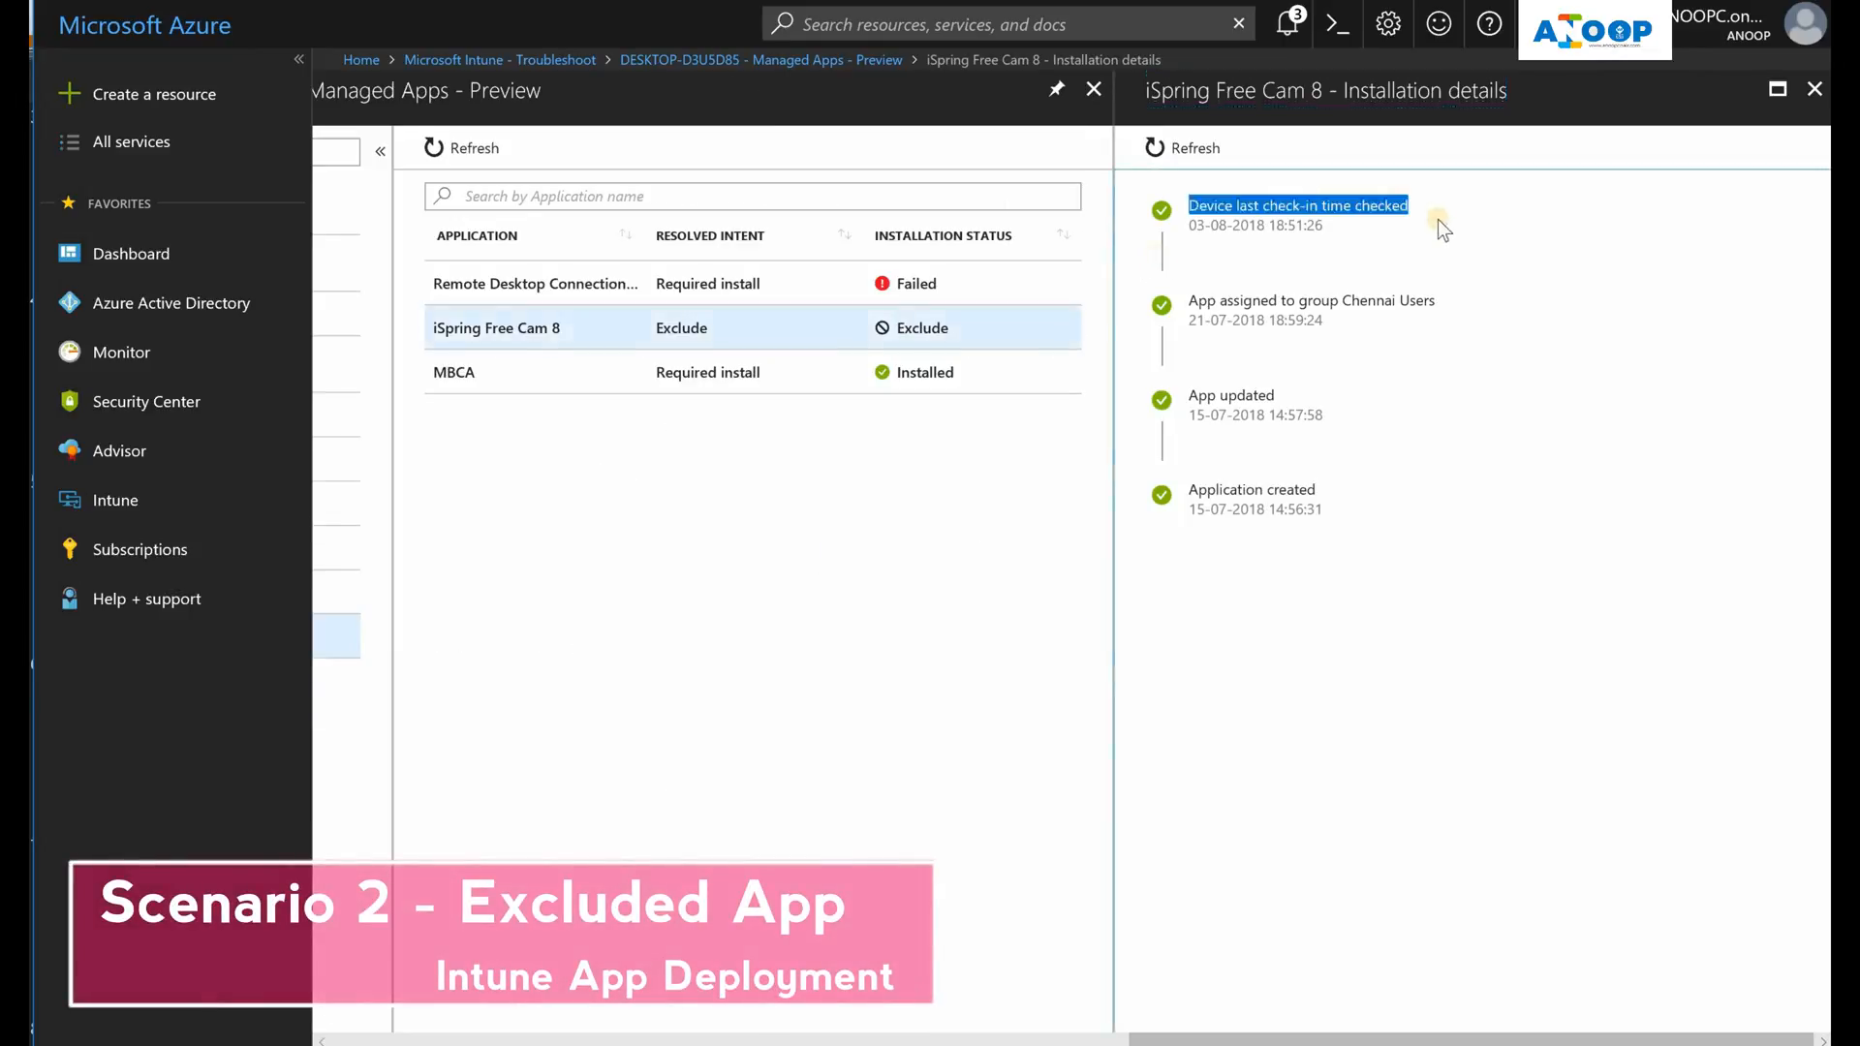
mouse_move(1329, 234)
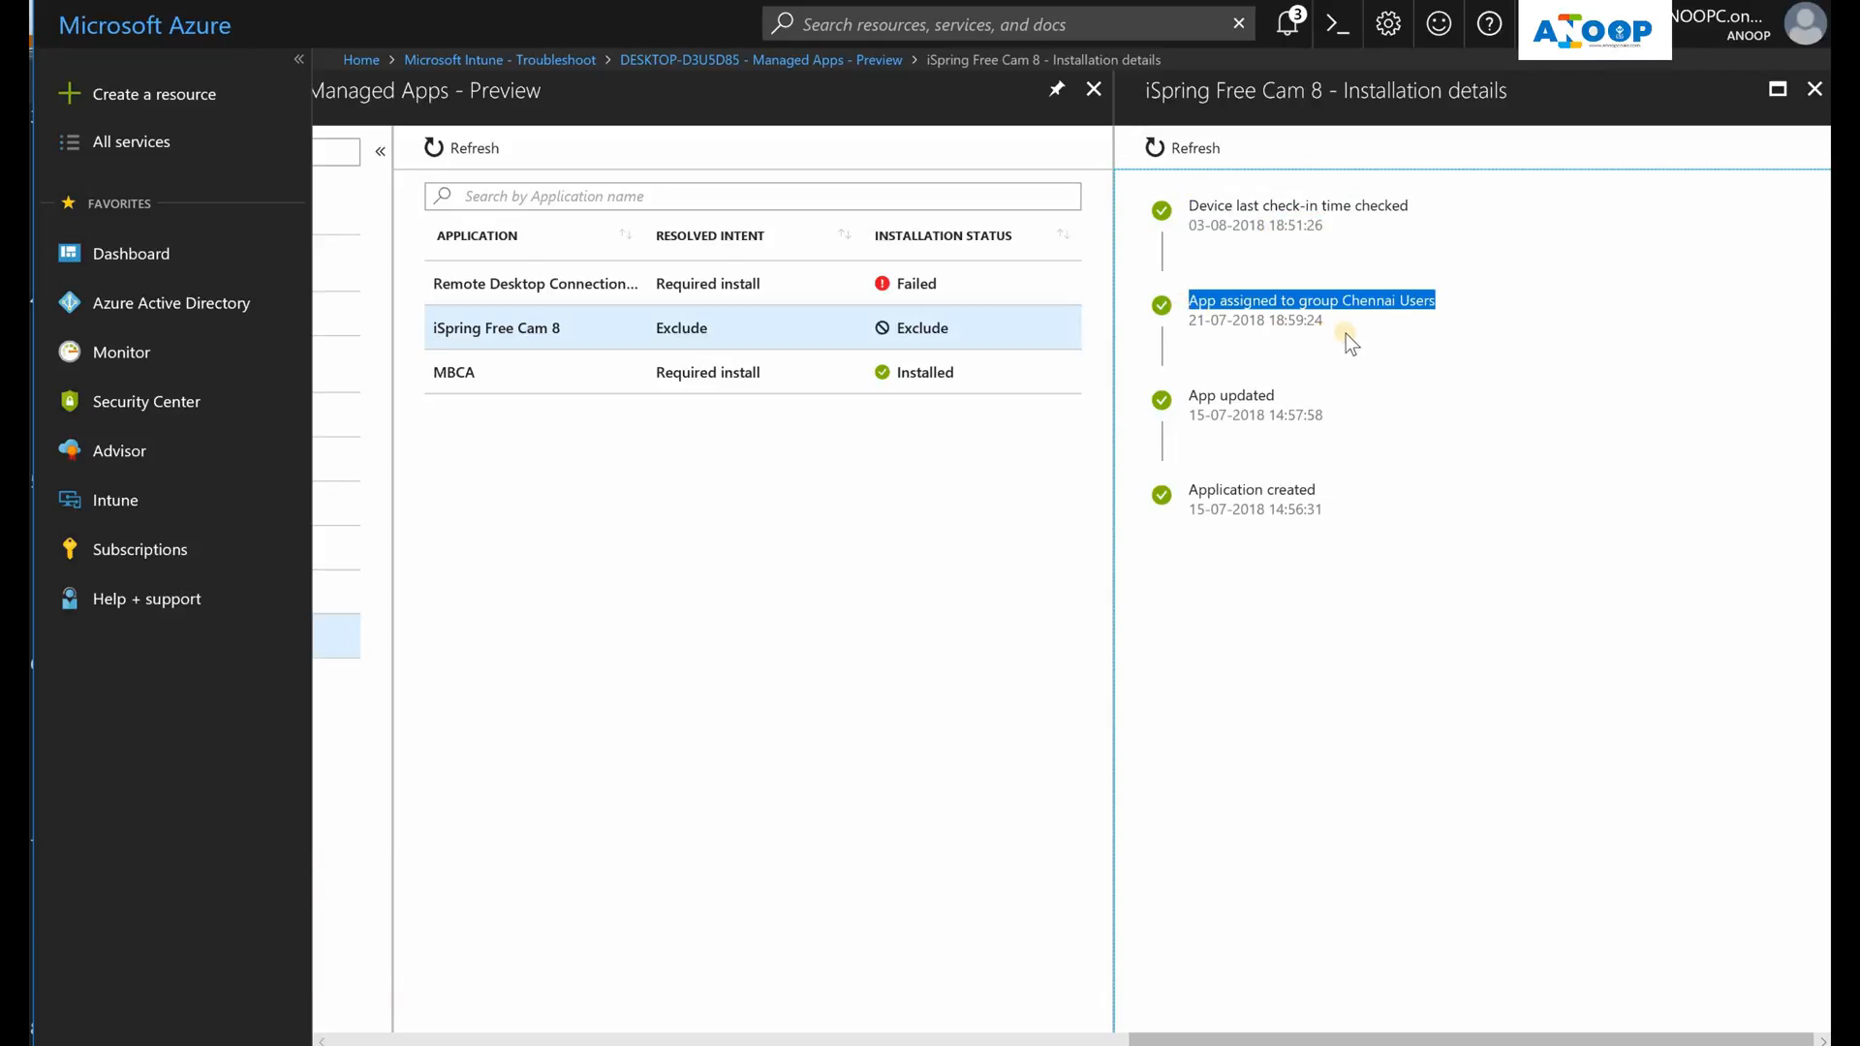
mouse_move(1372, 340)
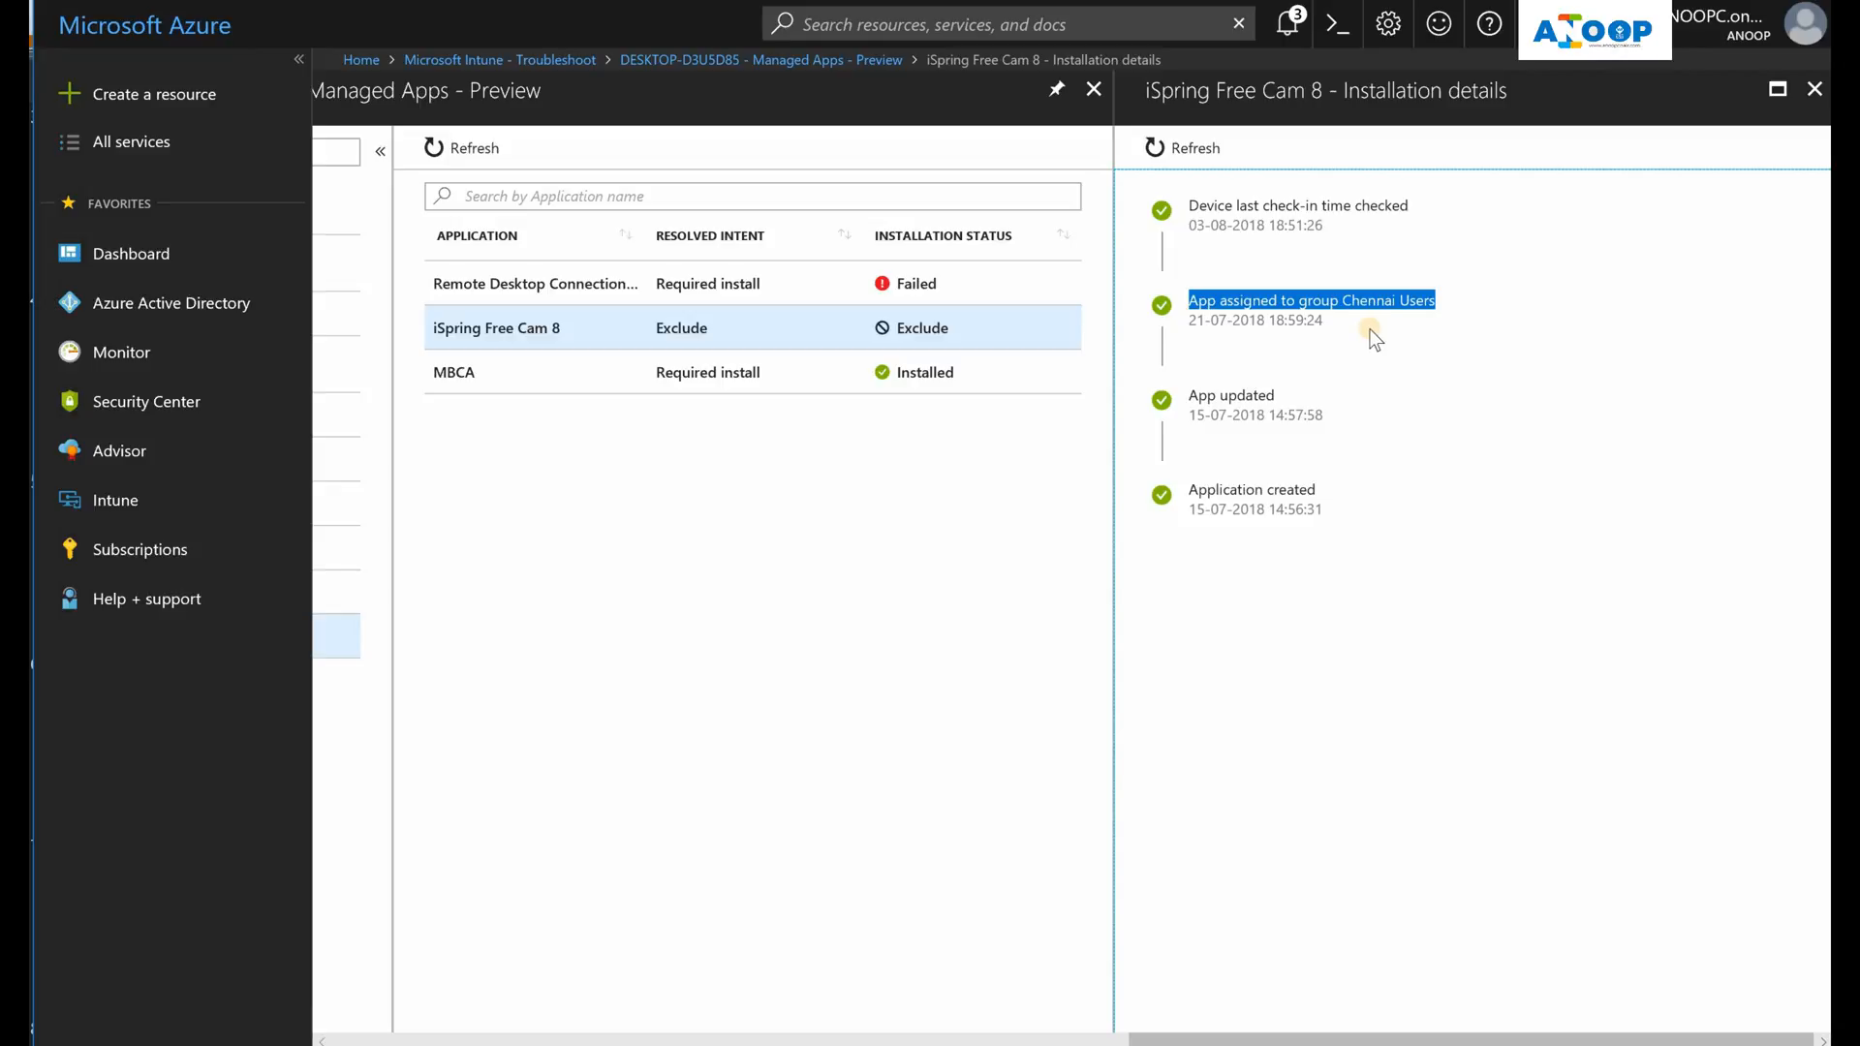
mouse_move(593, 806)
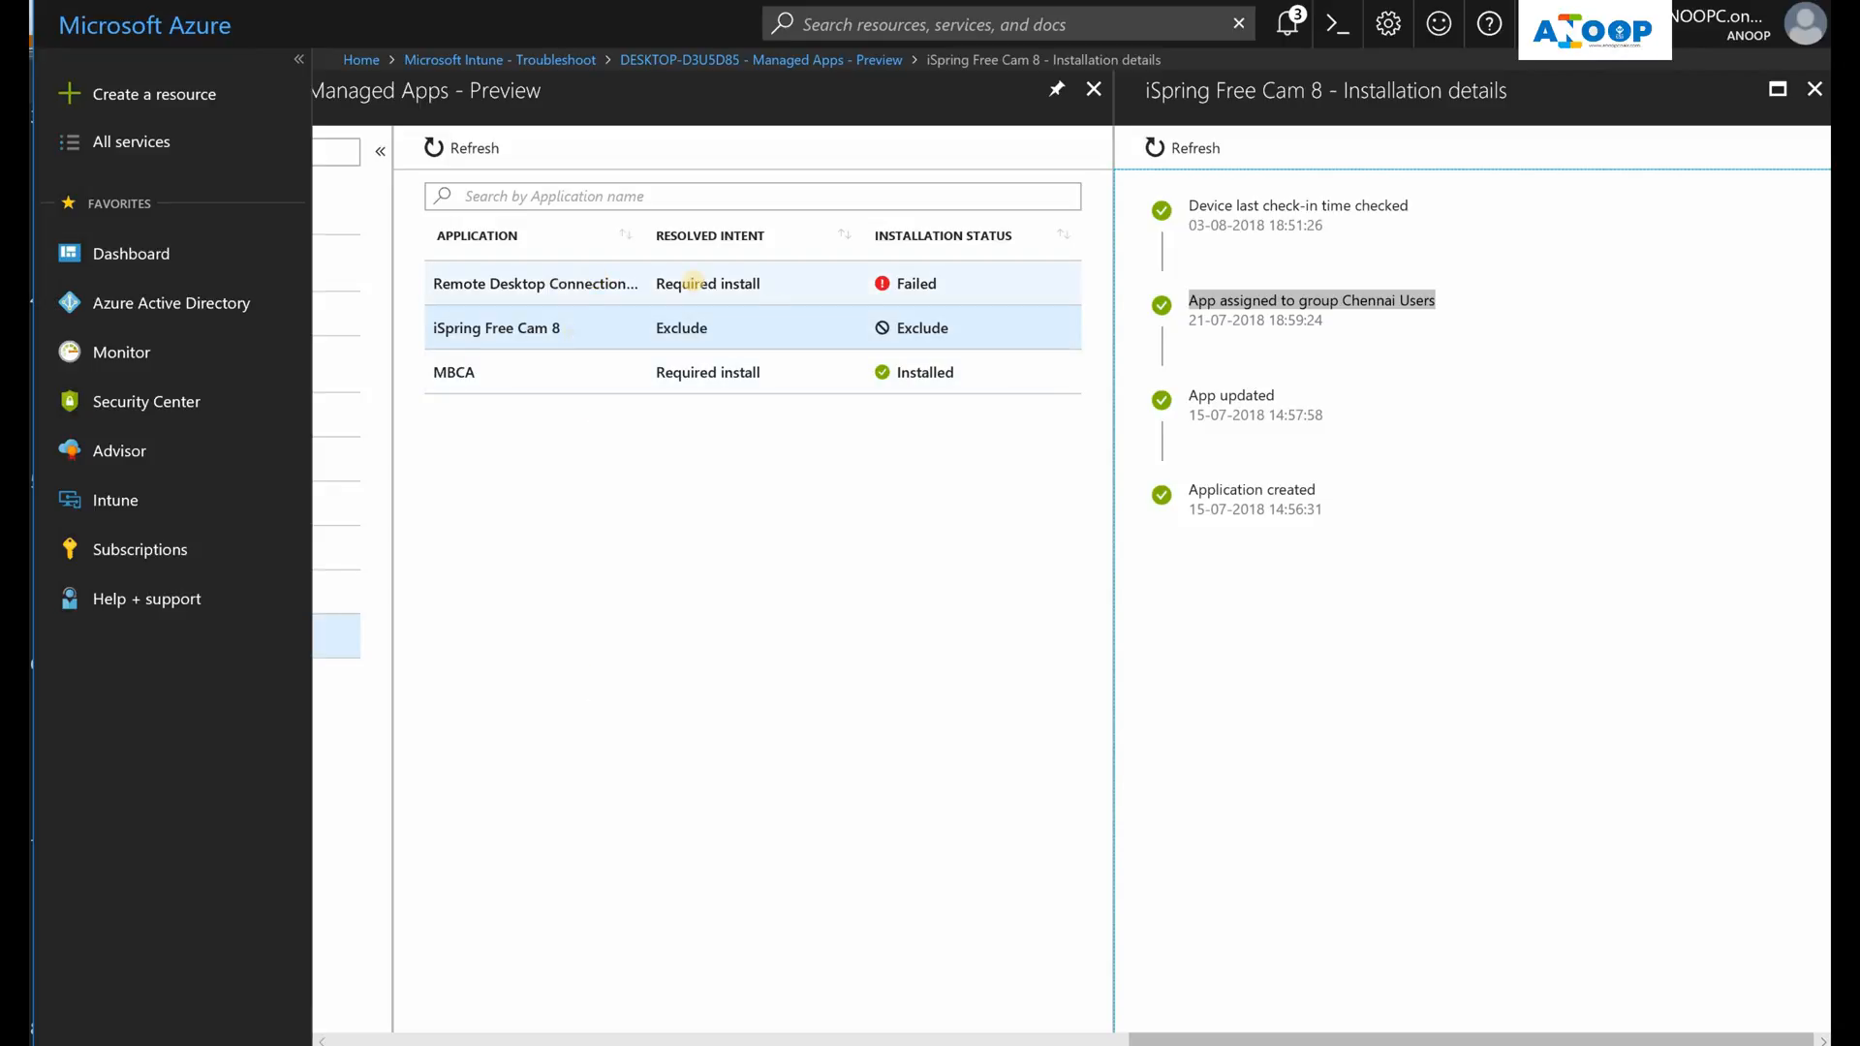
mouse_move(833, 331)
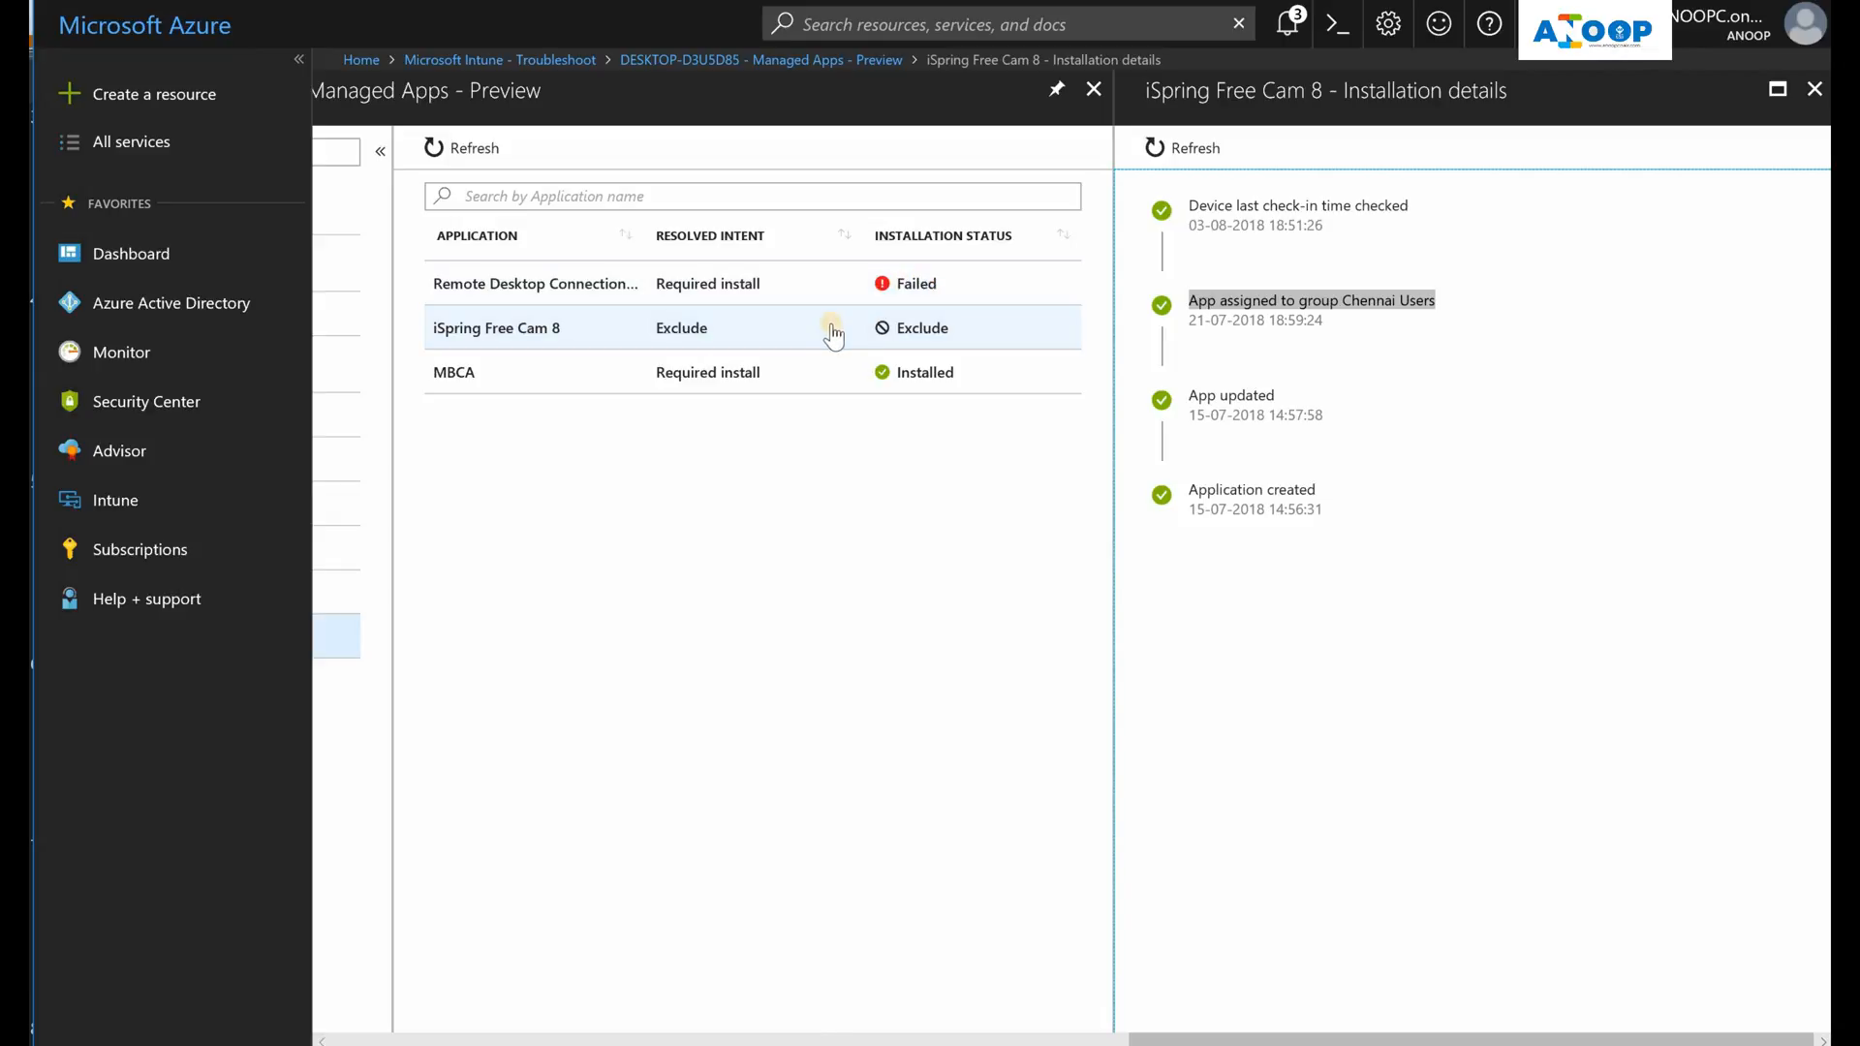
mouse_move(723, 383)
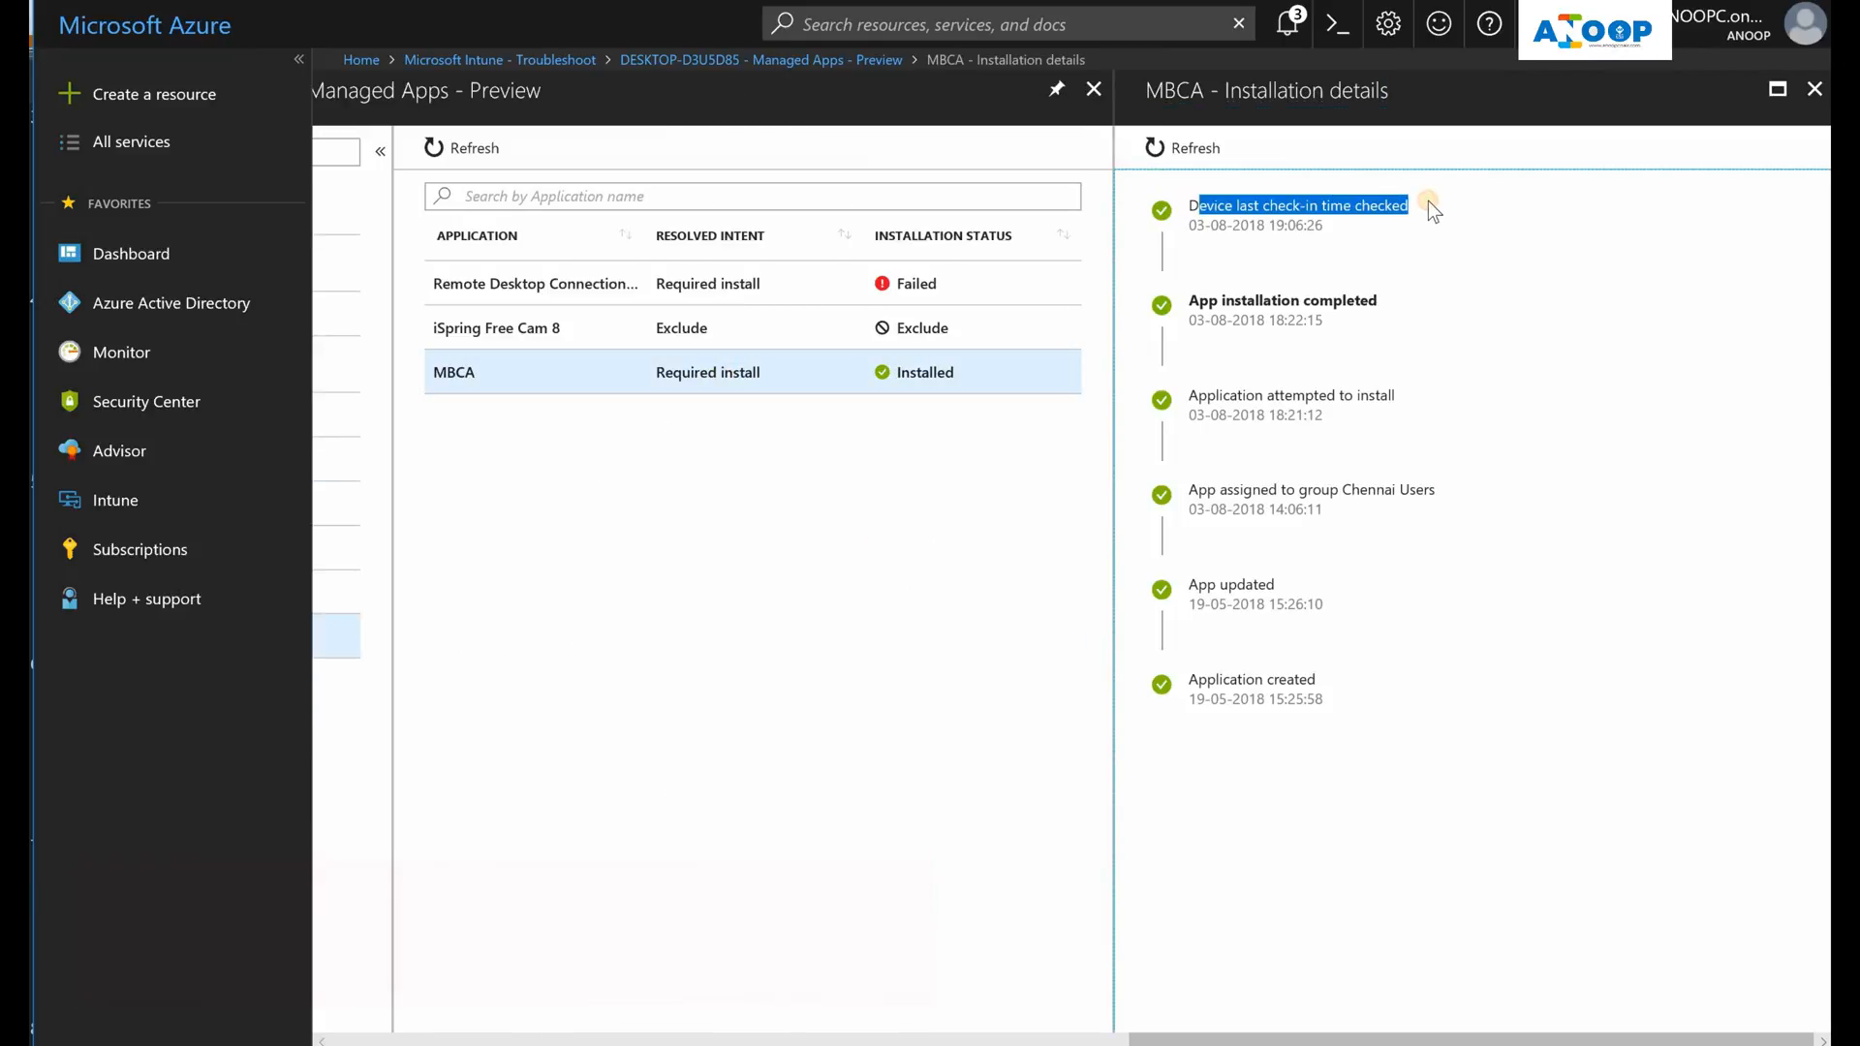
Review MBCA's completed install attempt time, then show the device's configuration policy states
double_click(1296, 415)
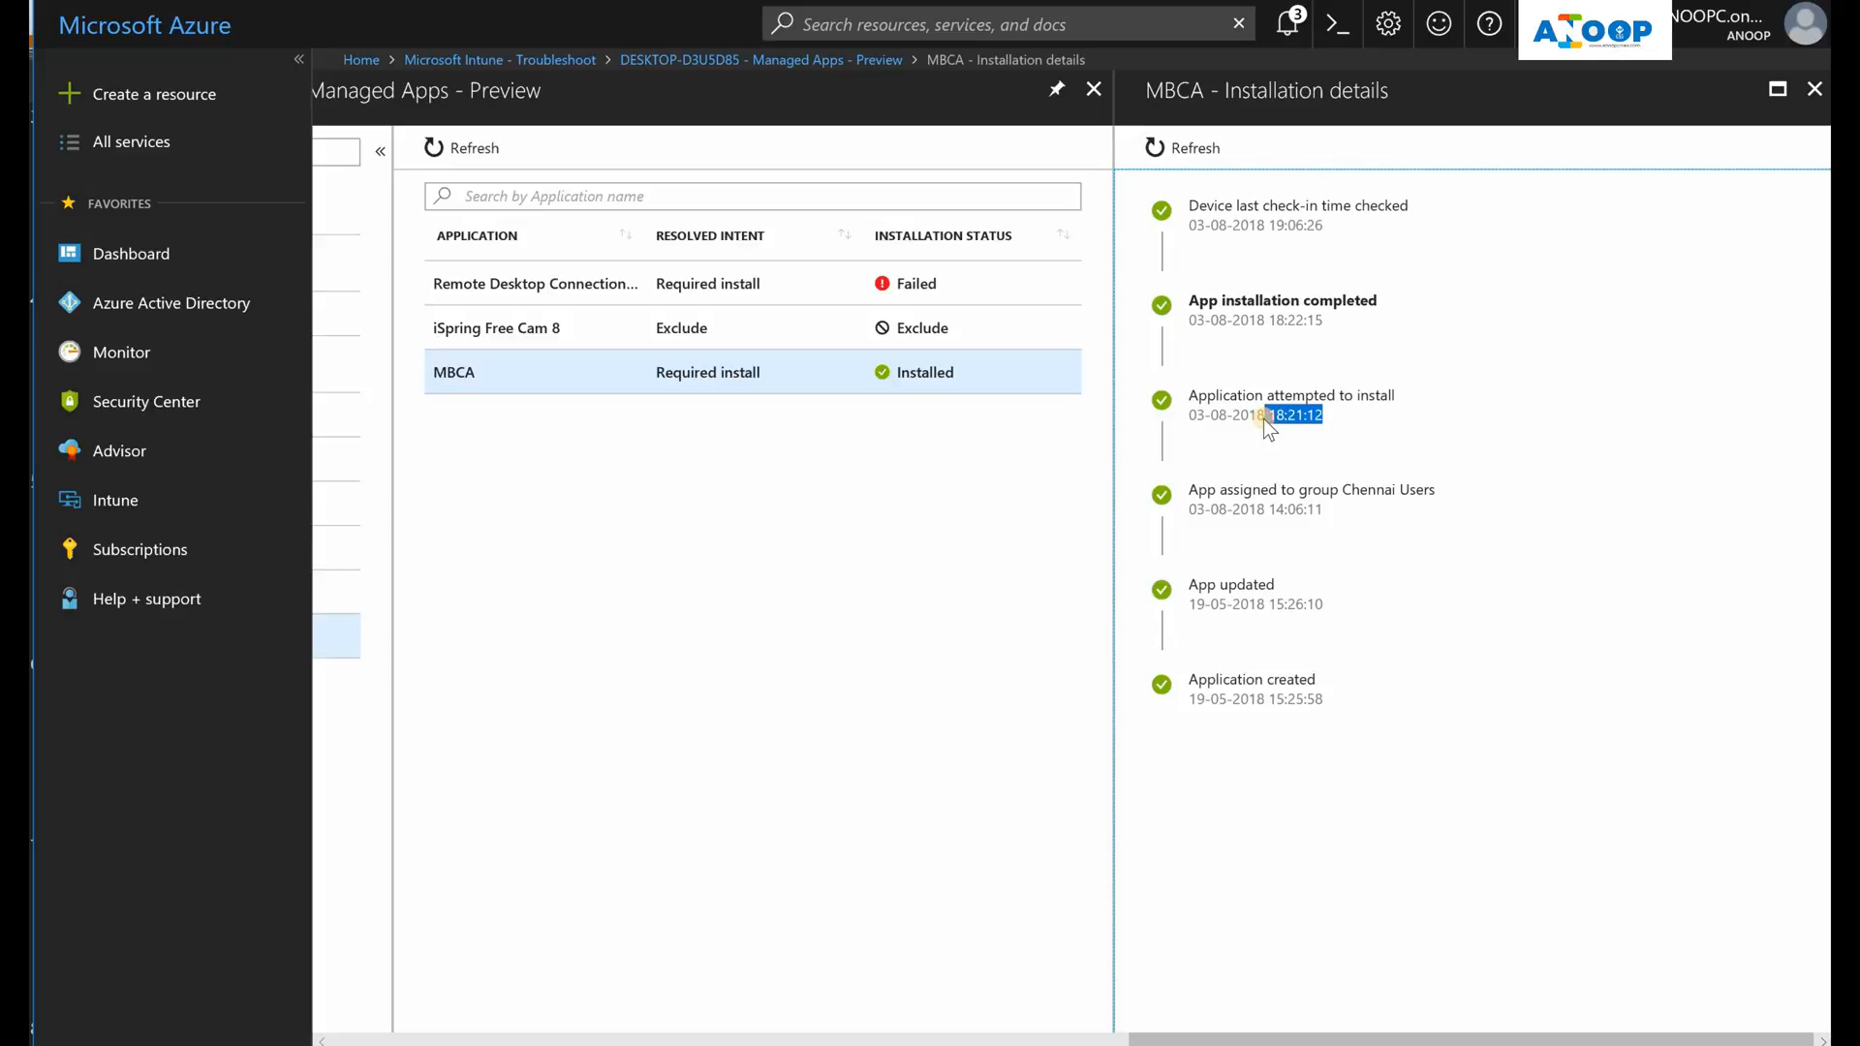
mouse_move(1339, 335)
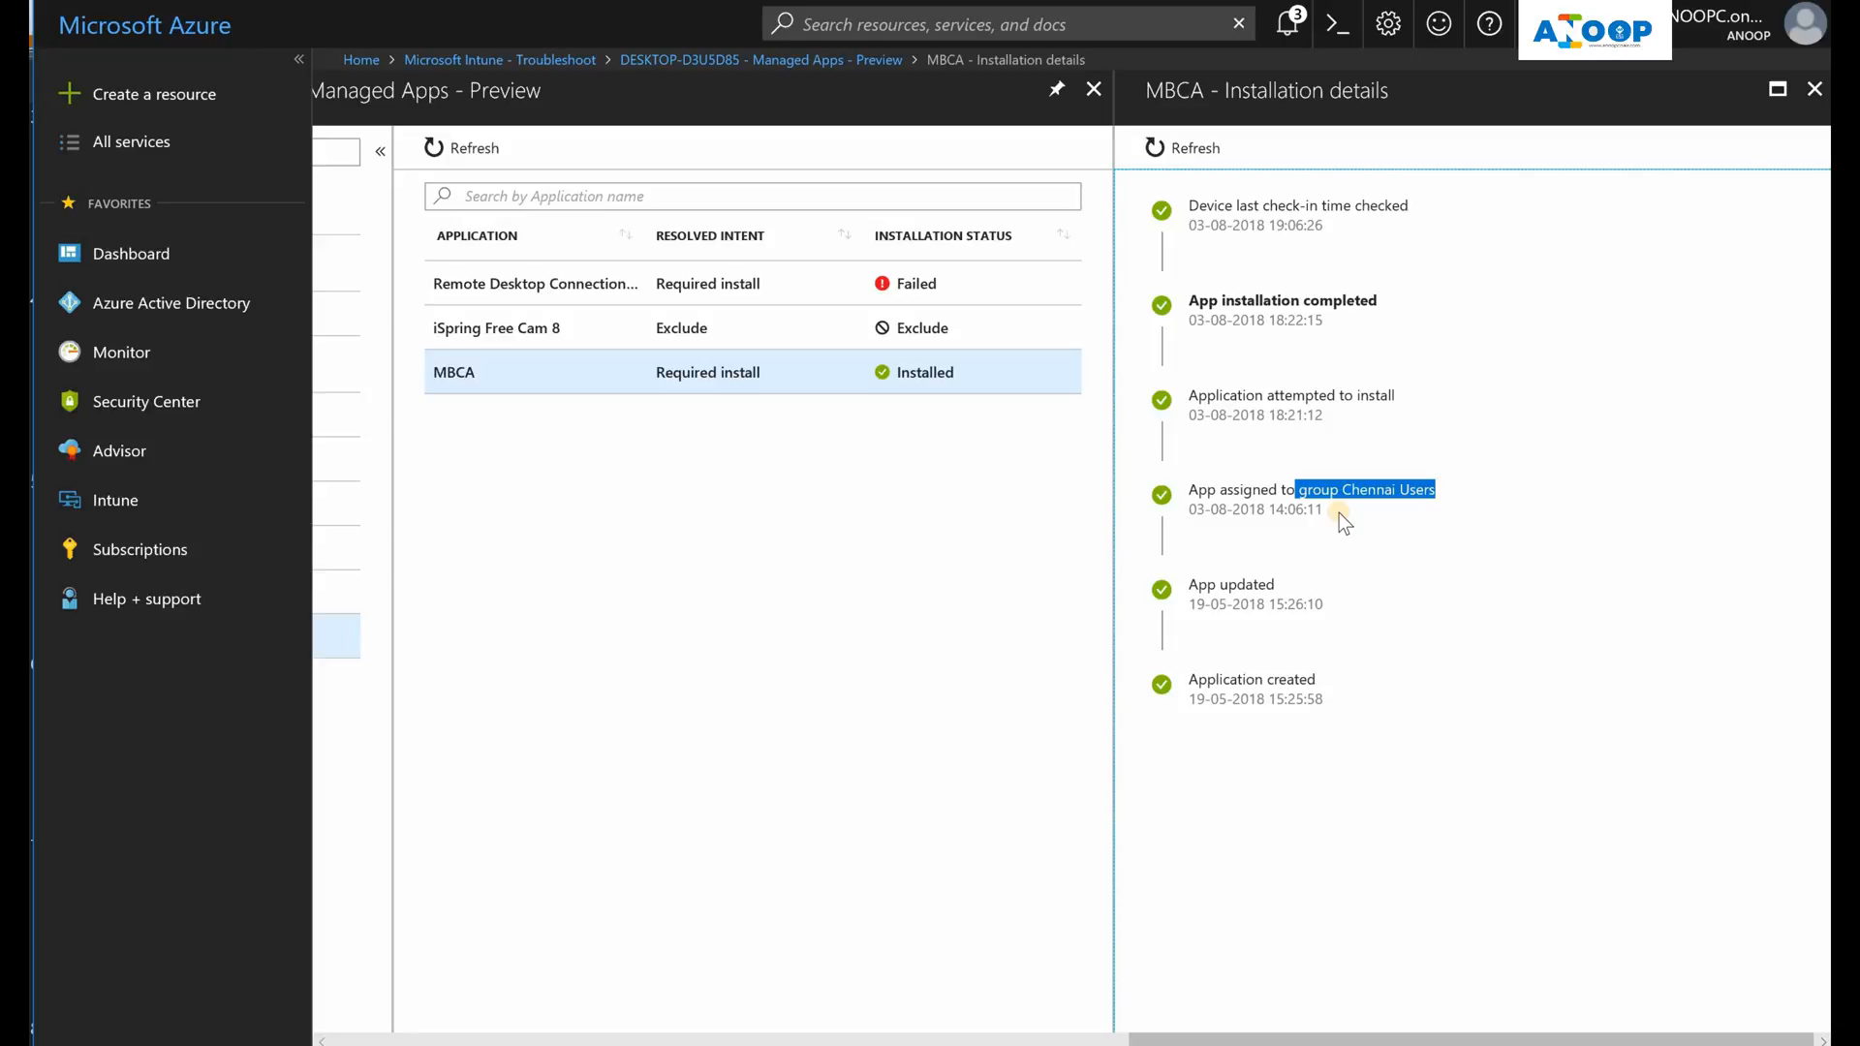
mouse_move(1813, 89)
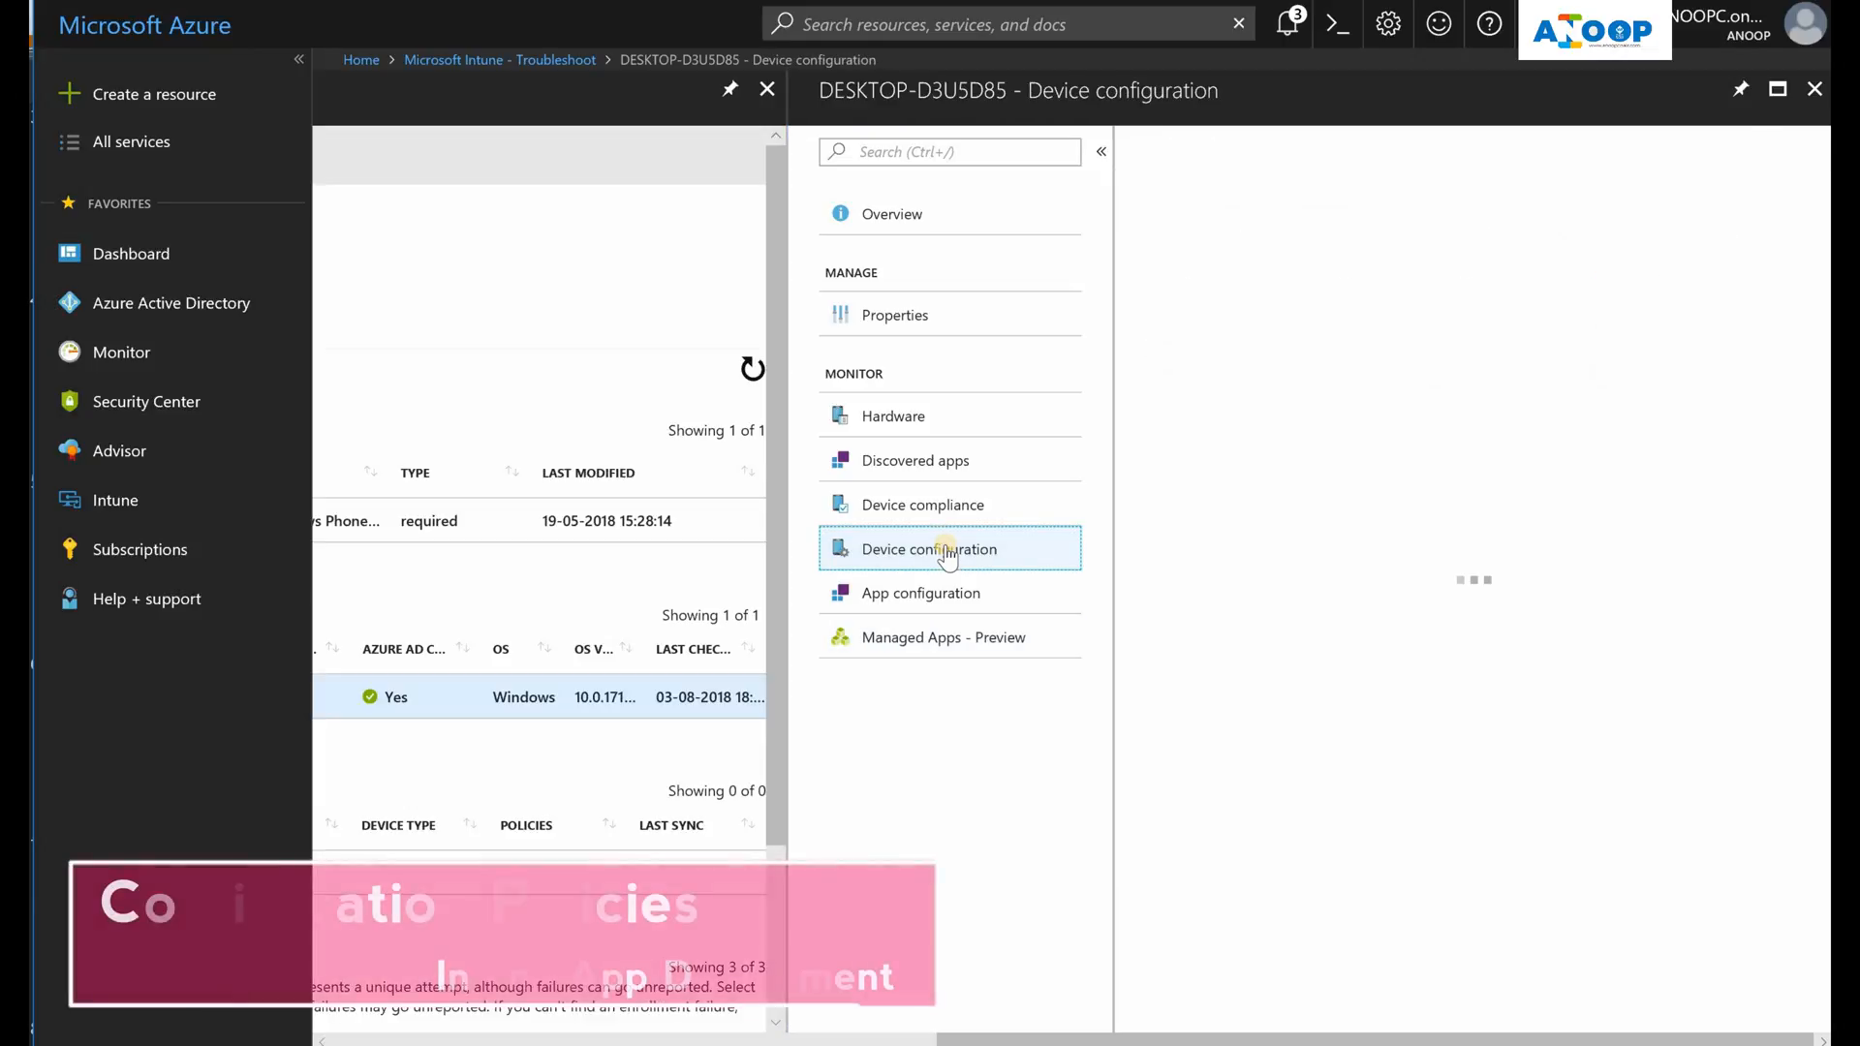
click(932, 549)
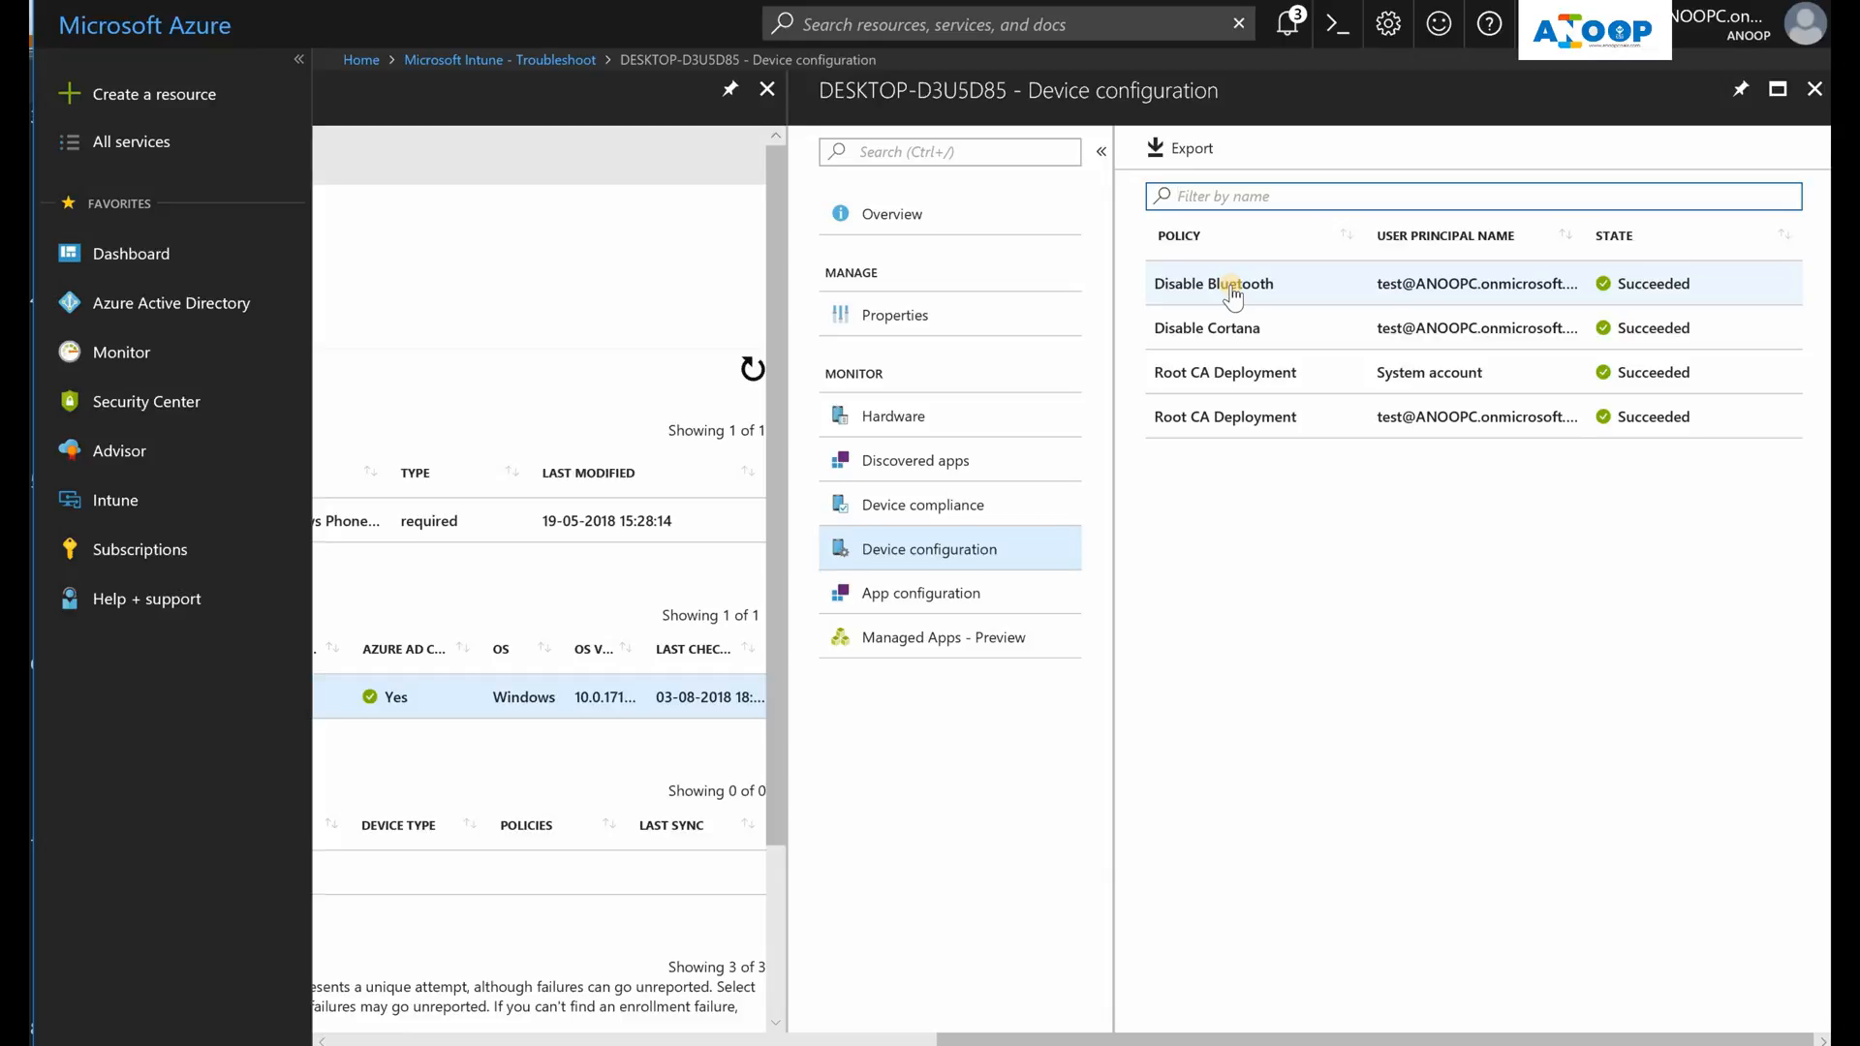
Inspect the Disable Bluetooth profile's succeeded setting, then the Disable Cortana policy settings
click(1213, 283)
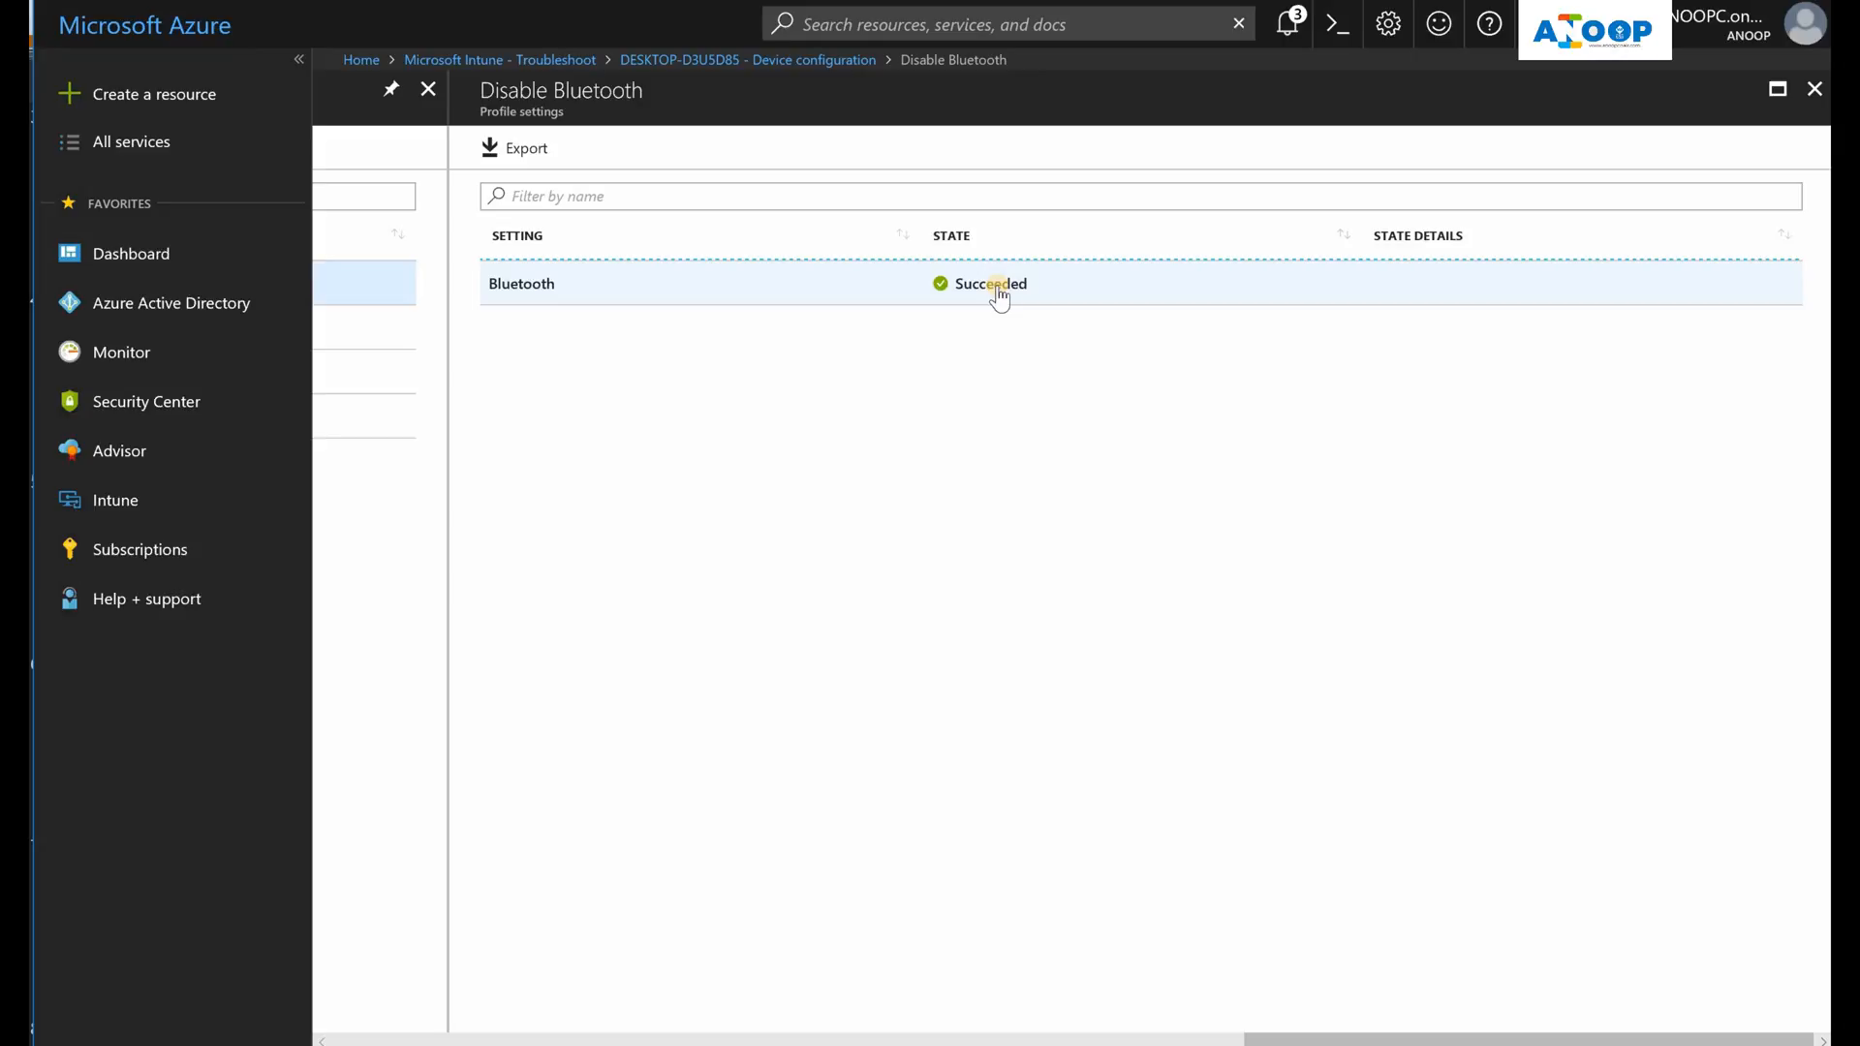
mouse_move(1813, 89)
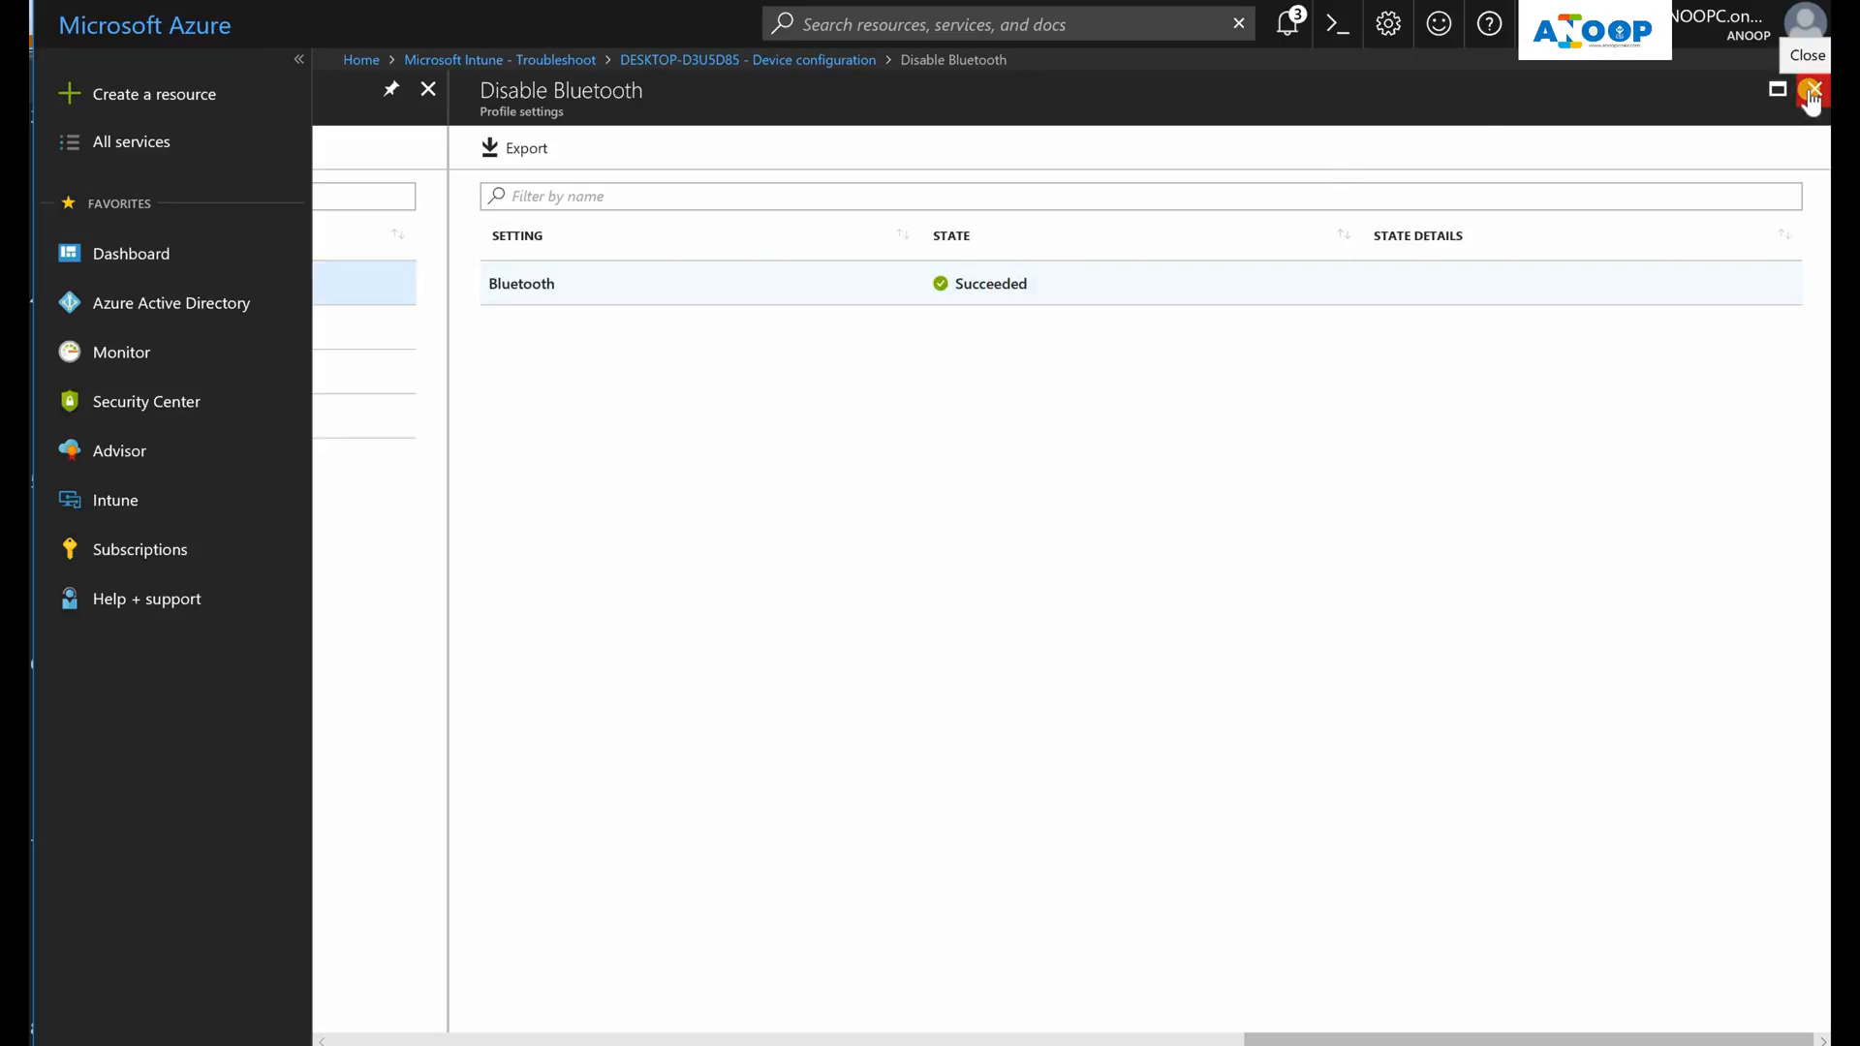
click(1811, 89)
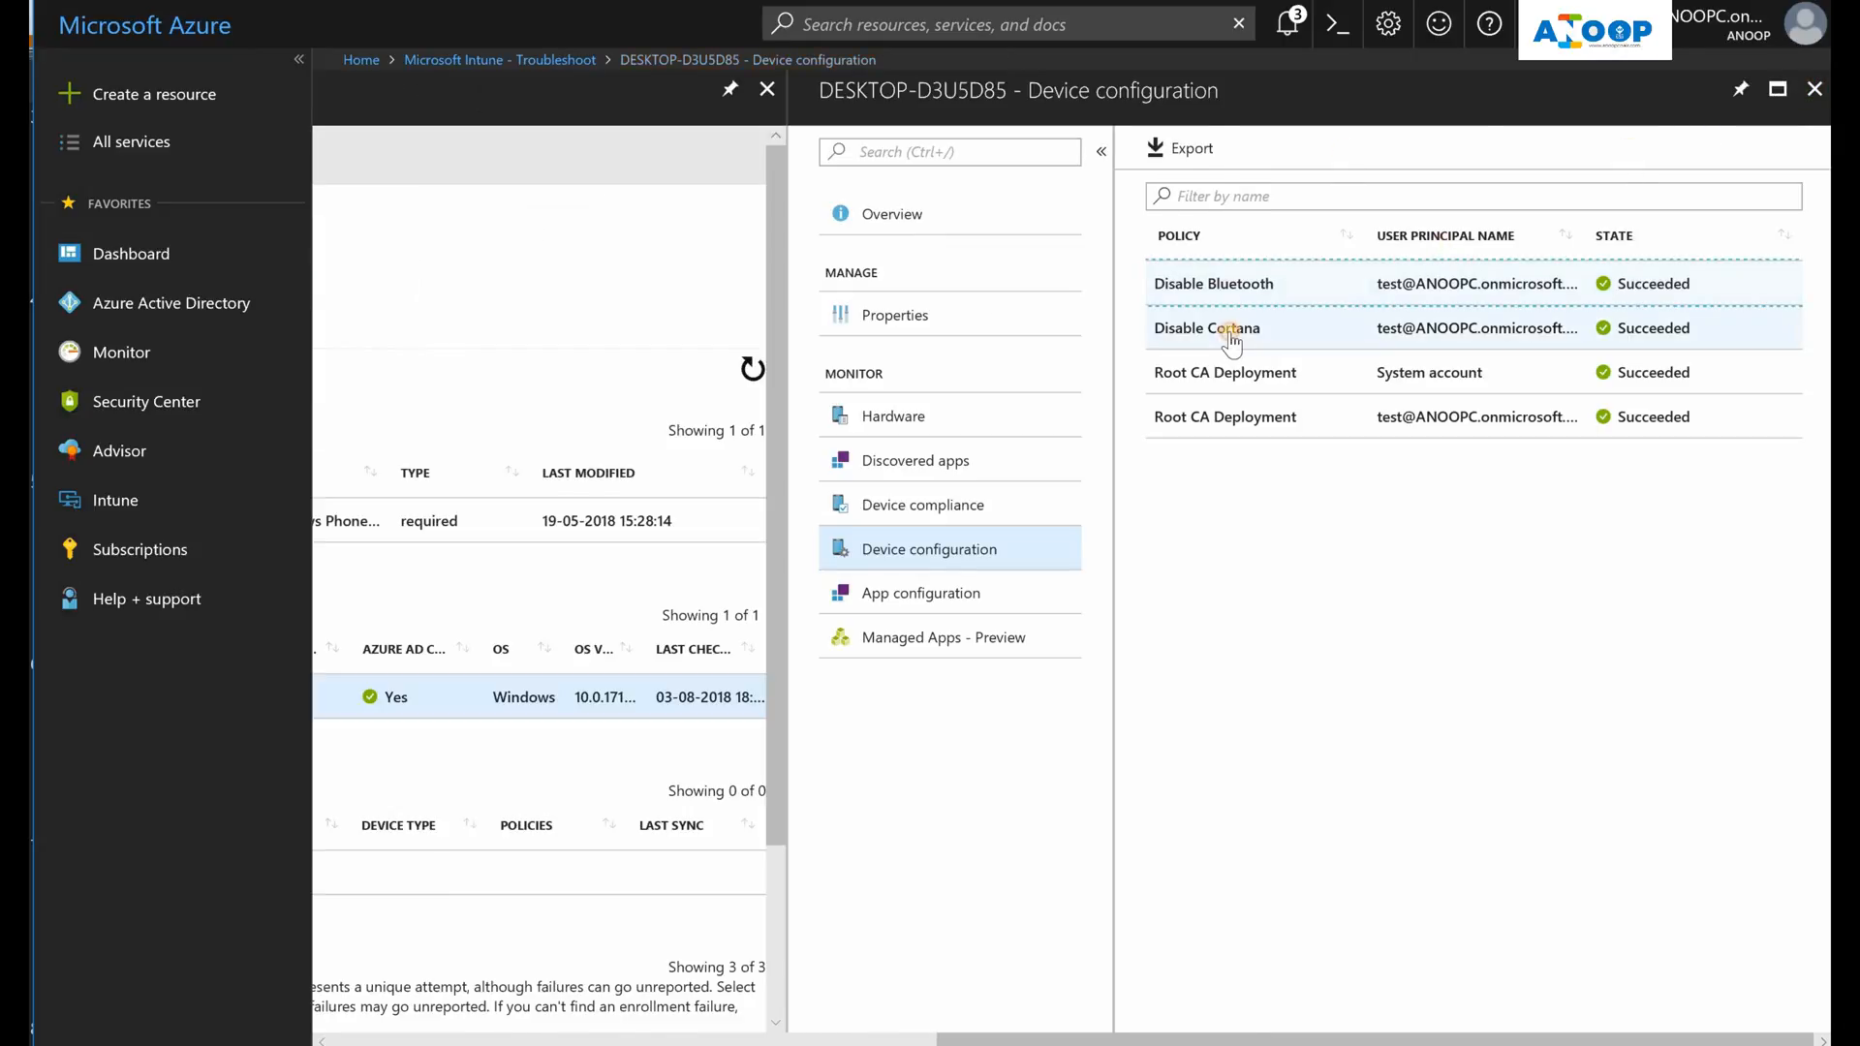
click(1207, 327)
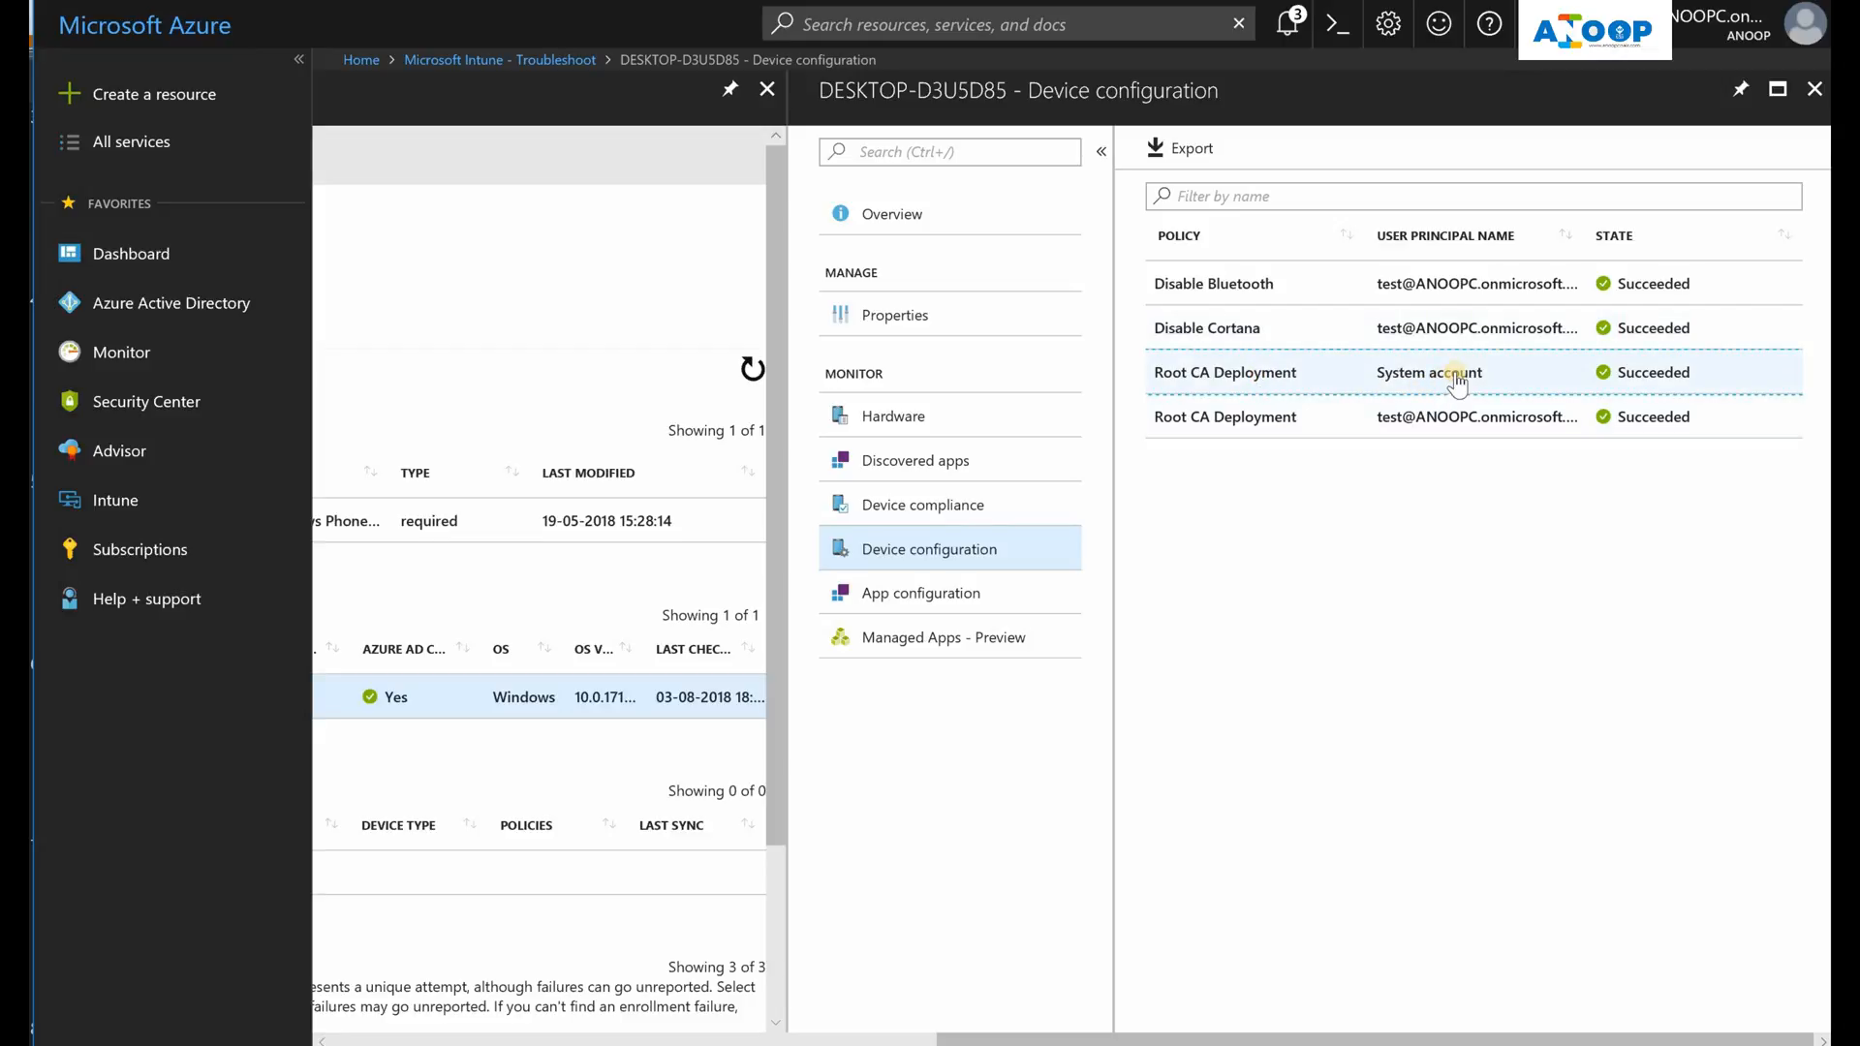
mouse_move(1492, 385)
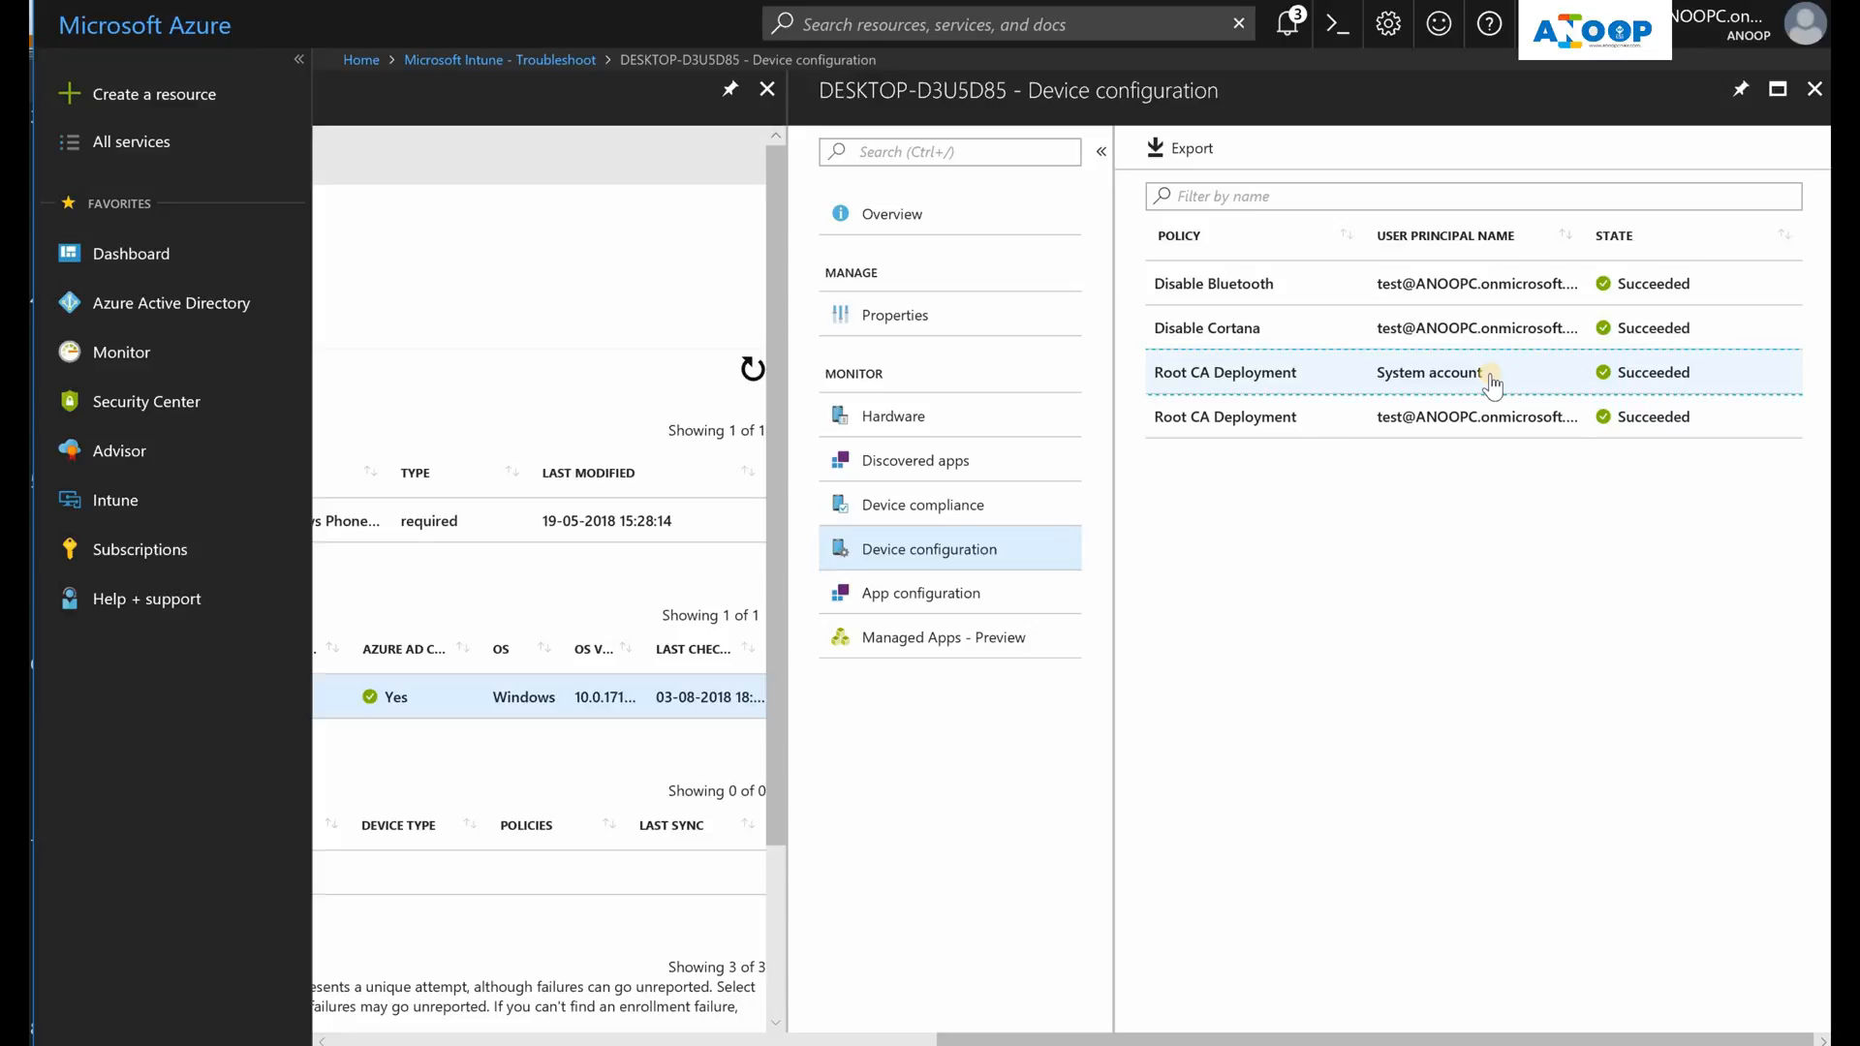
Show the device's Default Device Compliance Policy with two compliant settings and error 65001
click(922, 504)
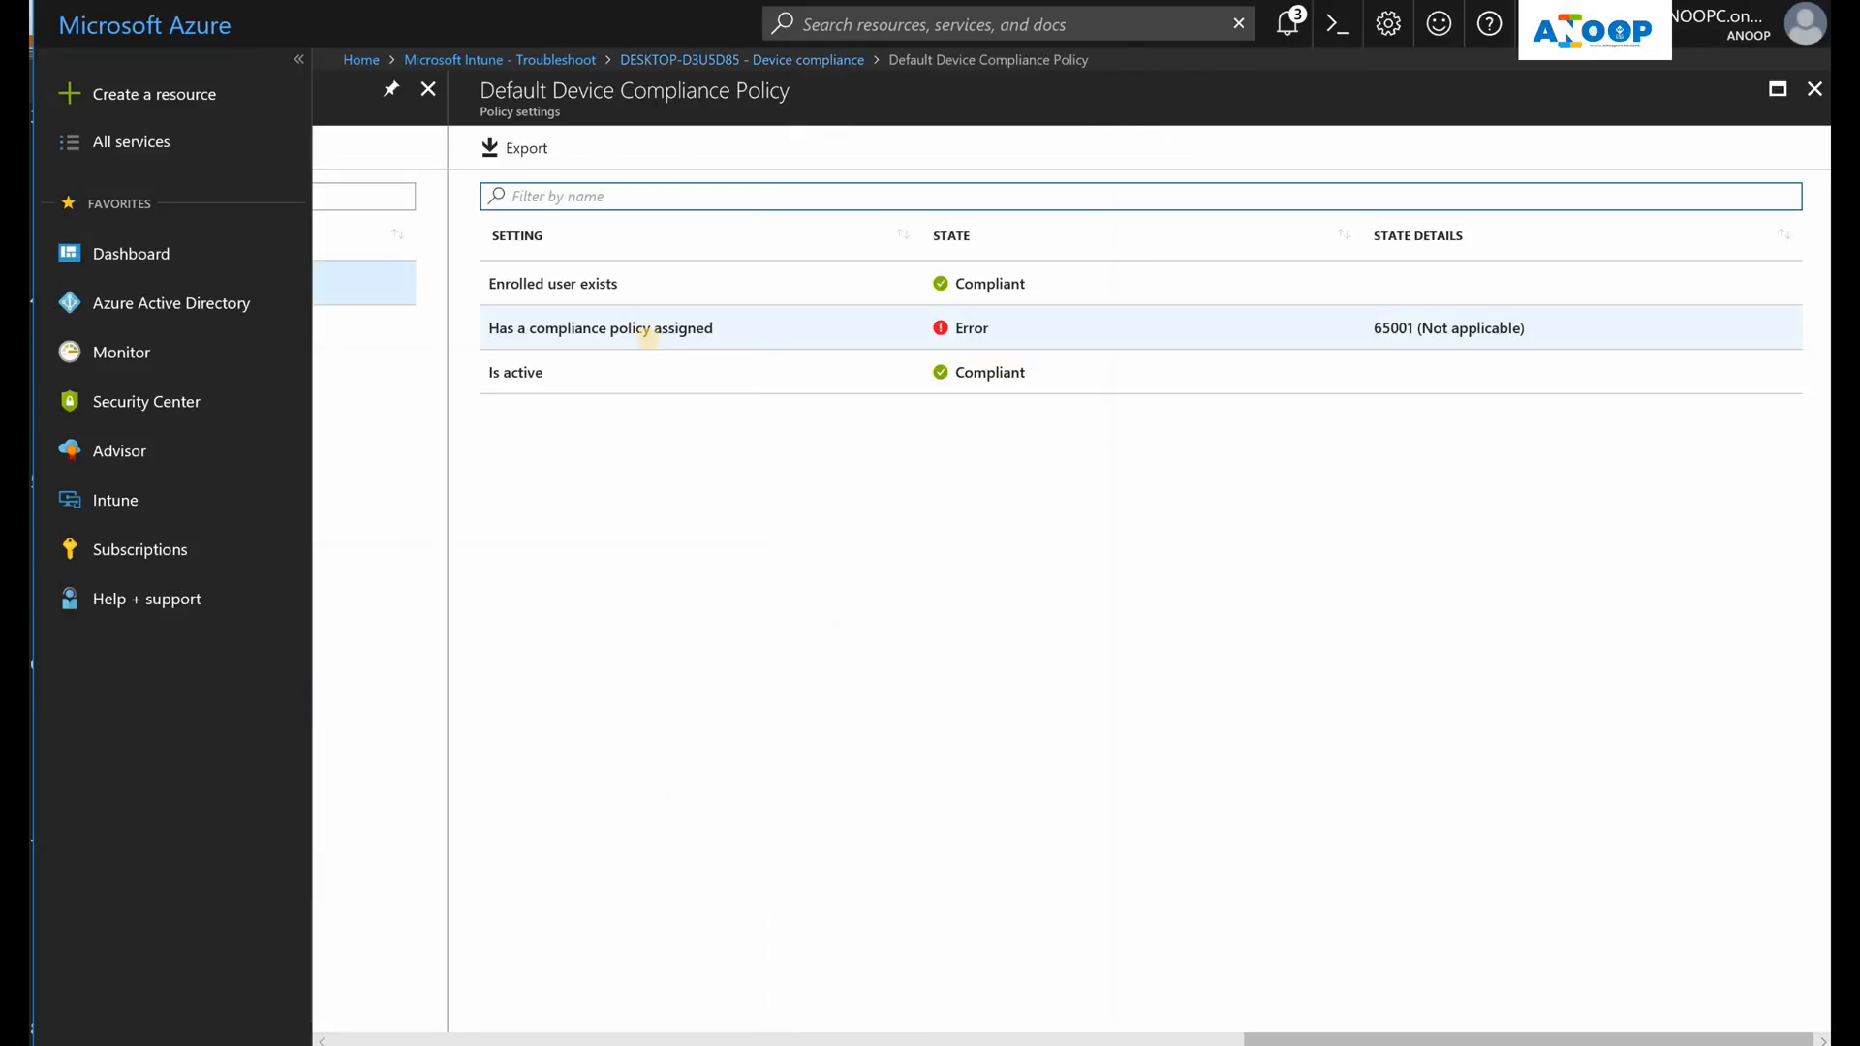
mouse_move(666, 346)
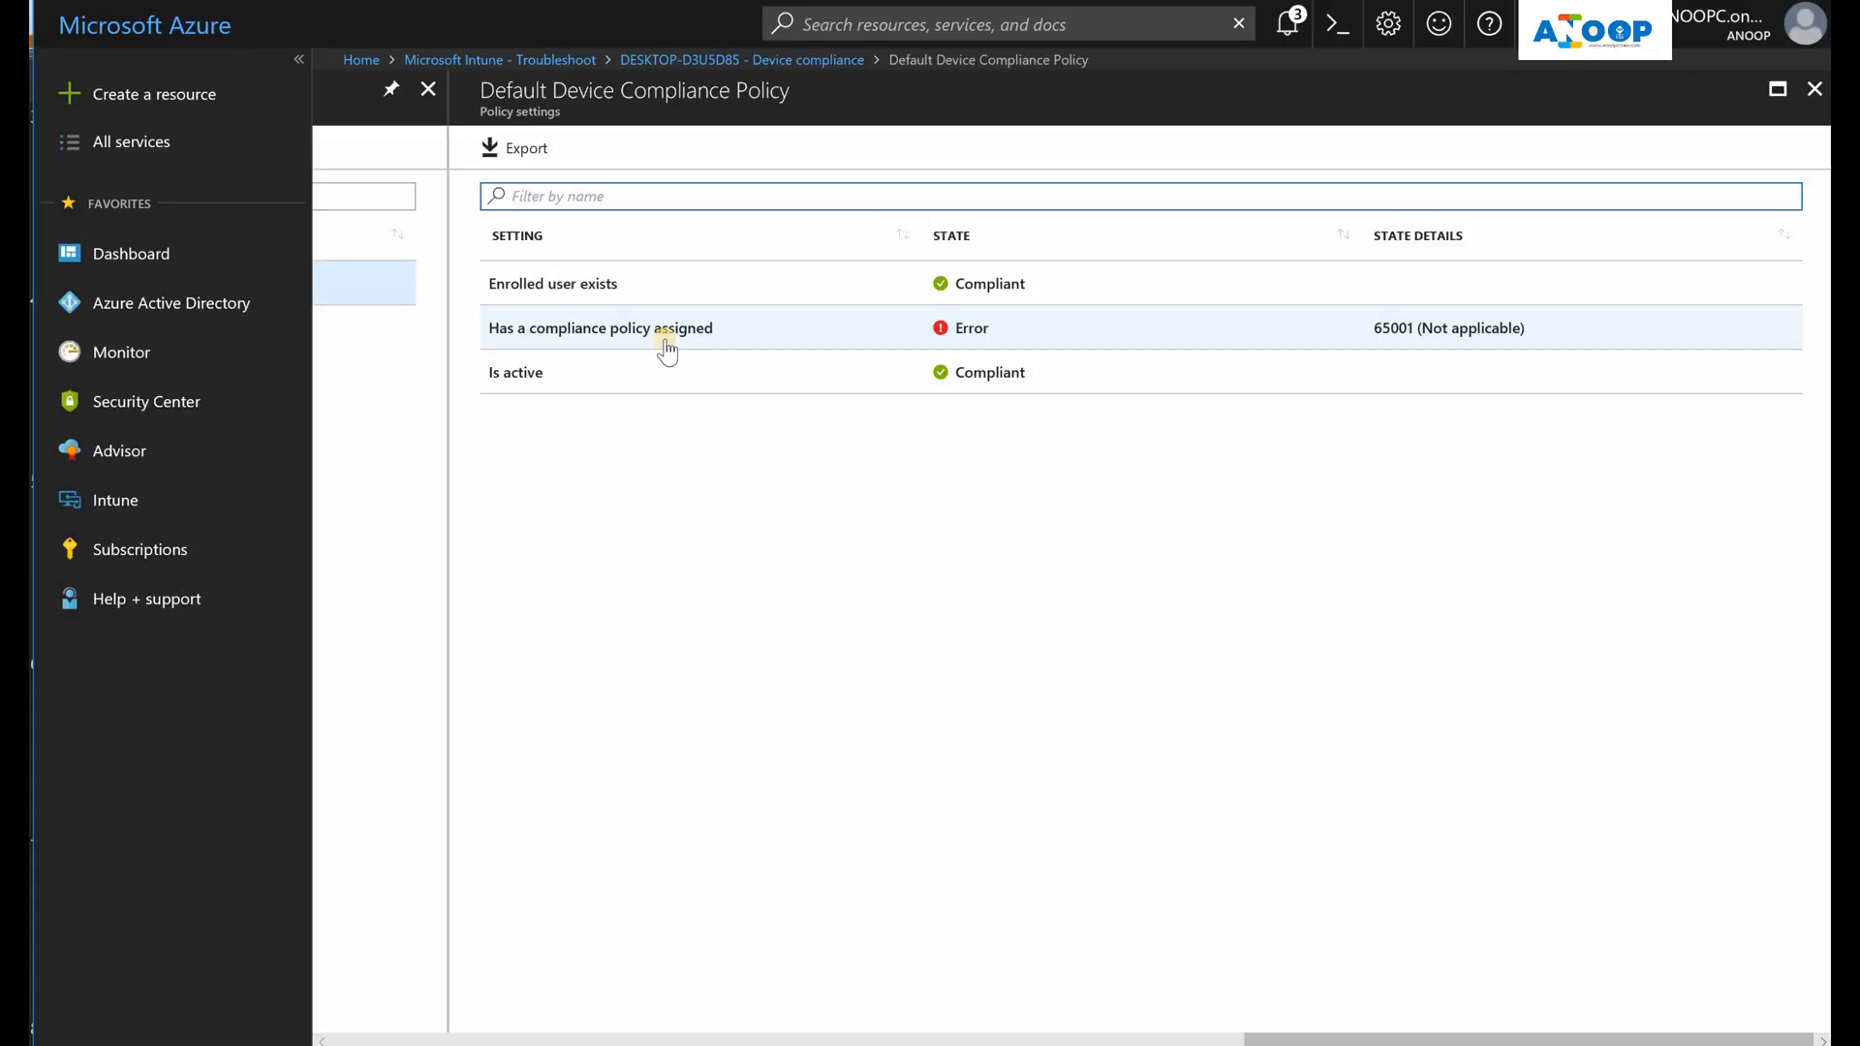